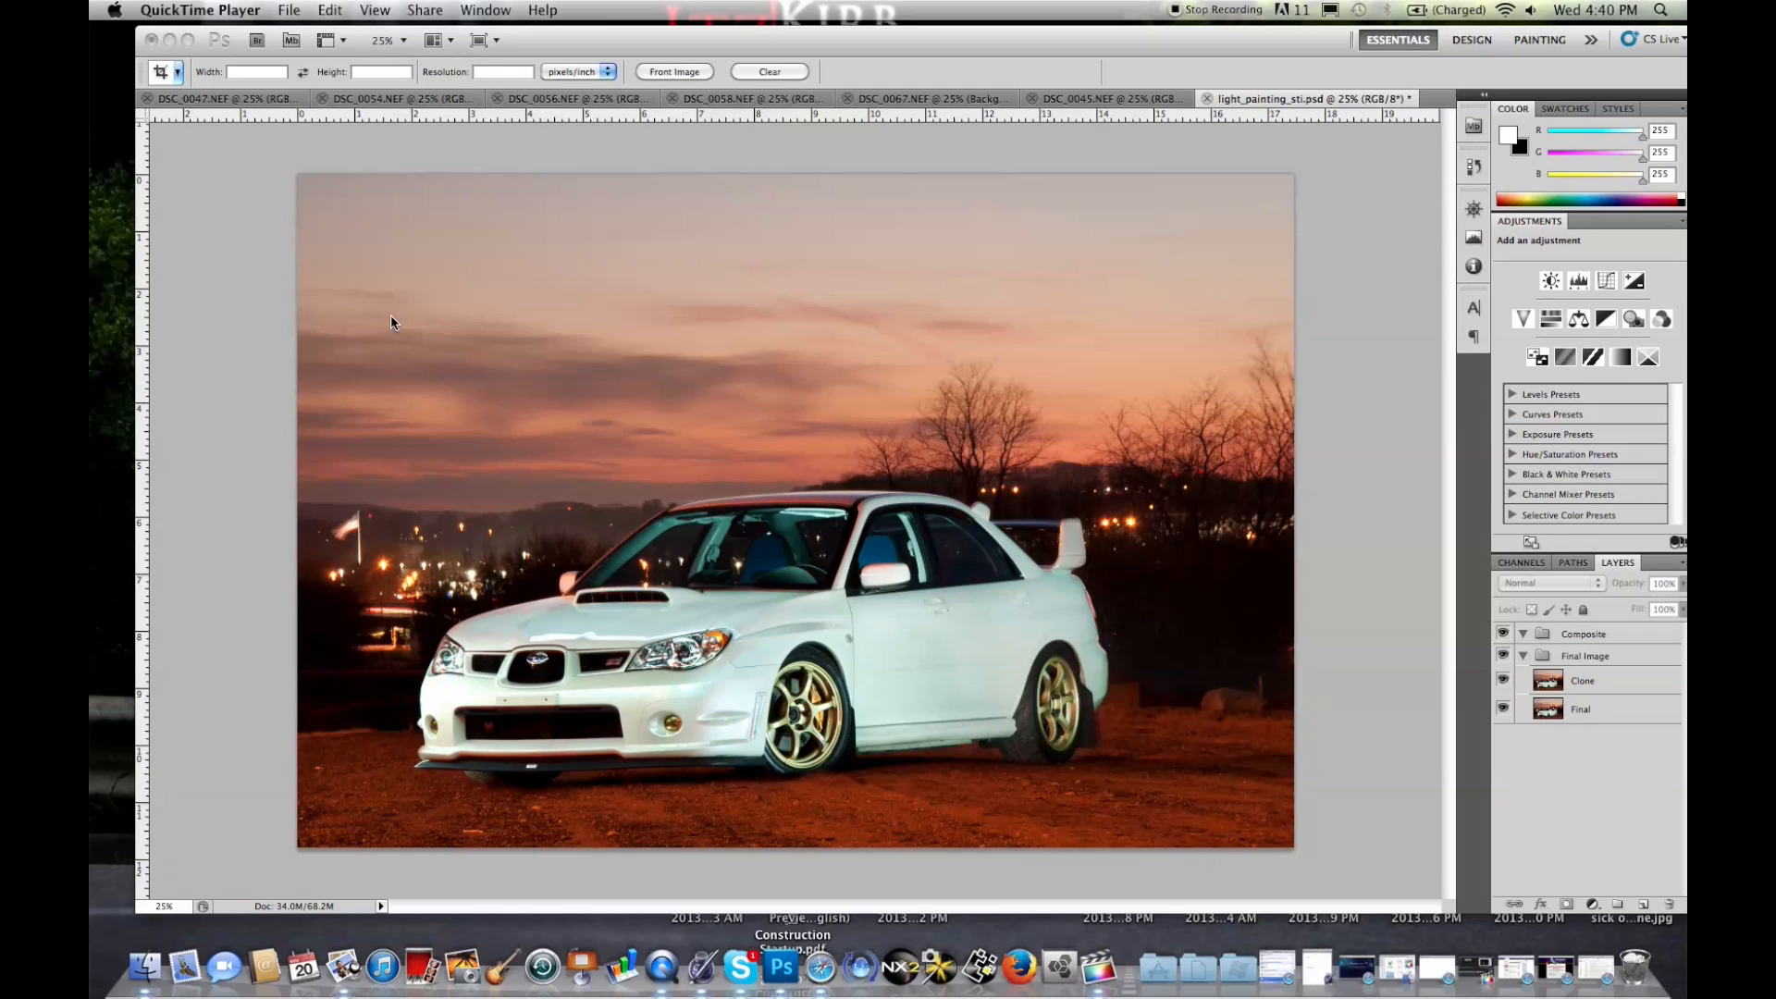
pyautogui.moveTo(292, 263)
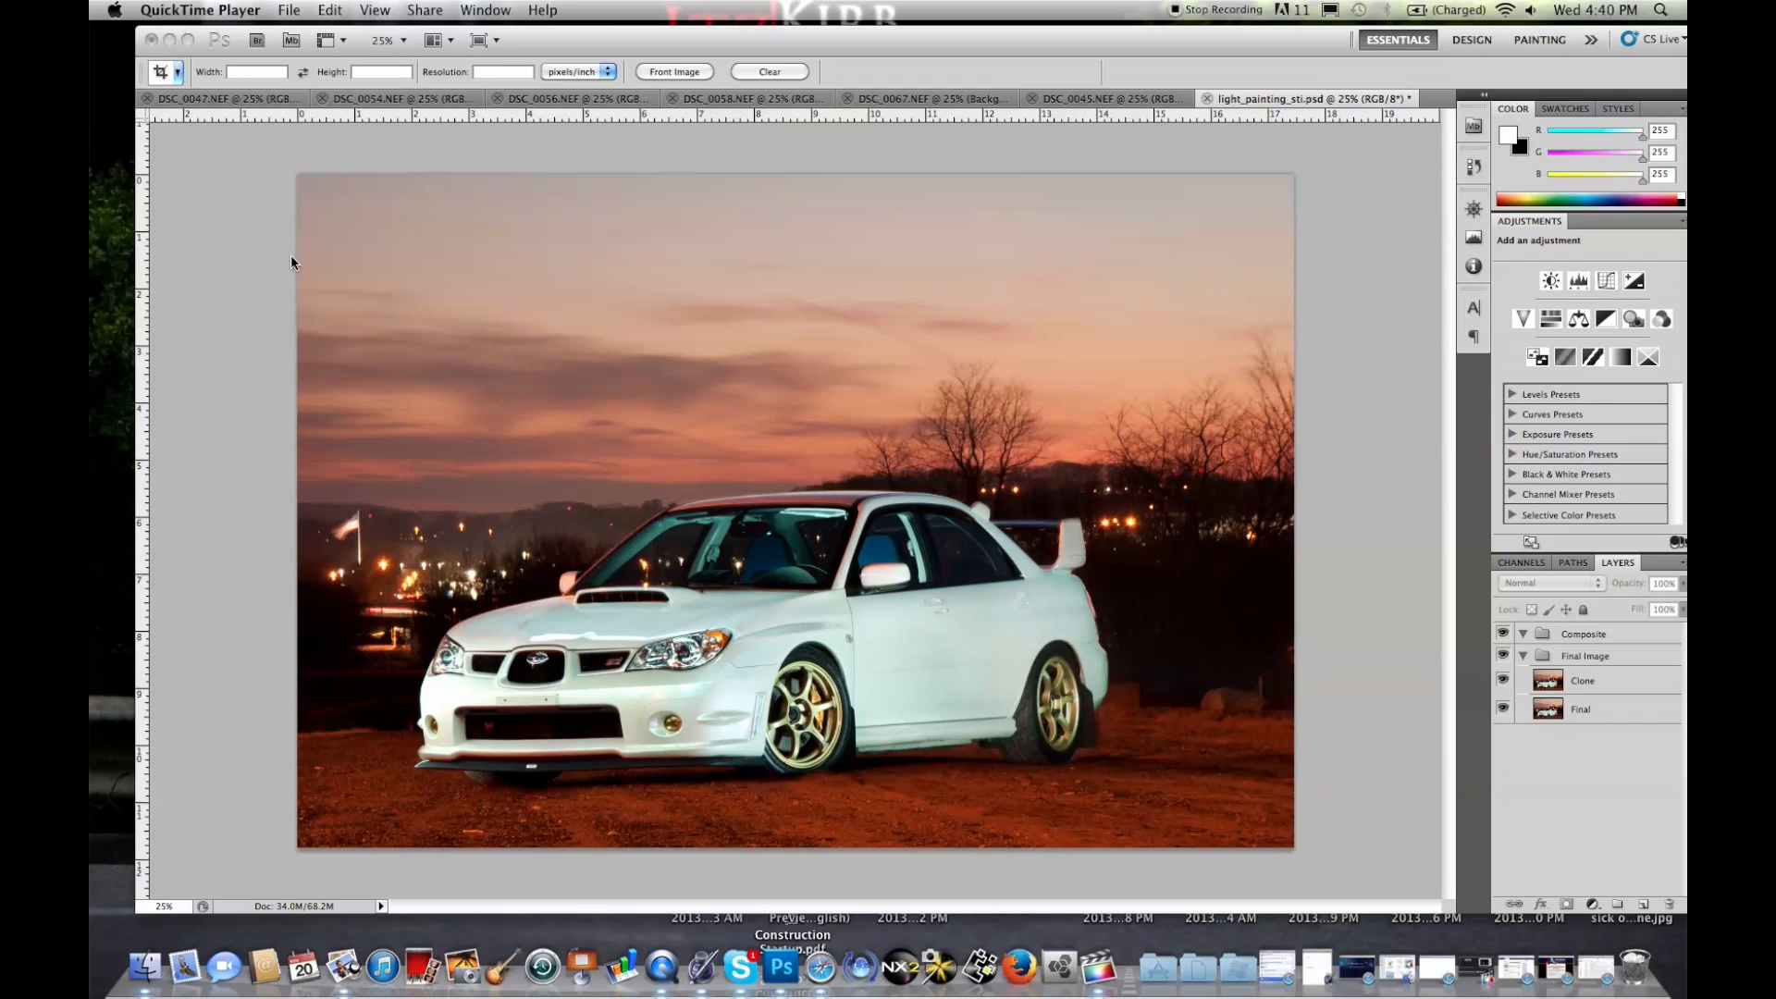
# Review the DSC_0054, DSC_0047 and DSC_0067 source exposures one after another
pyautogui.click(789, 976)
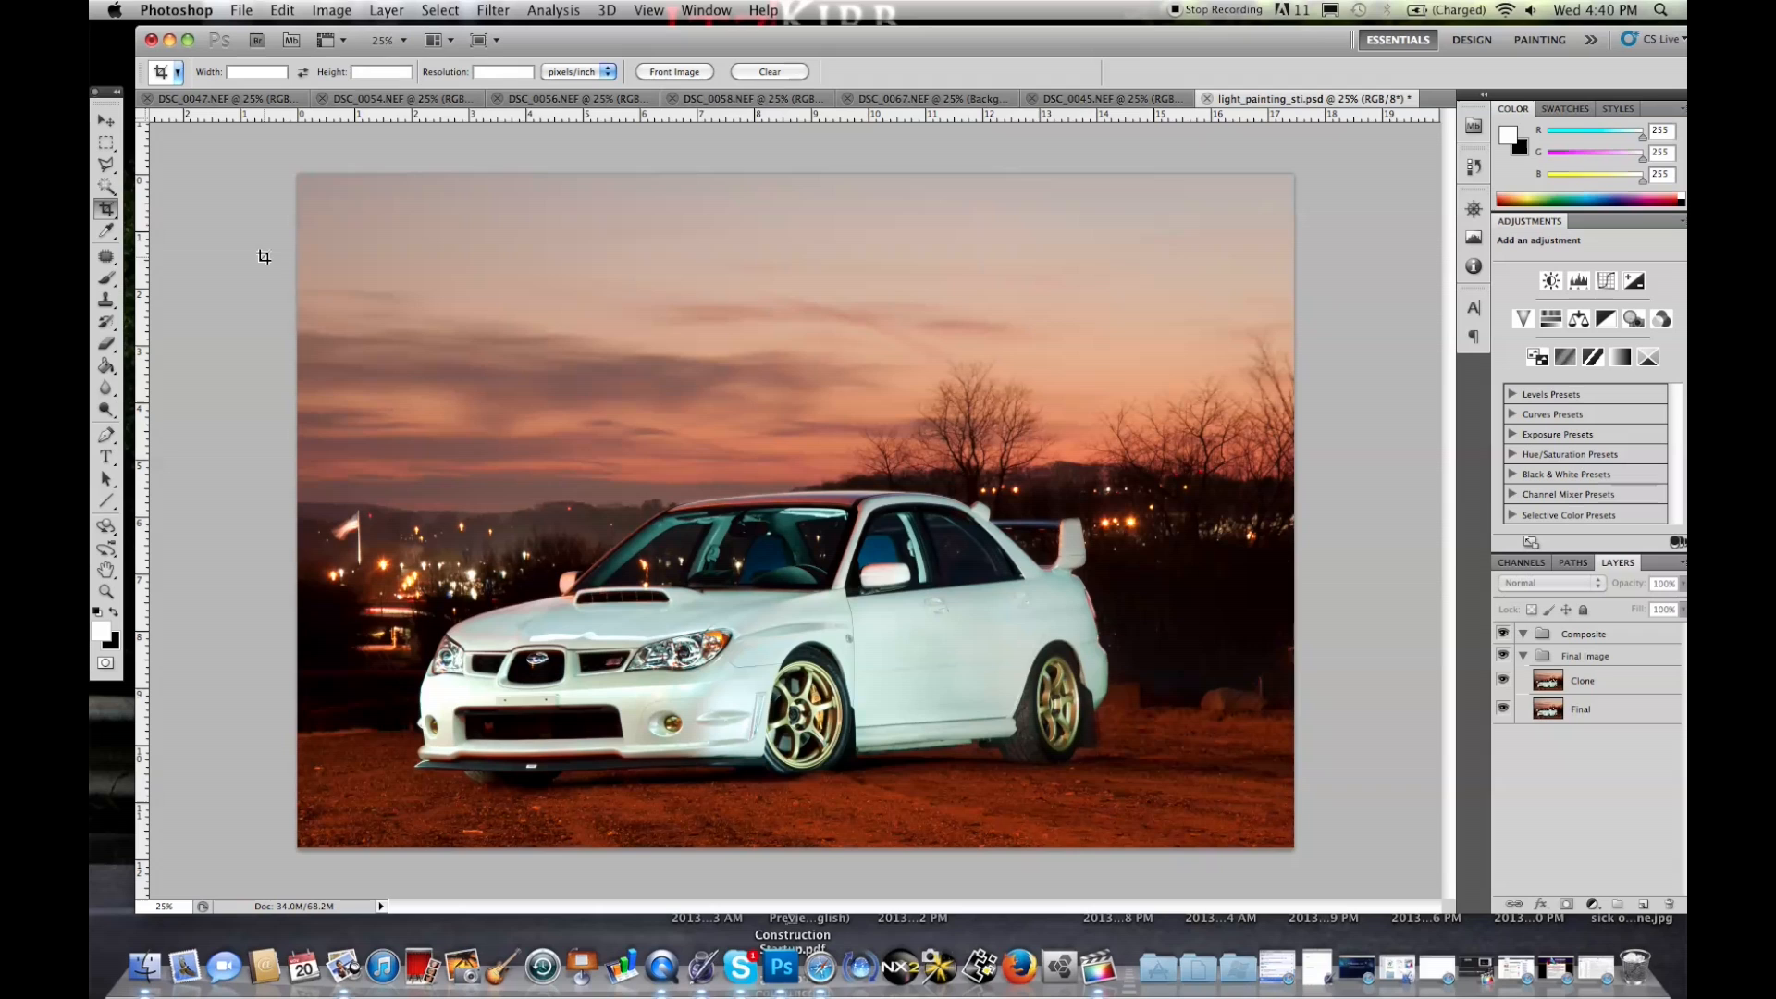
pyautogui.moveTo(1069, 712)
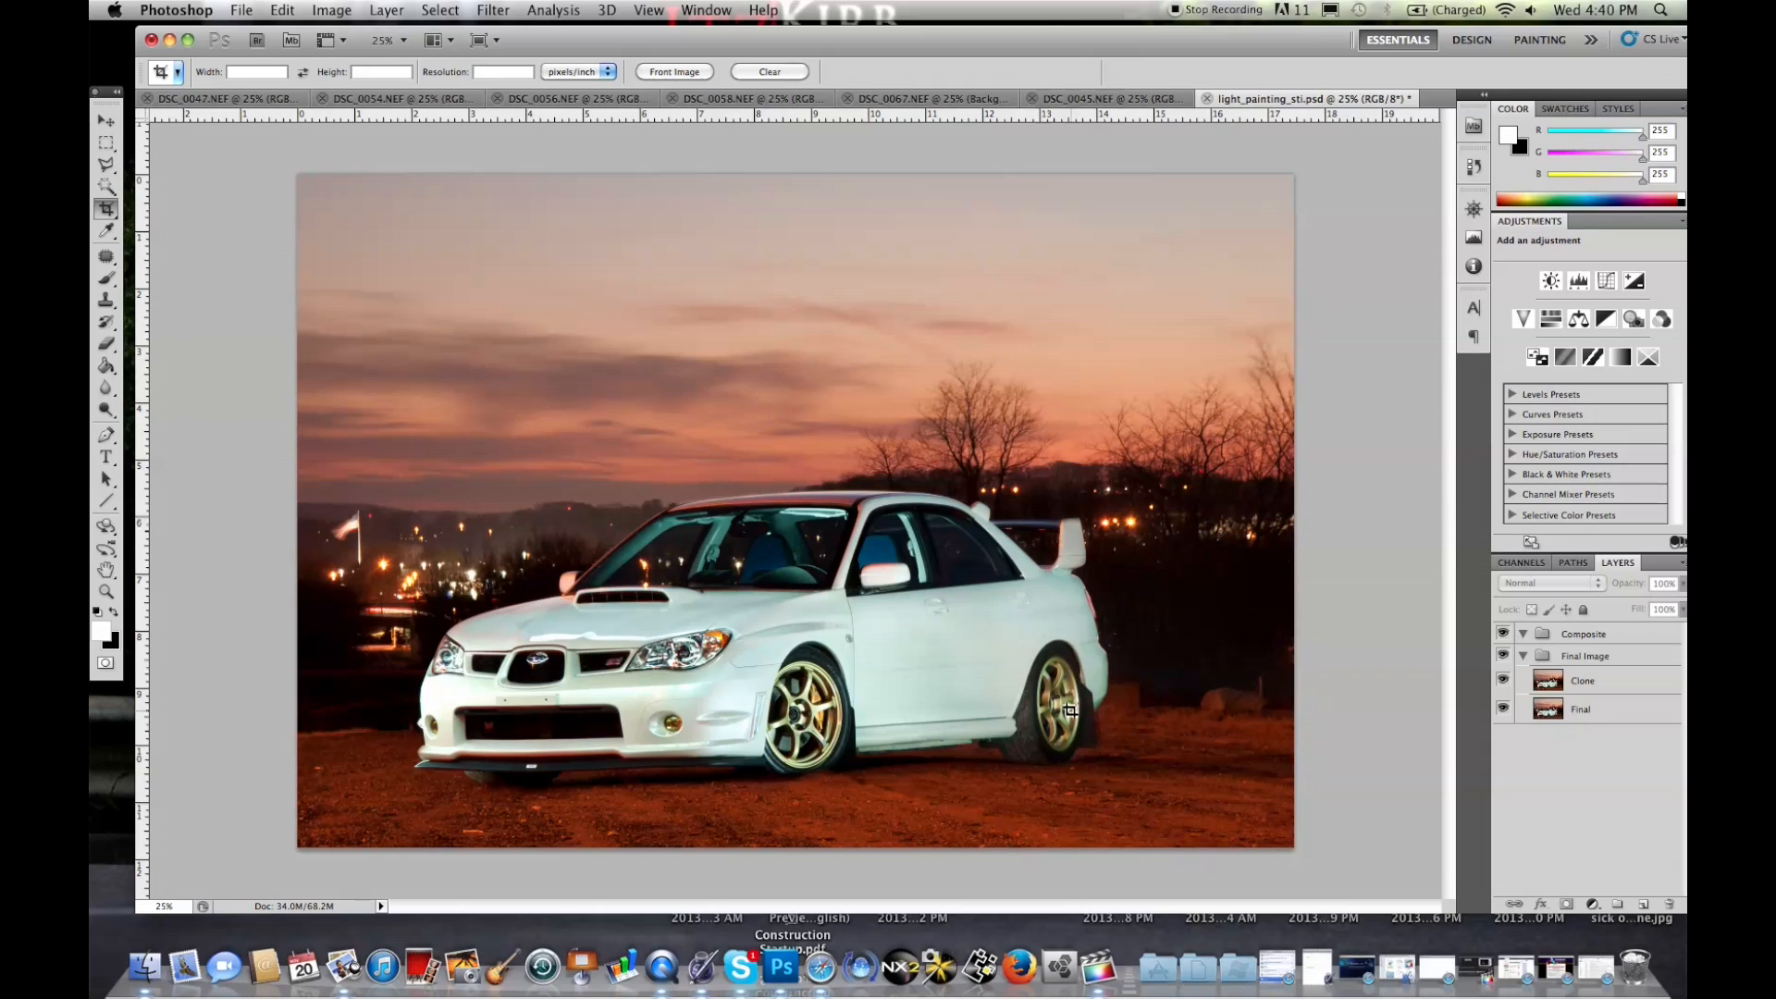
pyautogui.moveTo(964, 689)
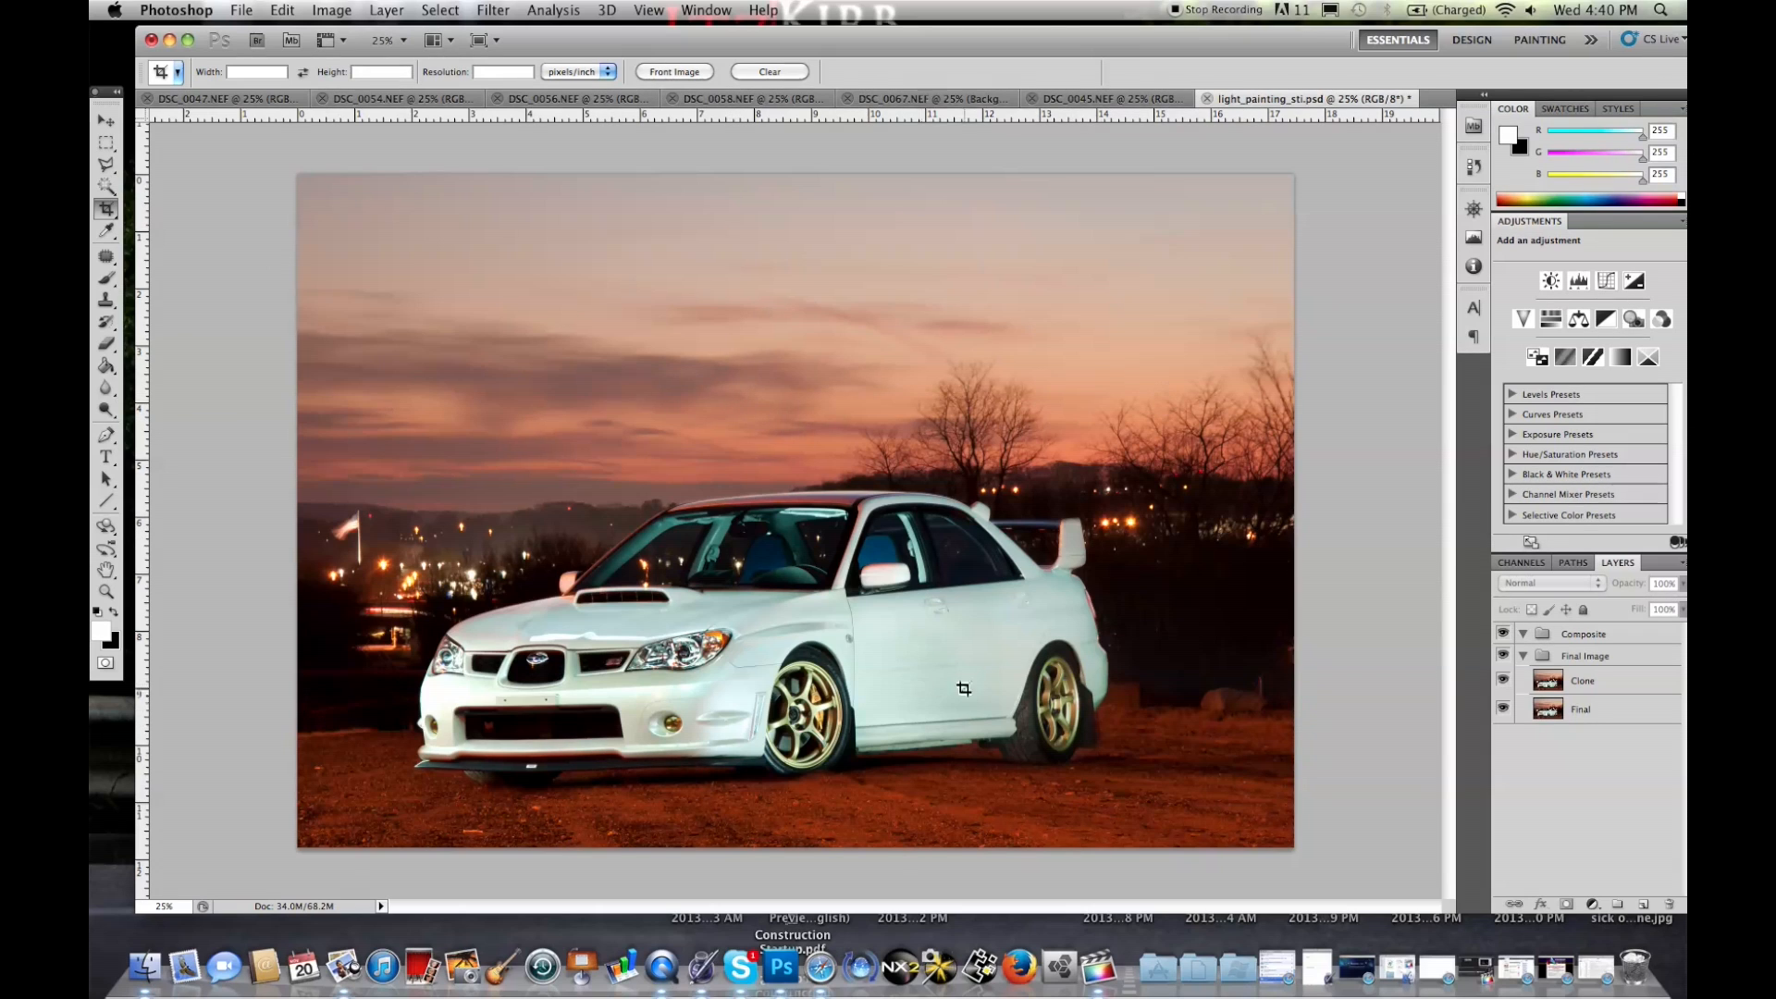
pyautogui.moveTo(1195, 478)
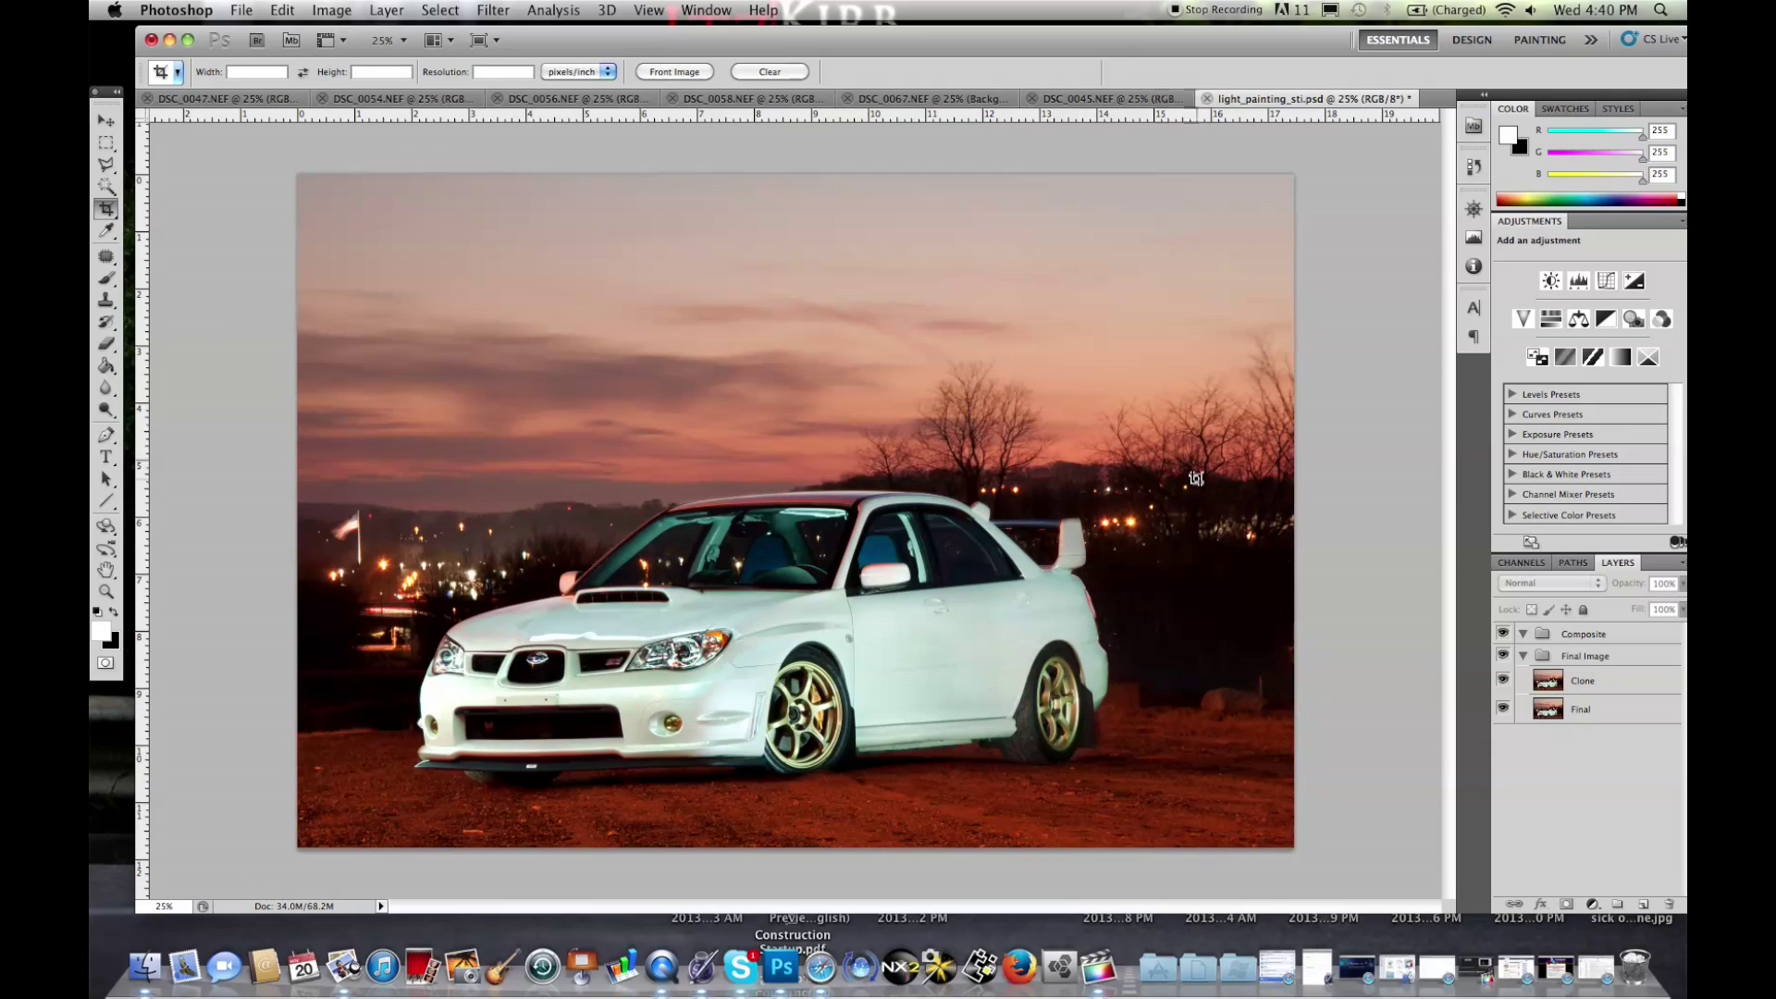
pyautogui.moveTo(1223, 397)
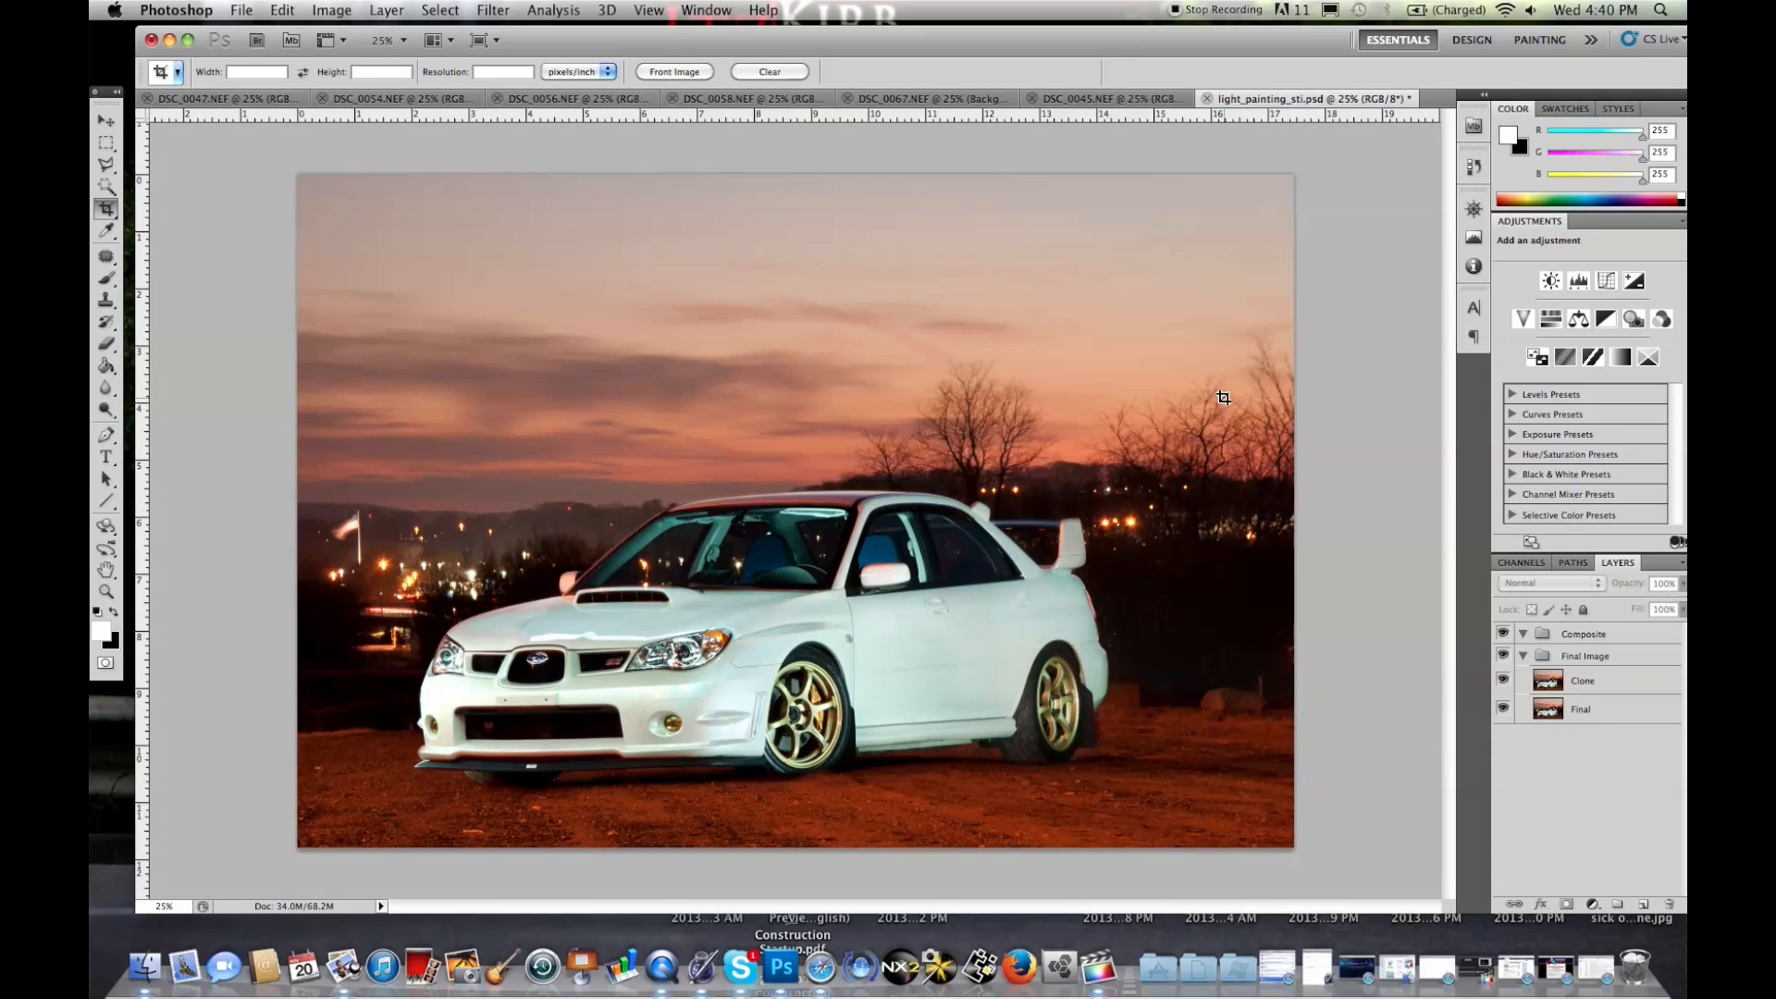
pyautogui.click(105, 121)
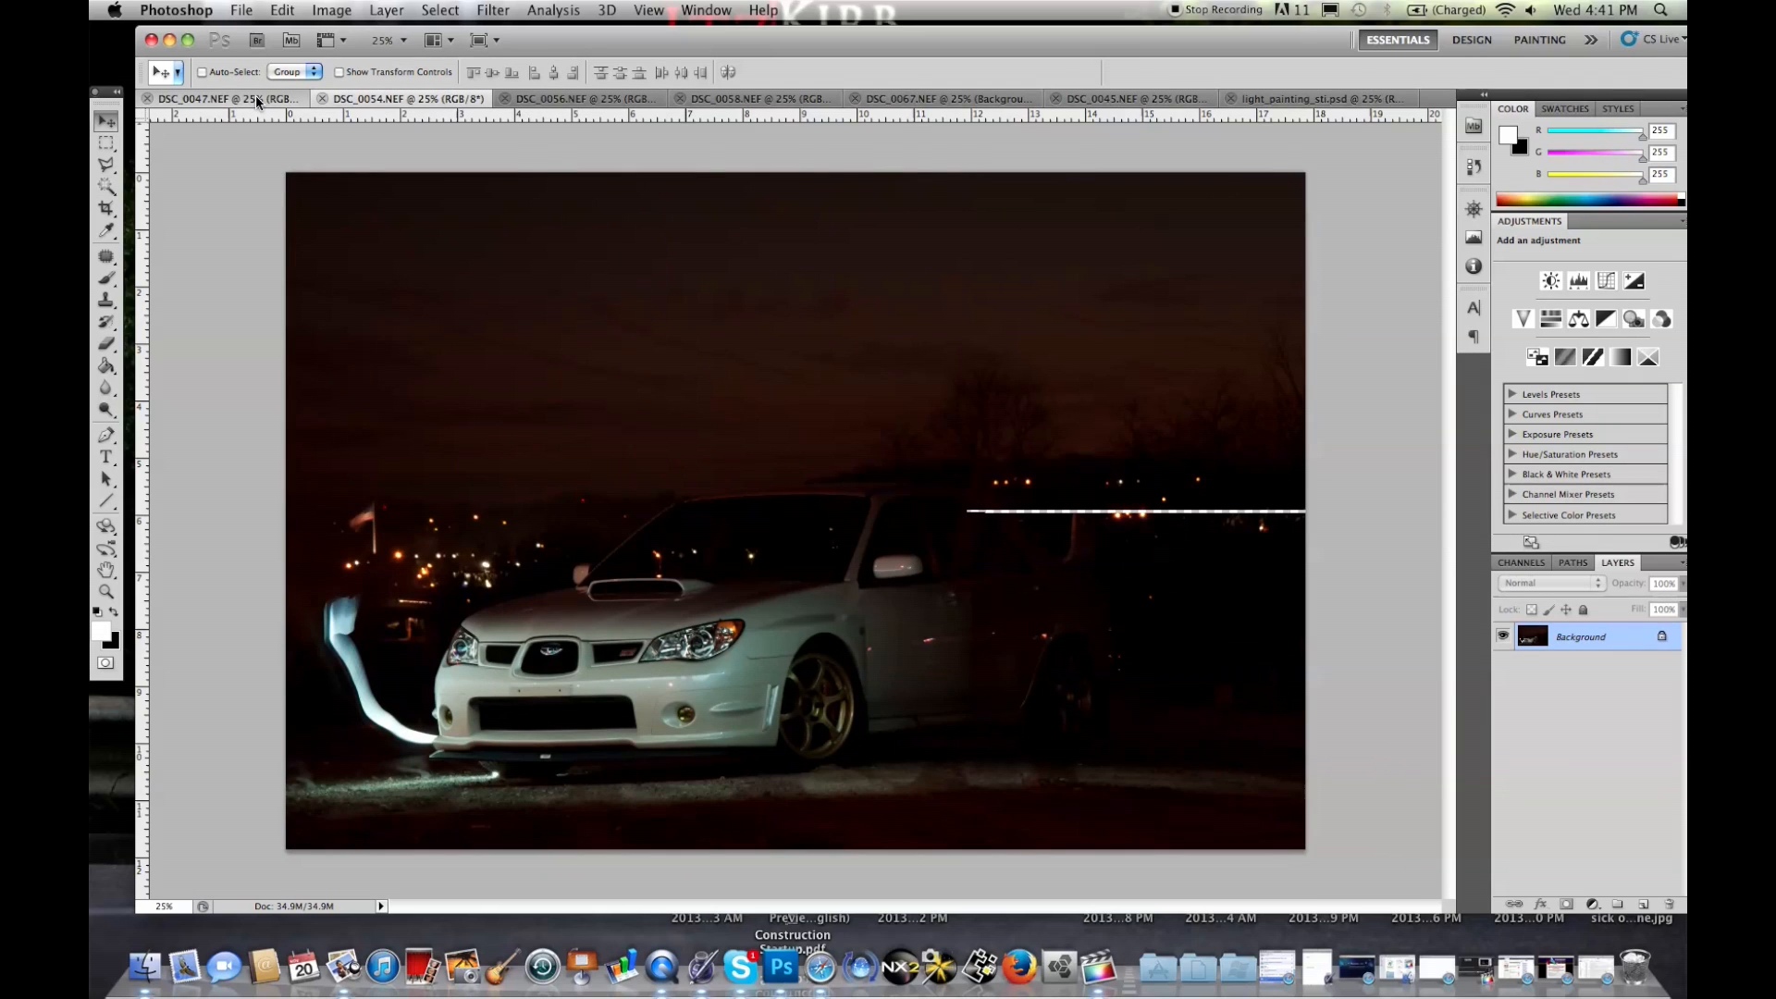
pyautogui.click(213, 99)
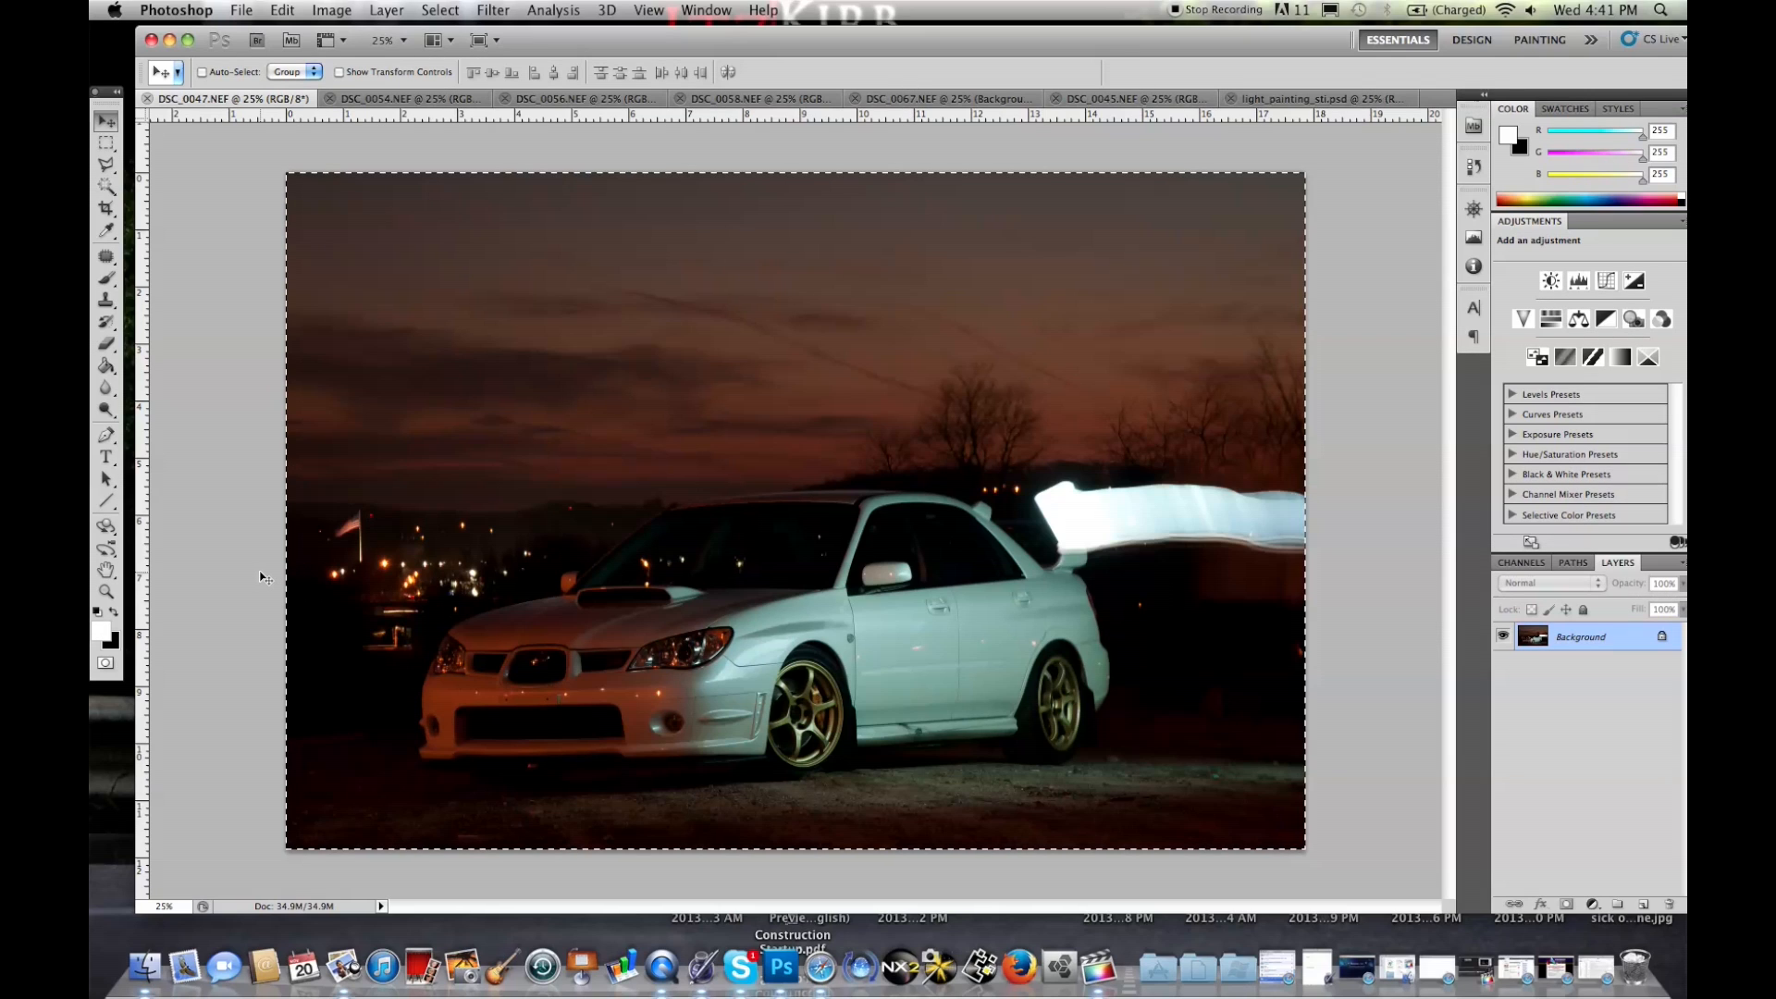
pyautogui.moveTo(220, 213)
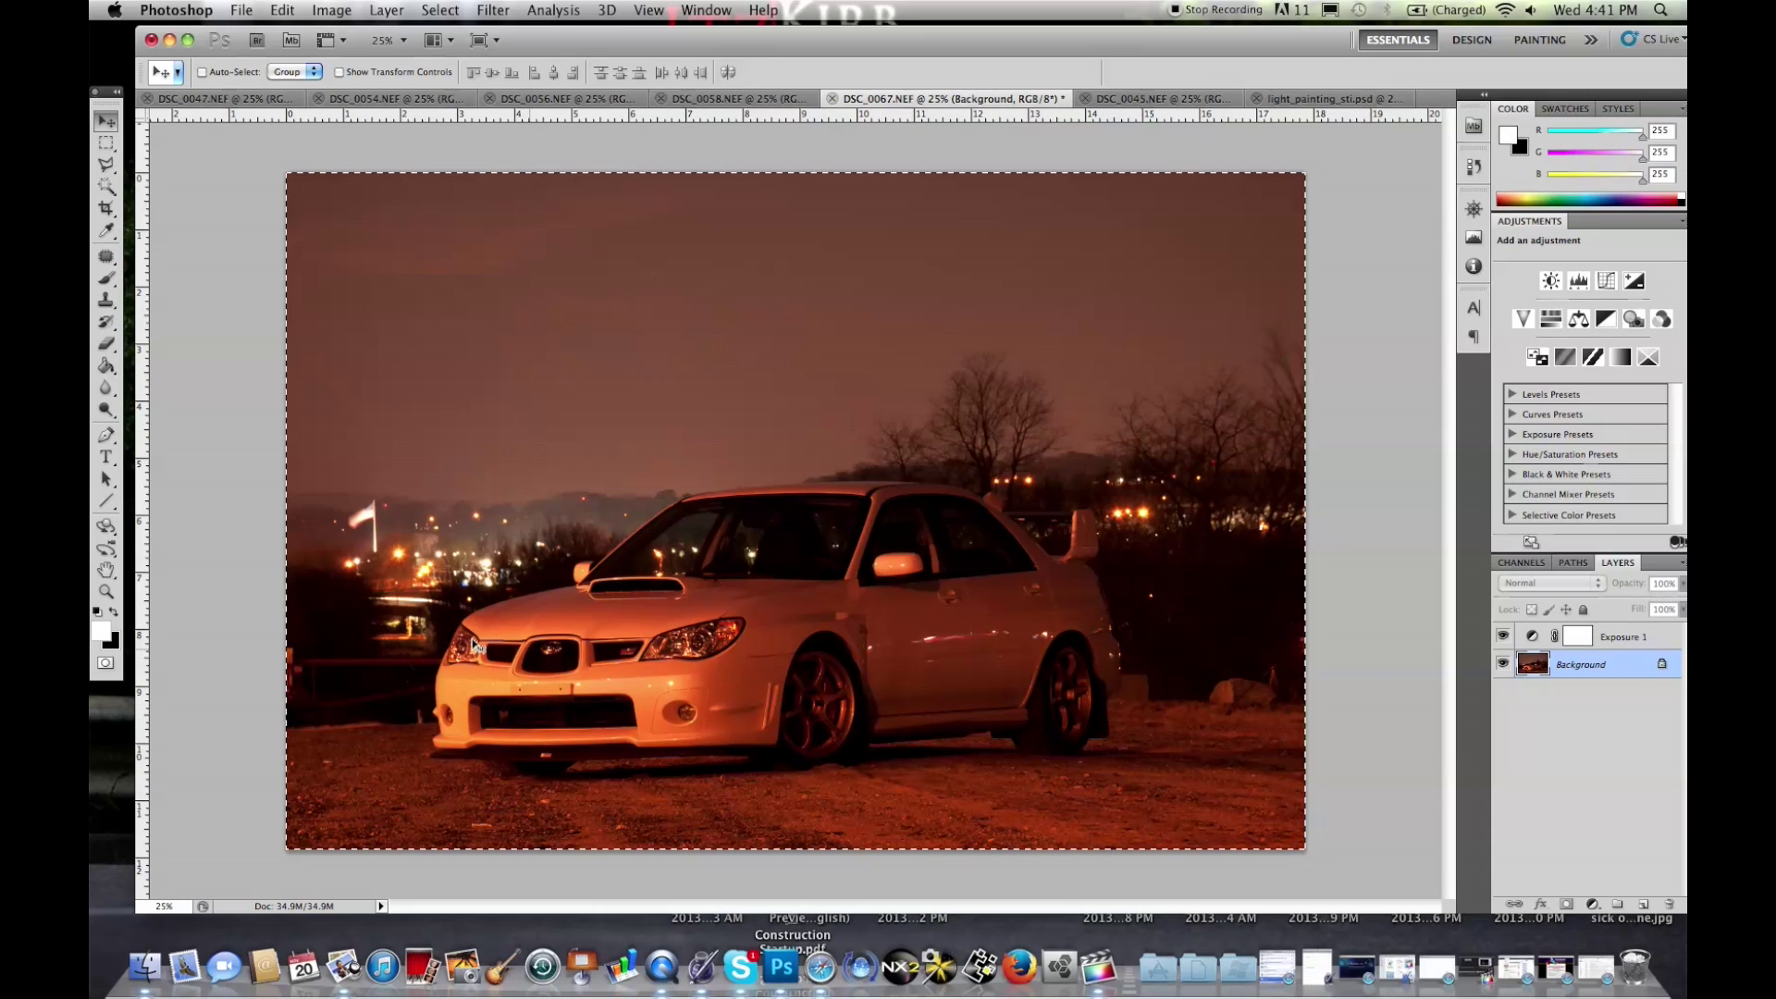
pyautogui.moveTo(792, 290)
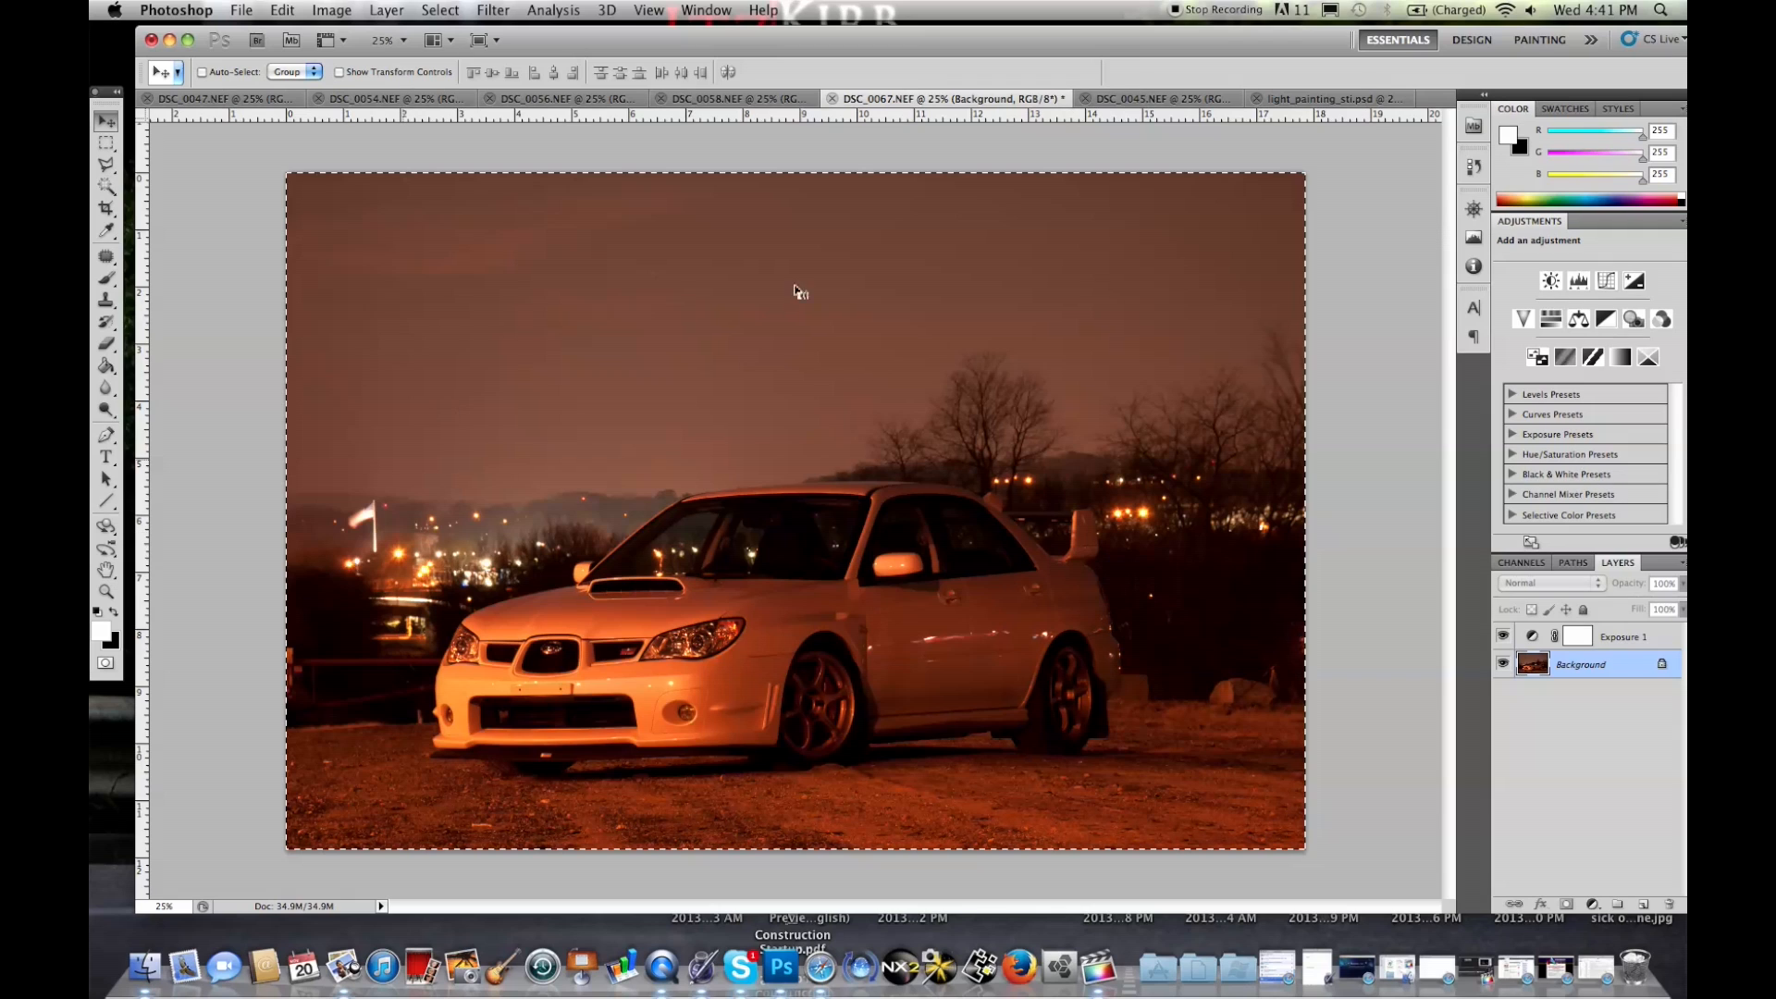
pyautogui.moveTo(919, 789)
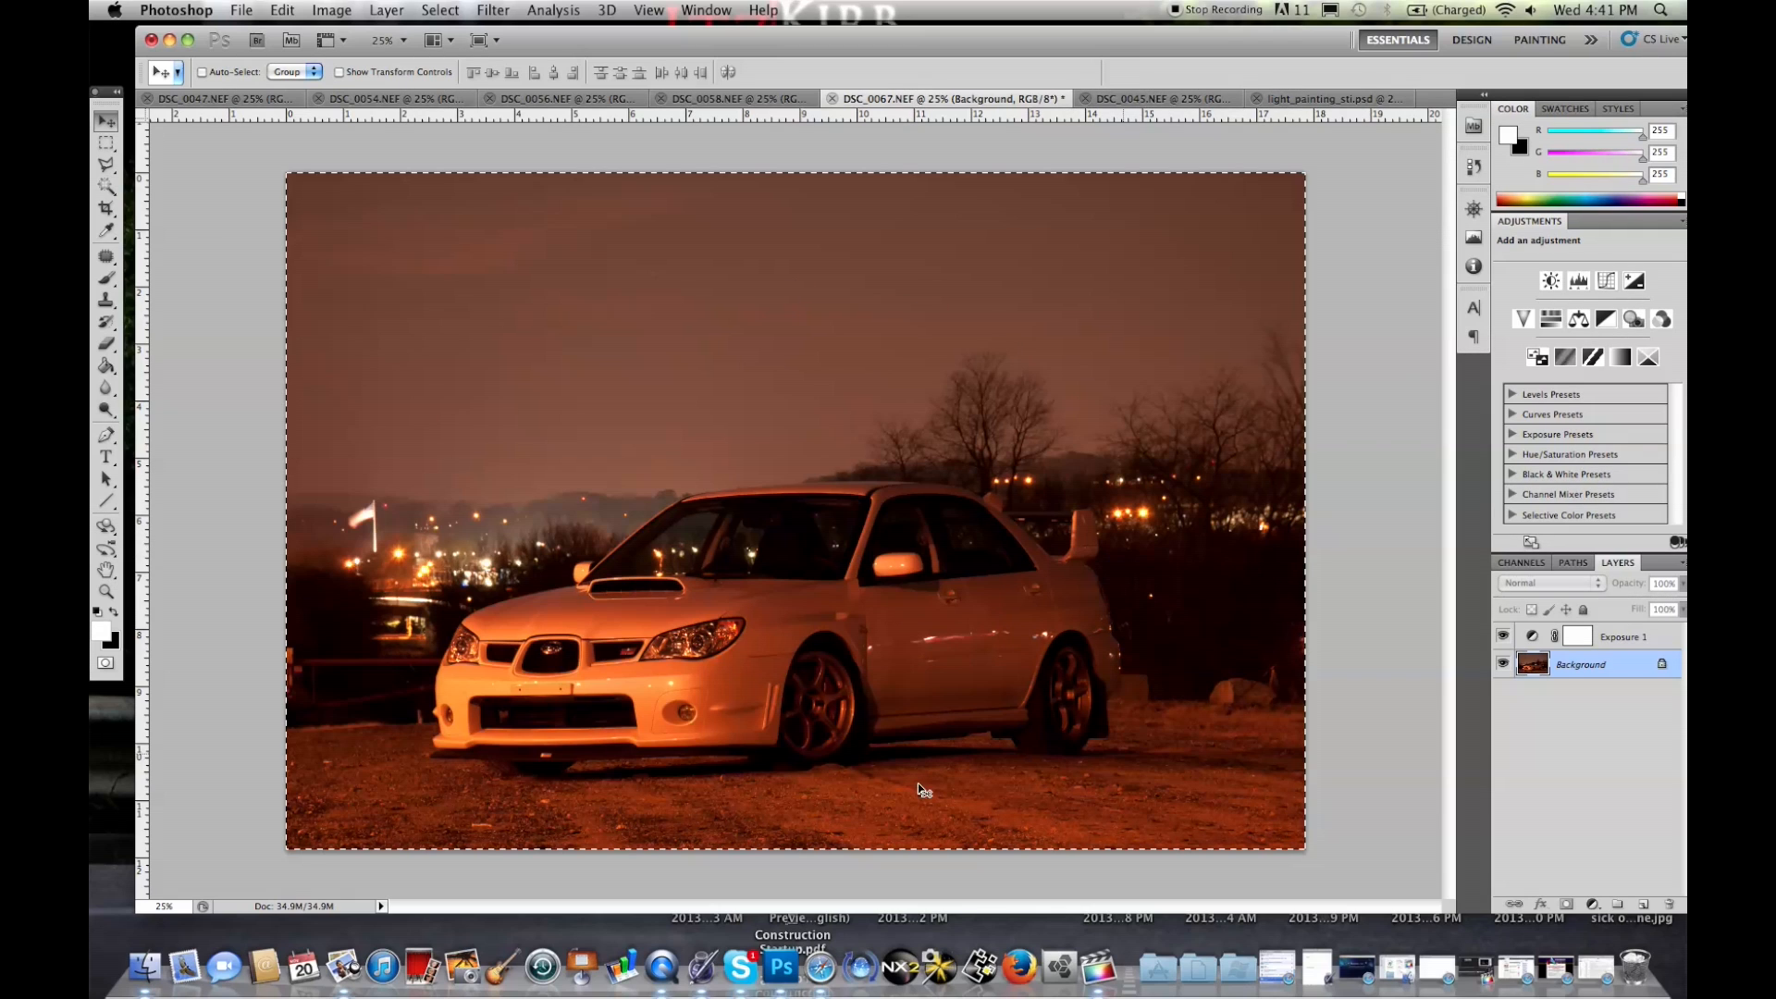
pyautogui.moveTo(516, 645)
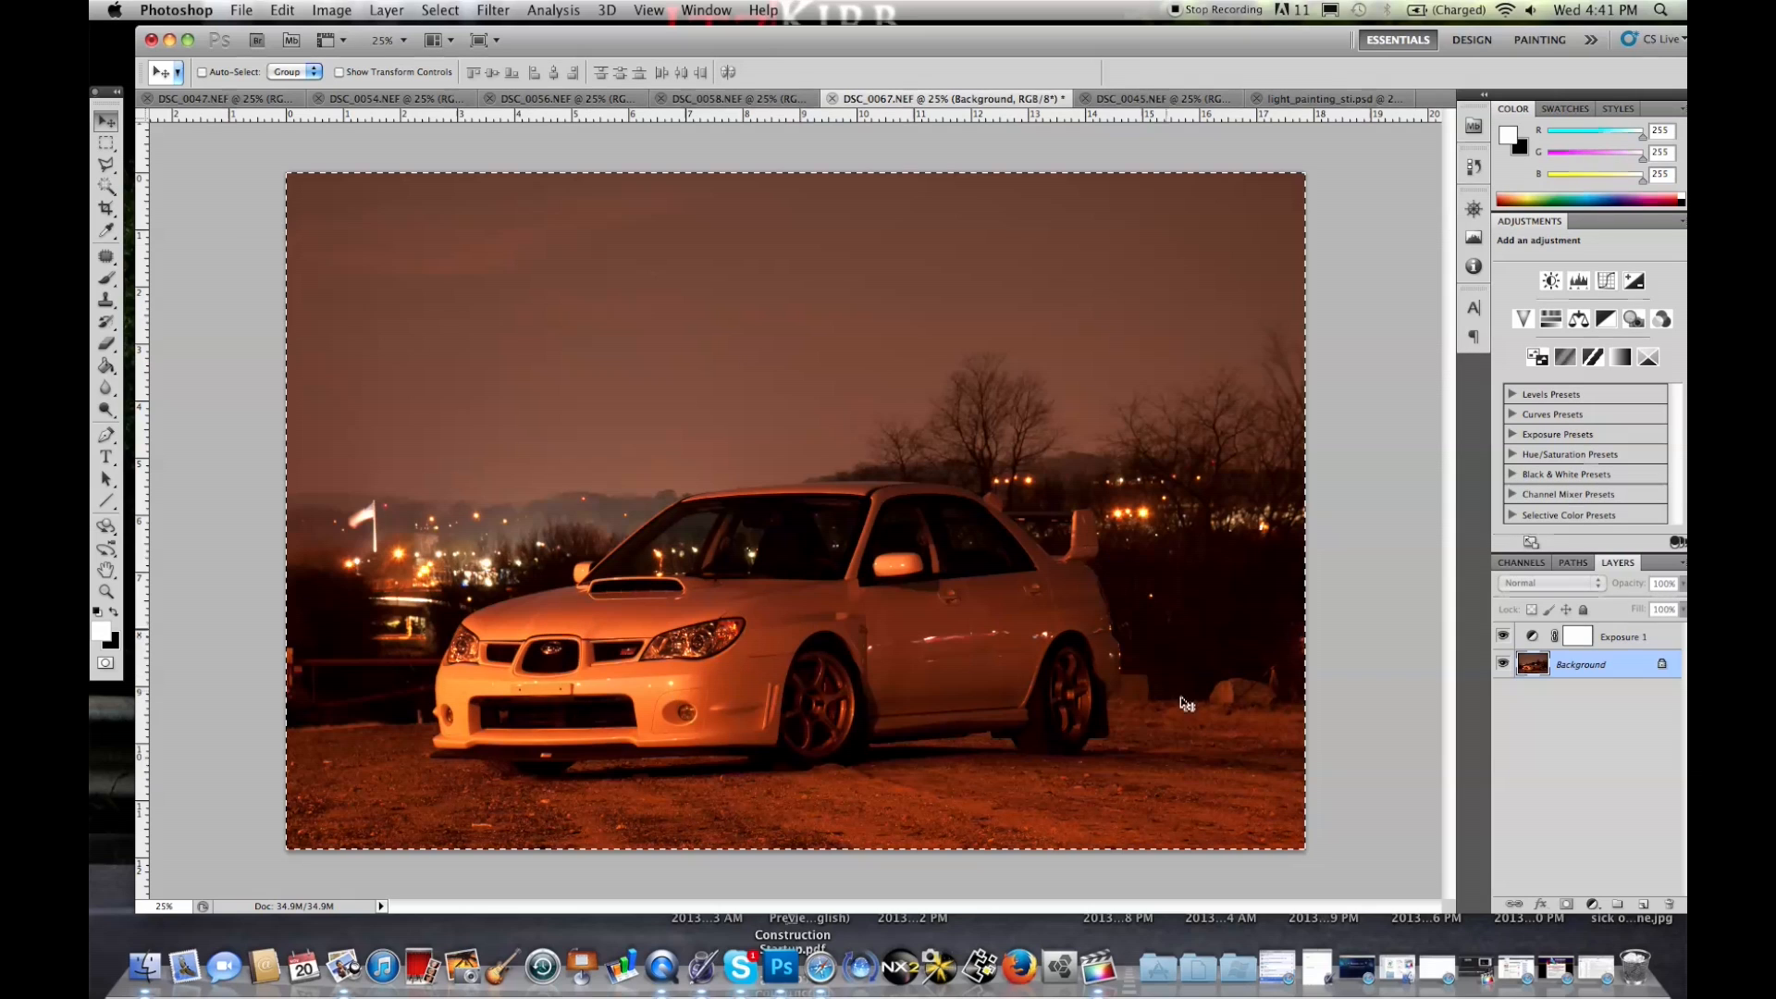
pyautogui.moveTo(1368, 167)
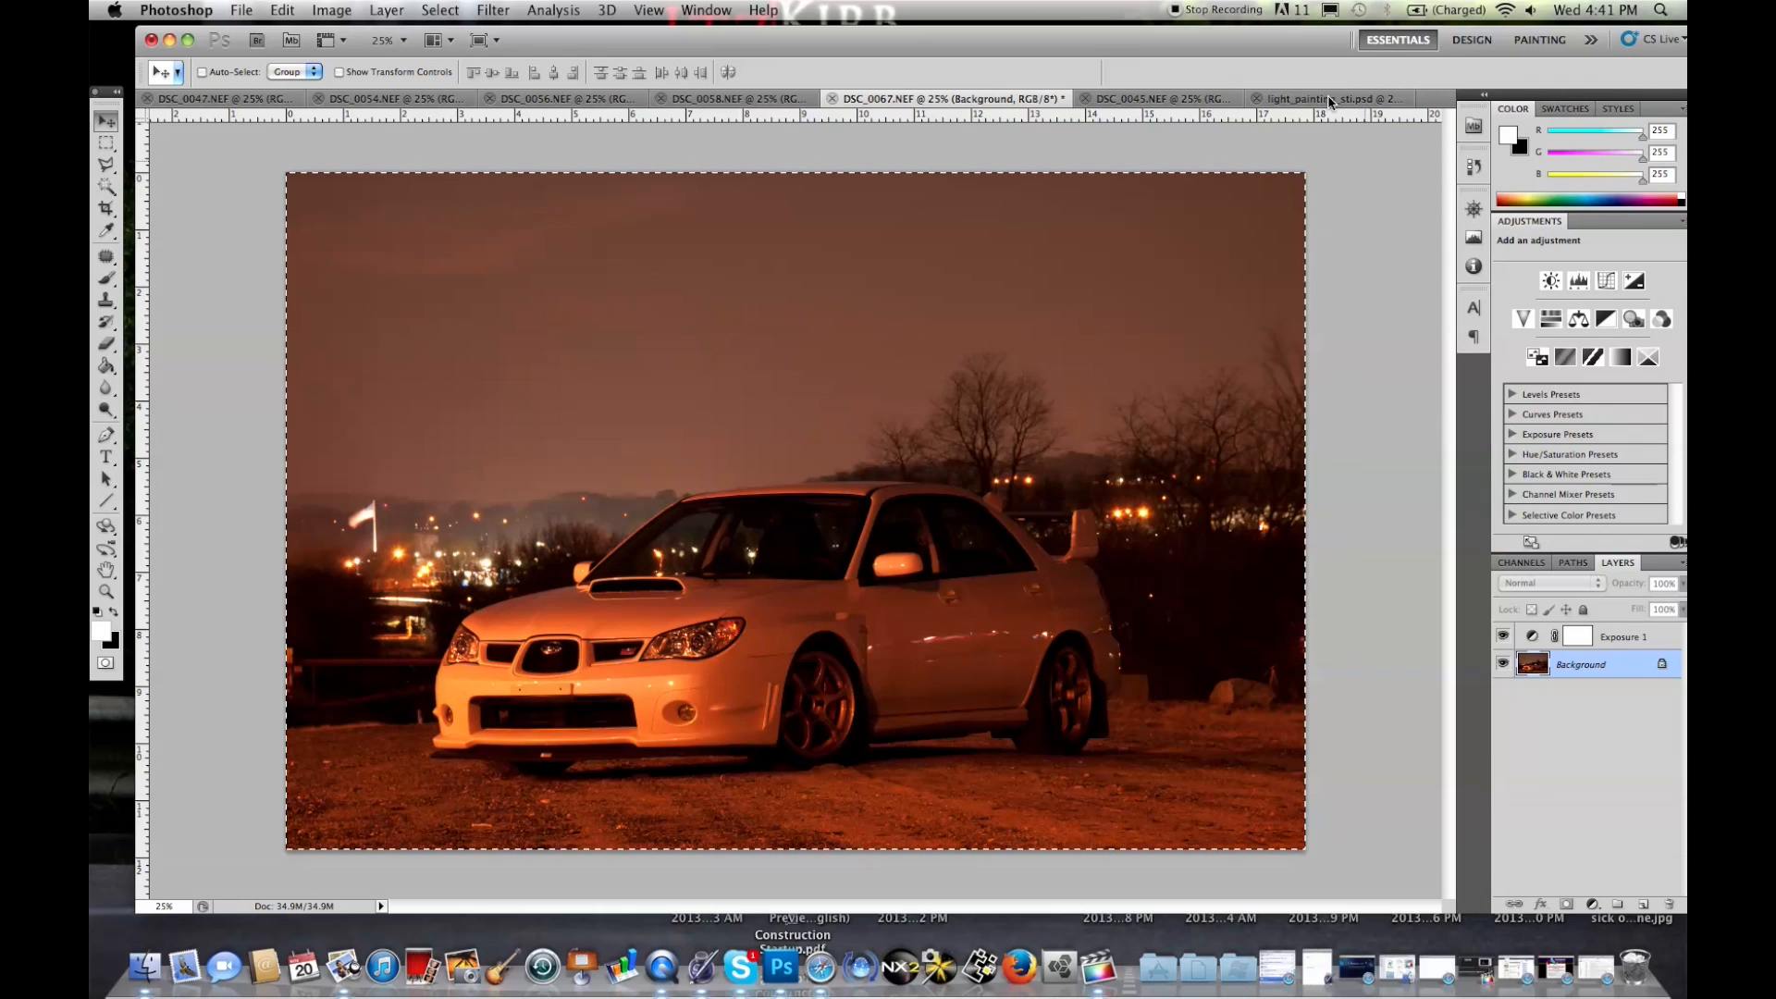
# In light_painting_sti.psd, hide the Final Image group and stack the exposures in Composite
pyautogui.click(1329, 98)
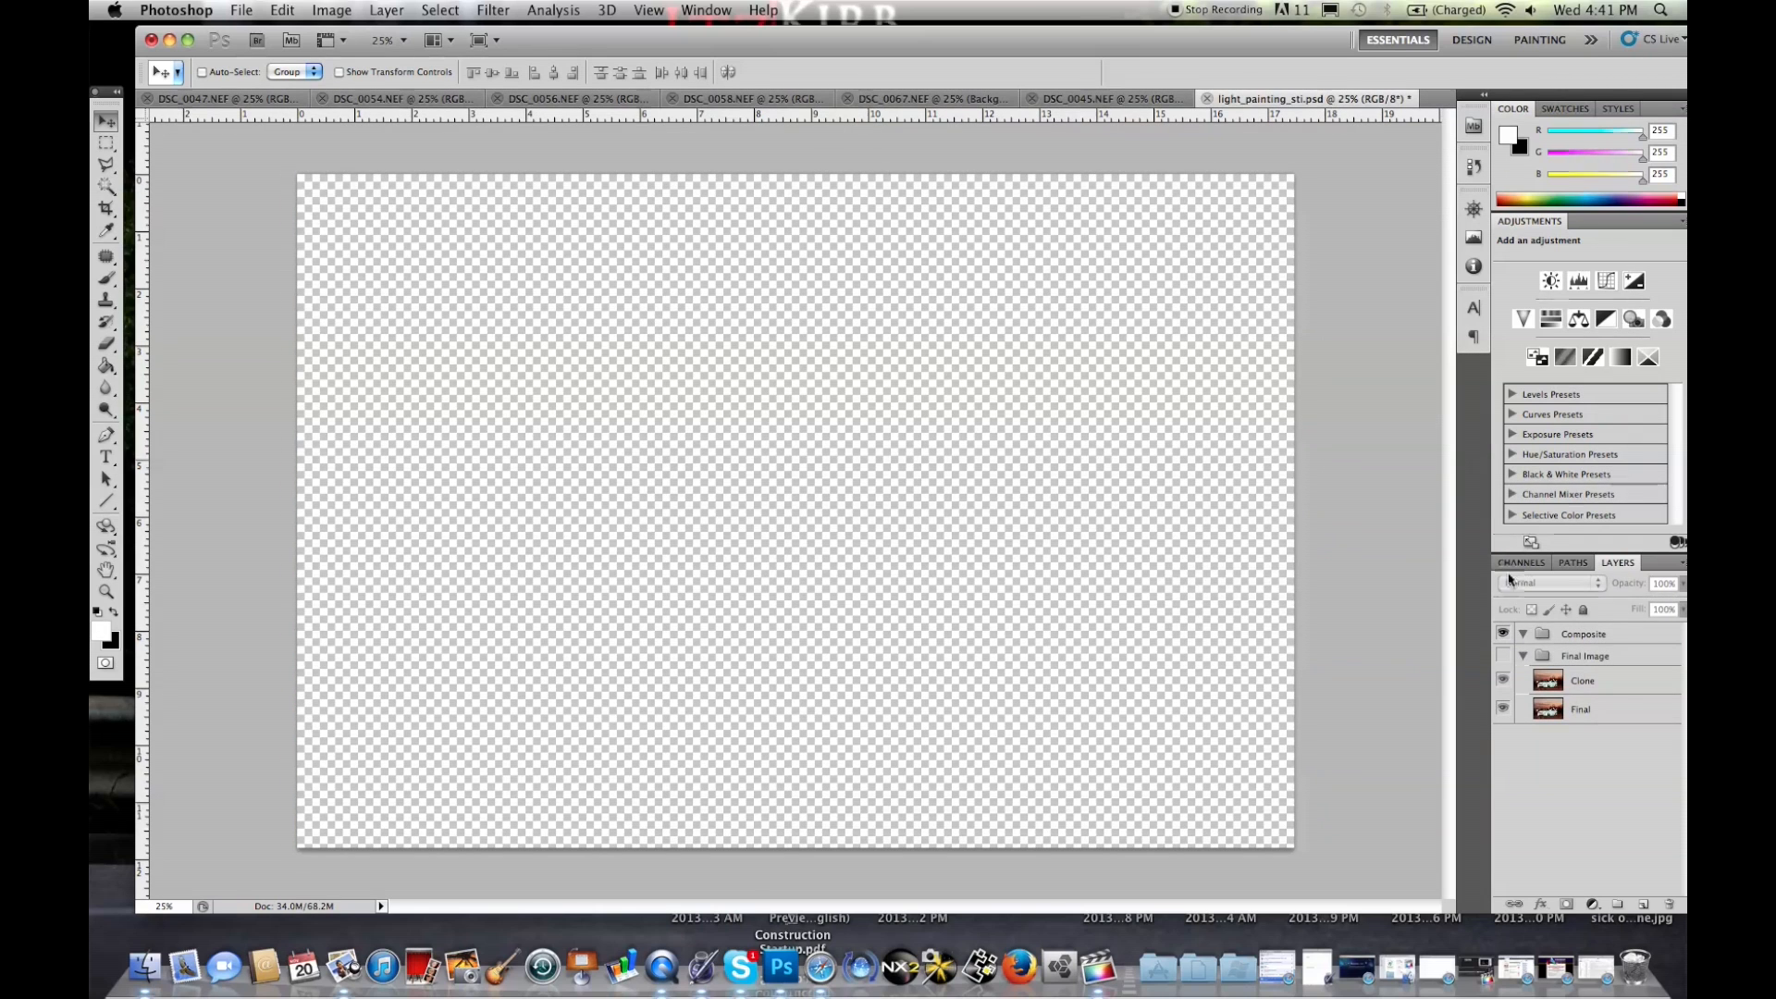
pyautogui.click(1583, 634)
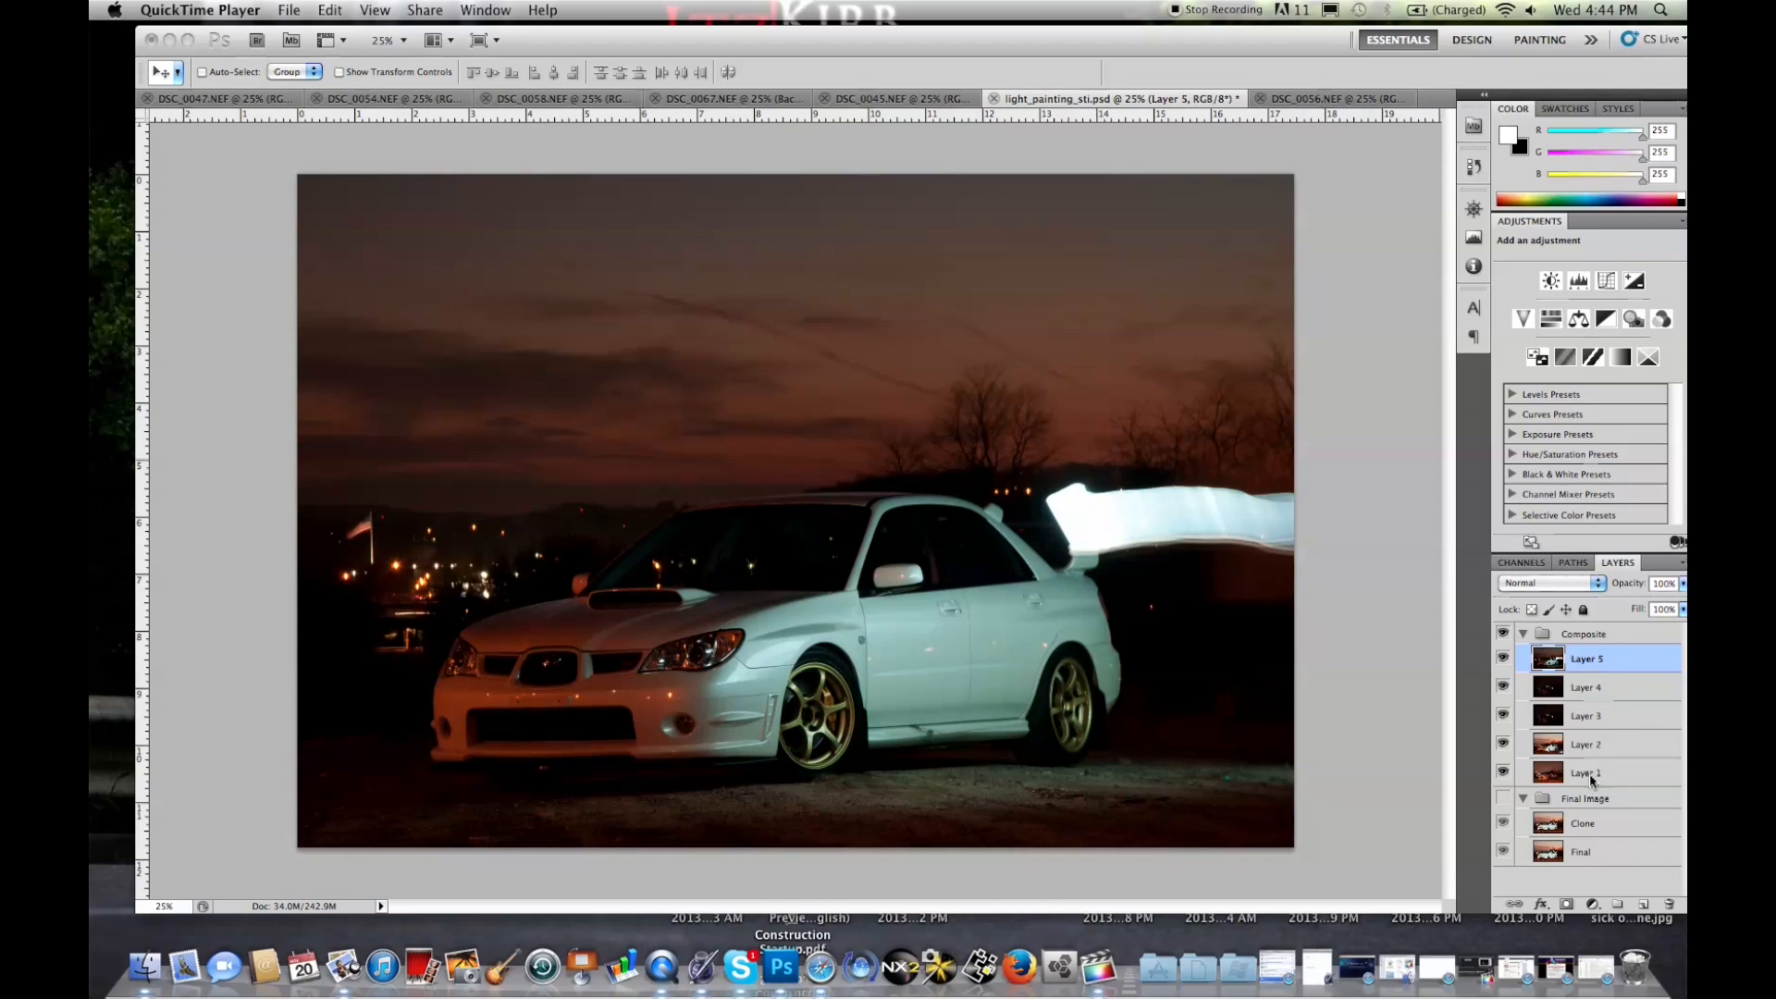
pyautogui.moveTo(1620, 843)
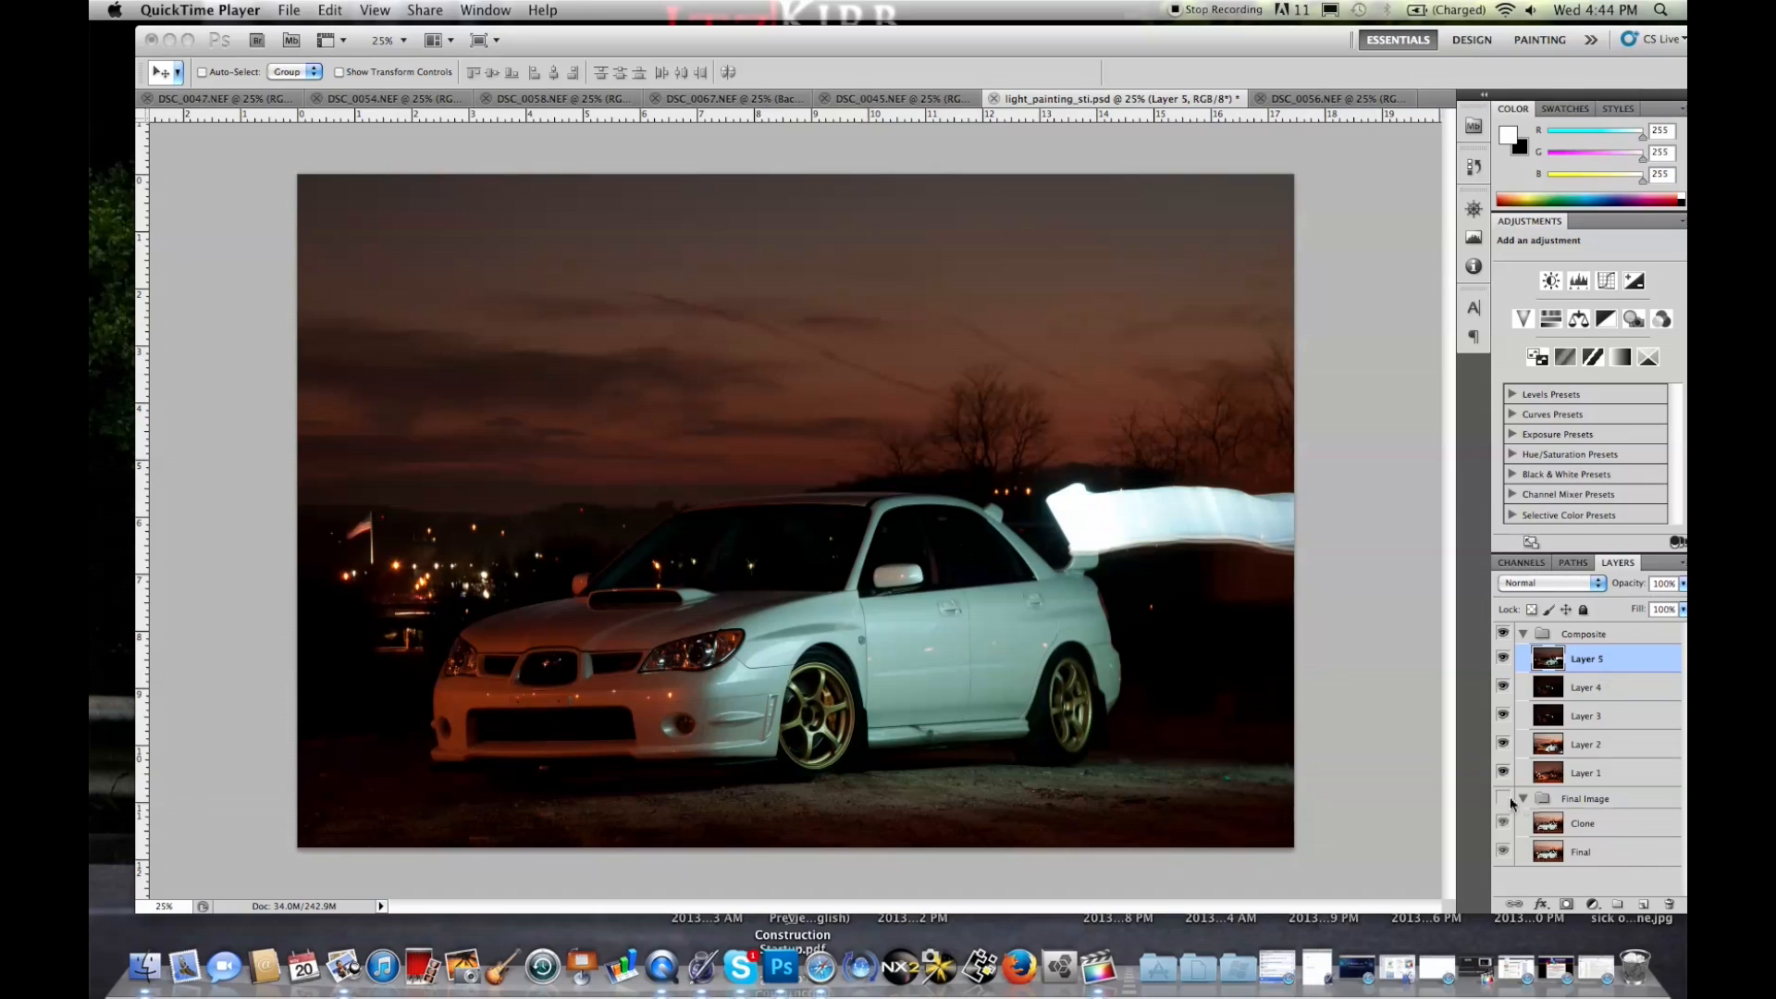
# Shift-select Layer 1 through Layer 5 together in the Composite group
pyautogui.click(769, 974)
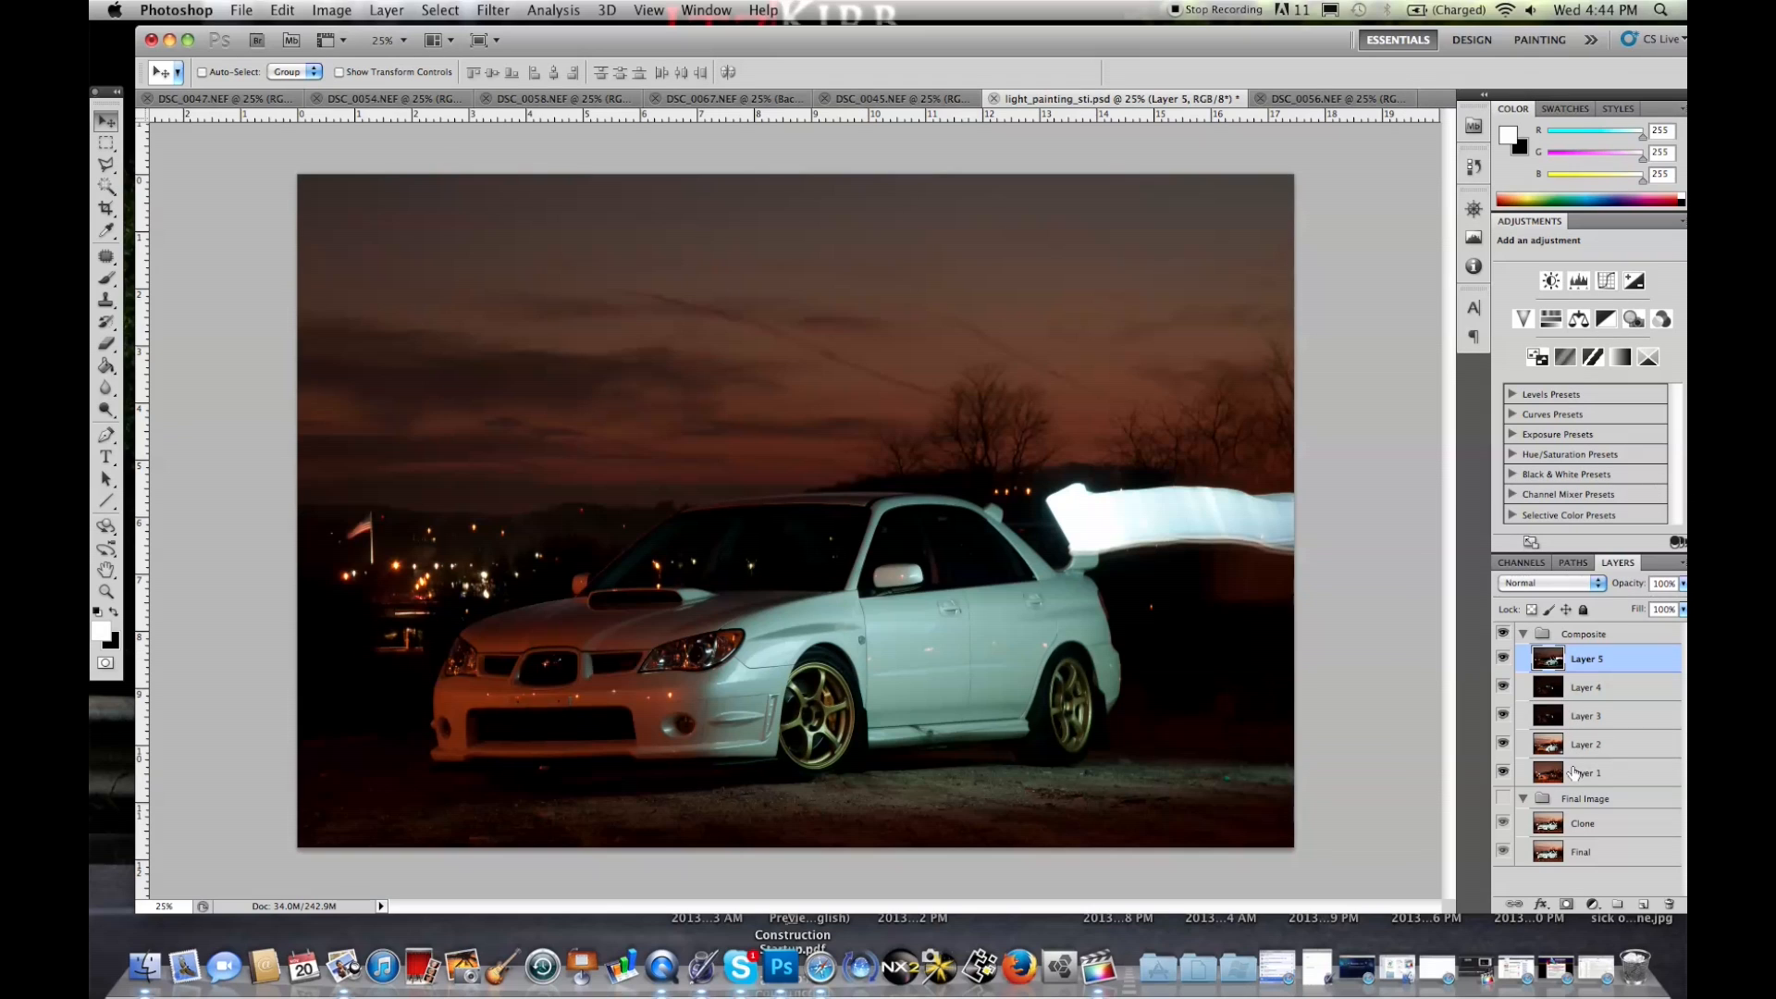
pyautogui.click(1585, 772)
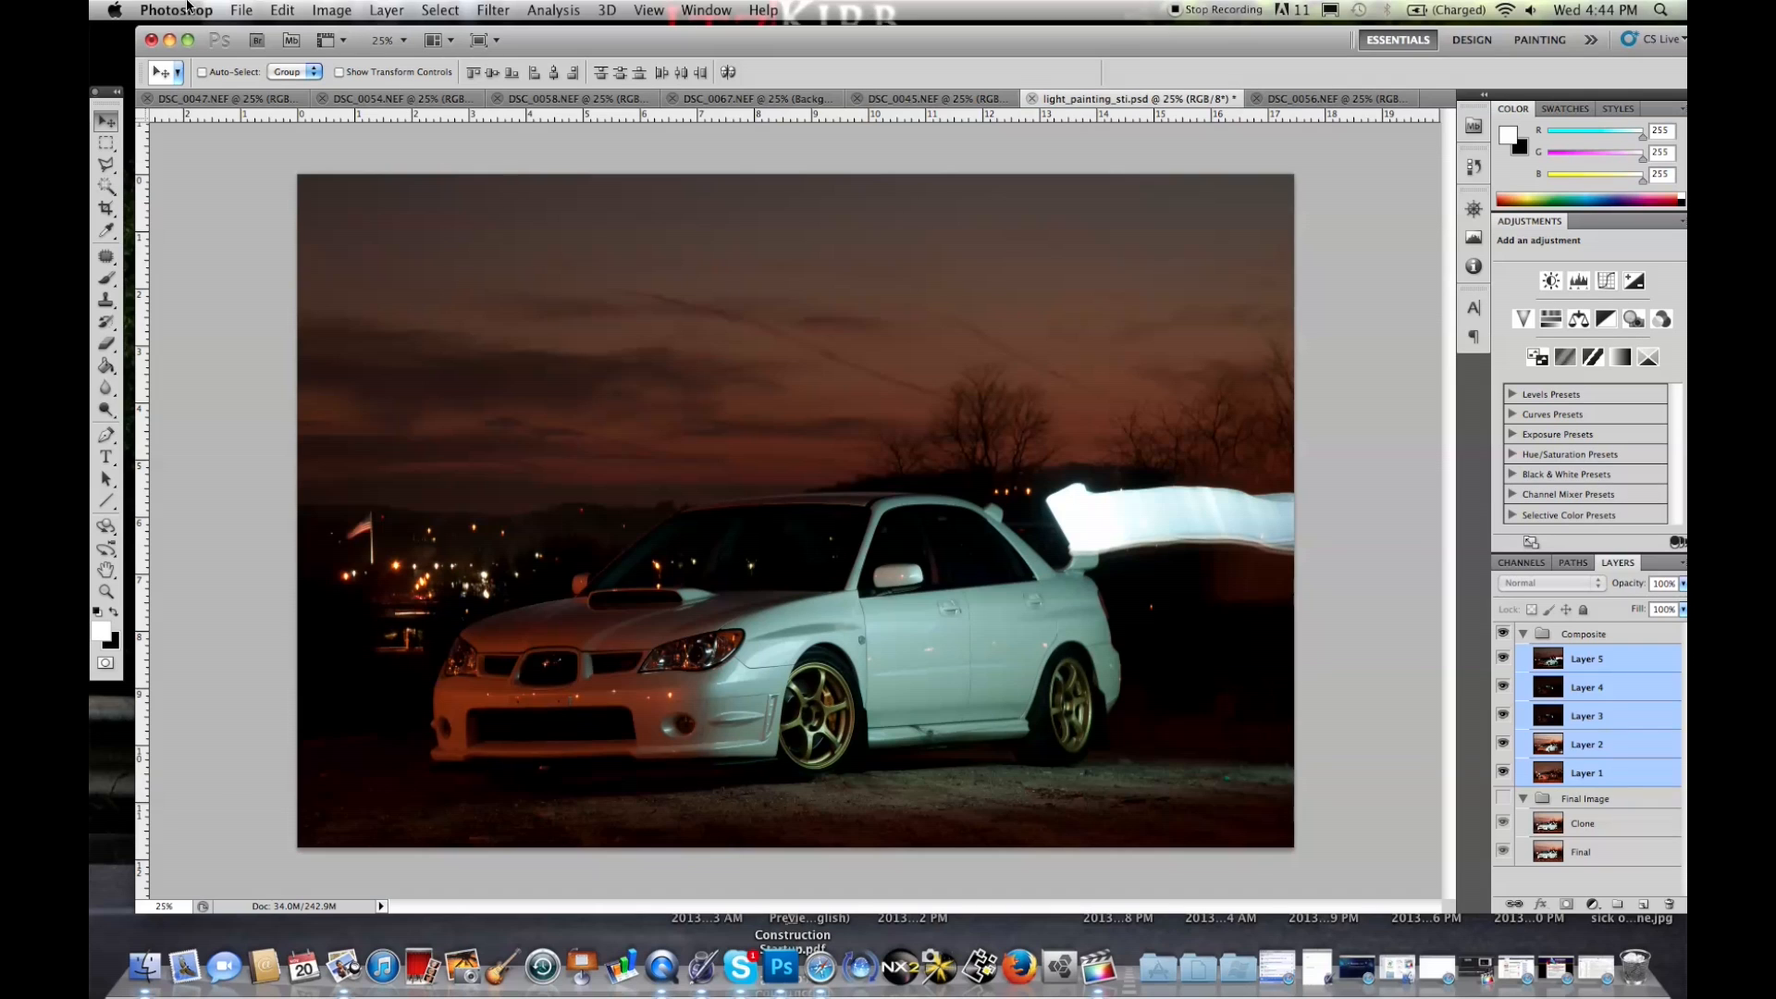
pyautogui.click(282, 10)
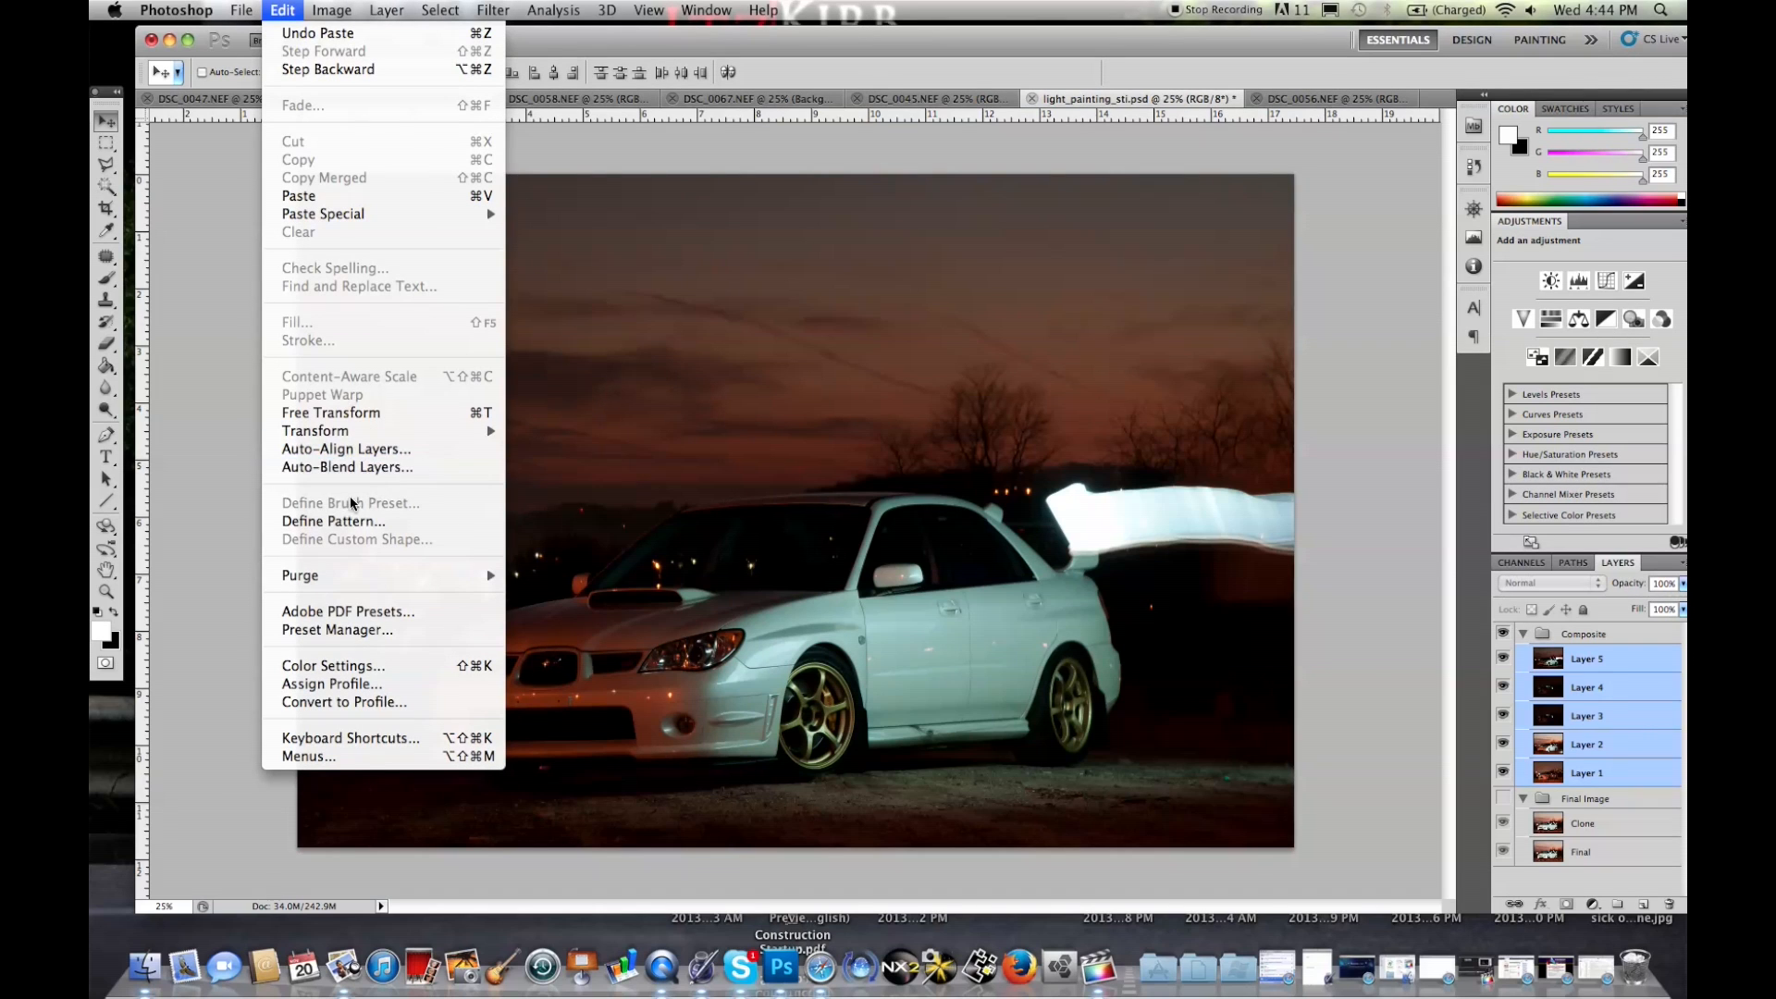
# Auto-Align the selected layers using Perspective projection
pyautogui.click(346, 449)
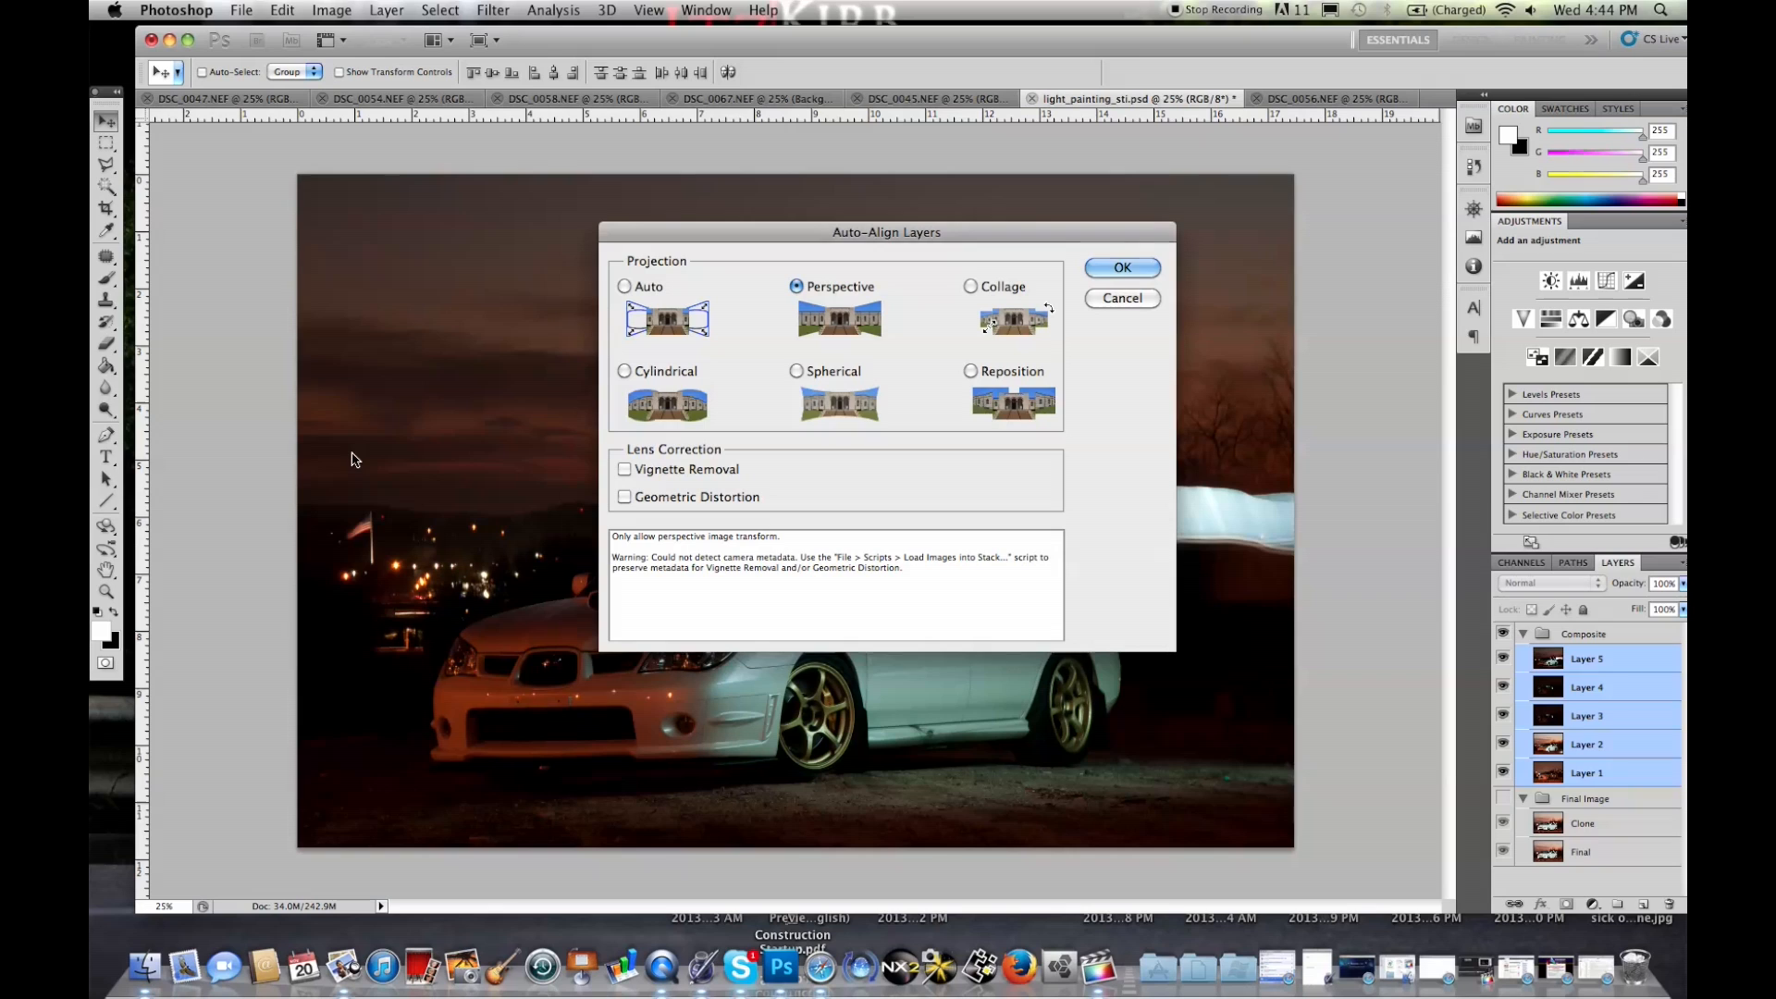
pyautogui.moveTo(795, 373)
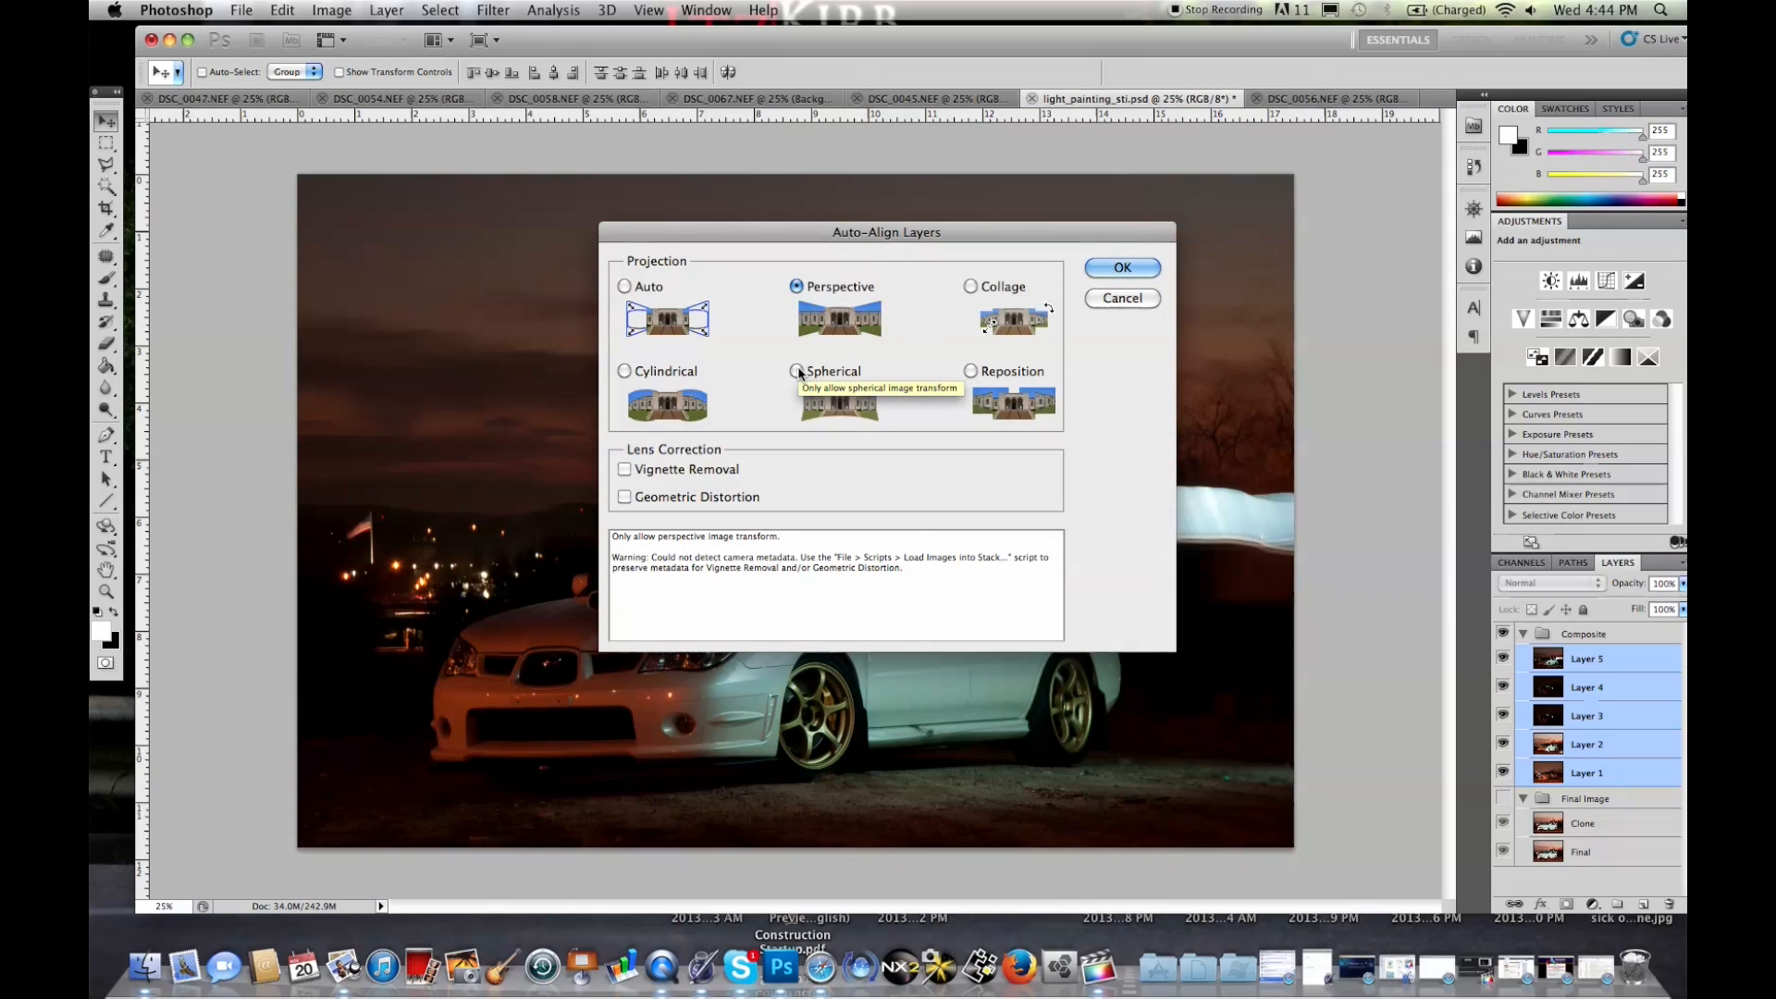
pyautogui.moveTo(760, 329)
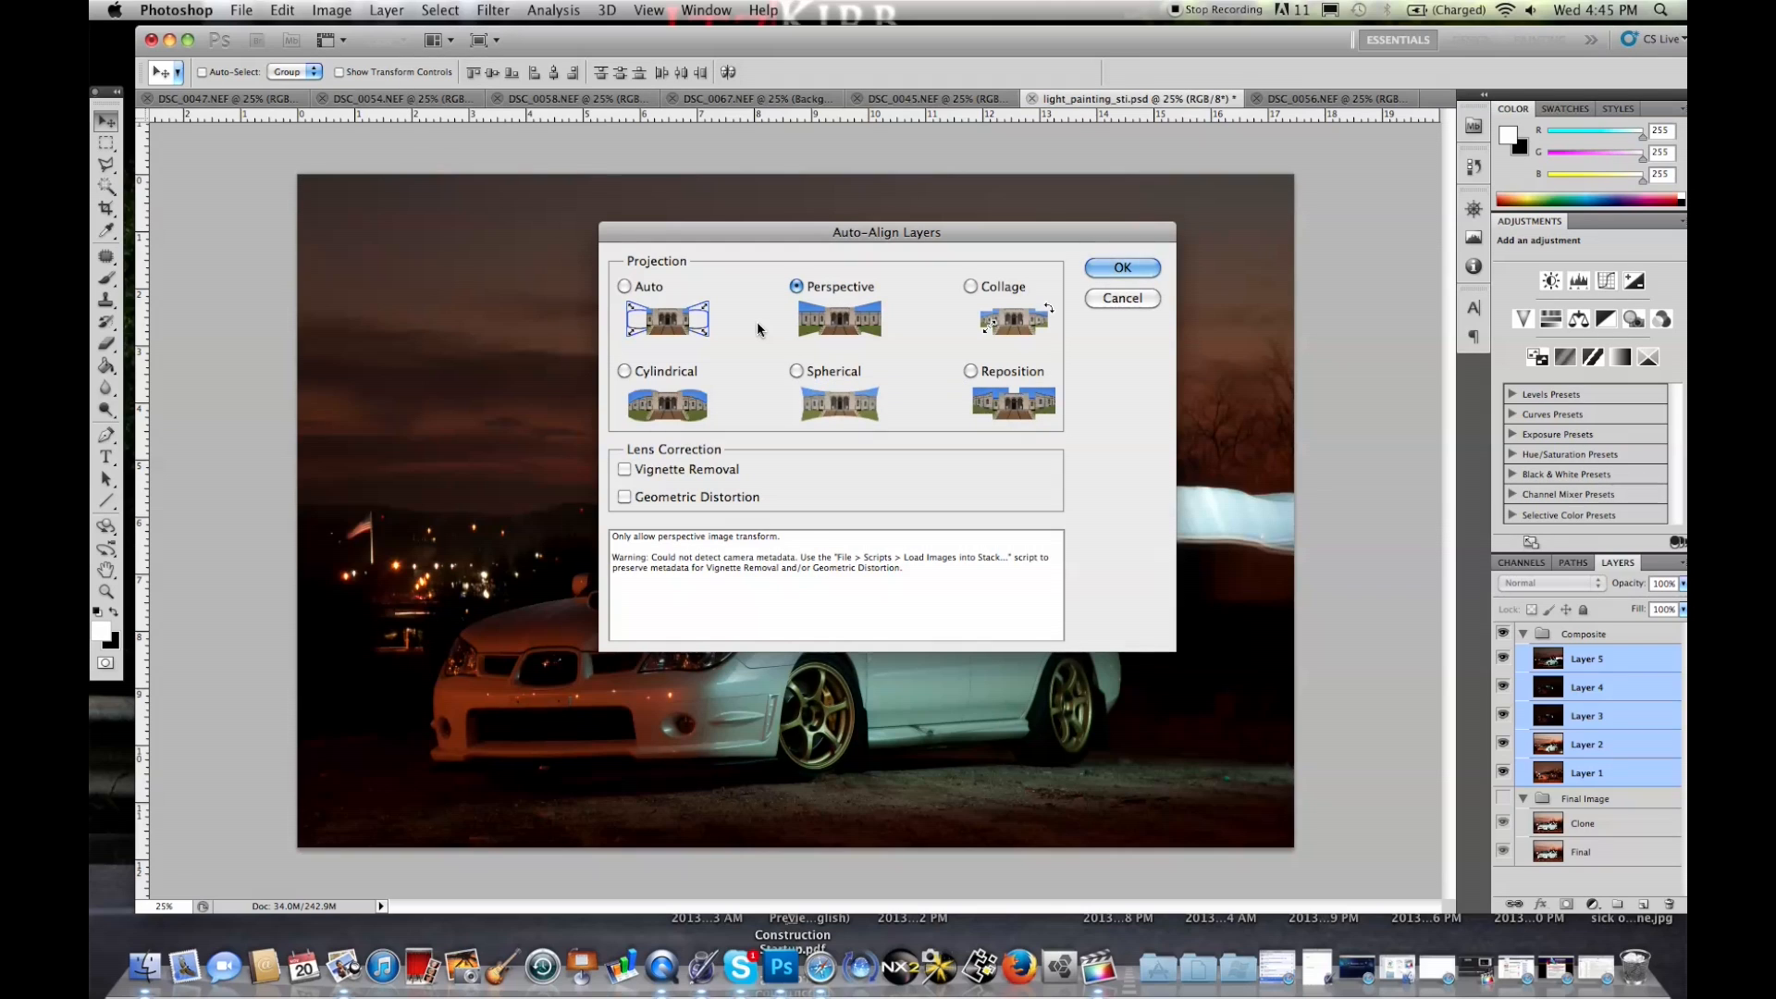
pyautogui.moveTo(759, 328)
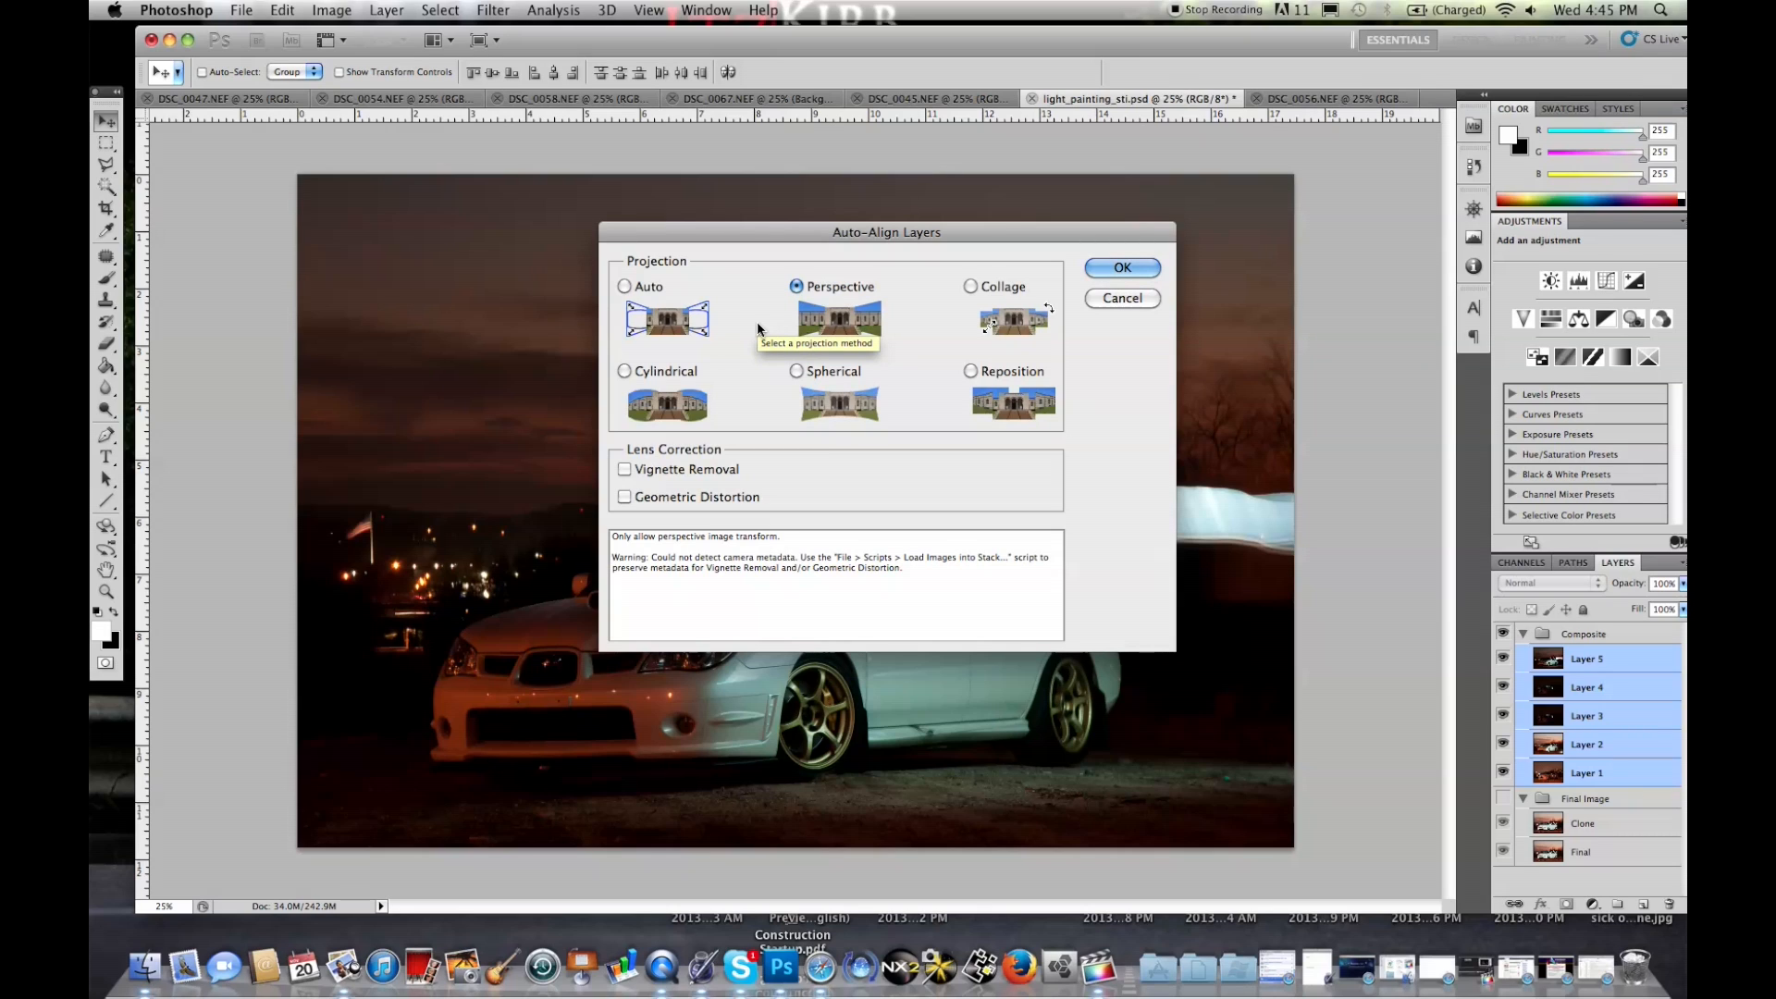
pyautogui.moveTo(803, 232)
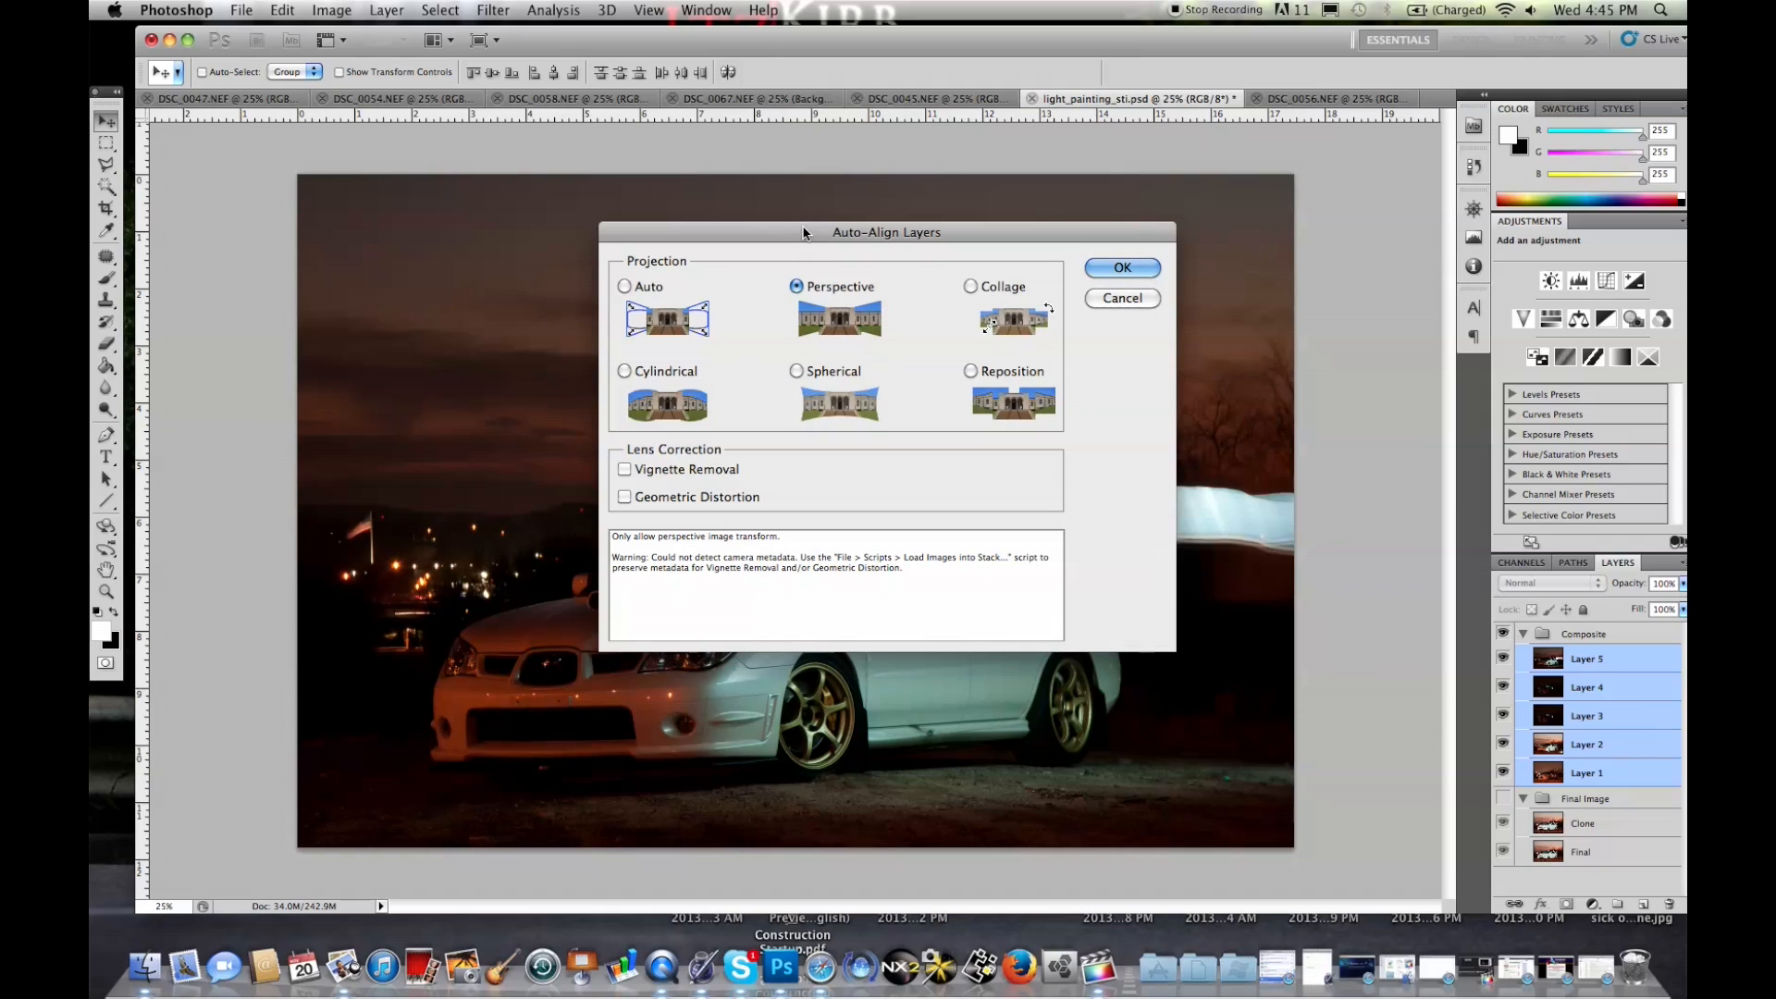
pyautogui.moveTo(832, 287)
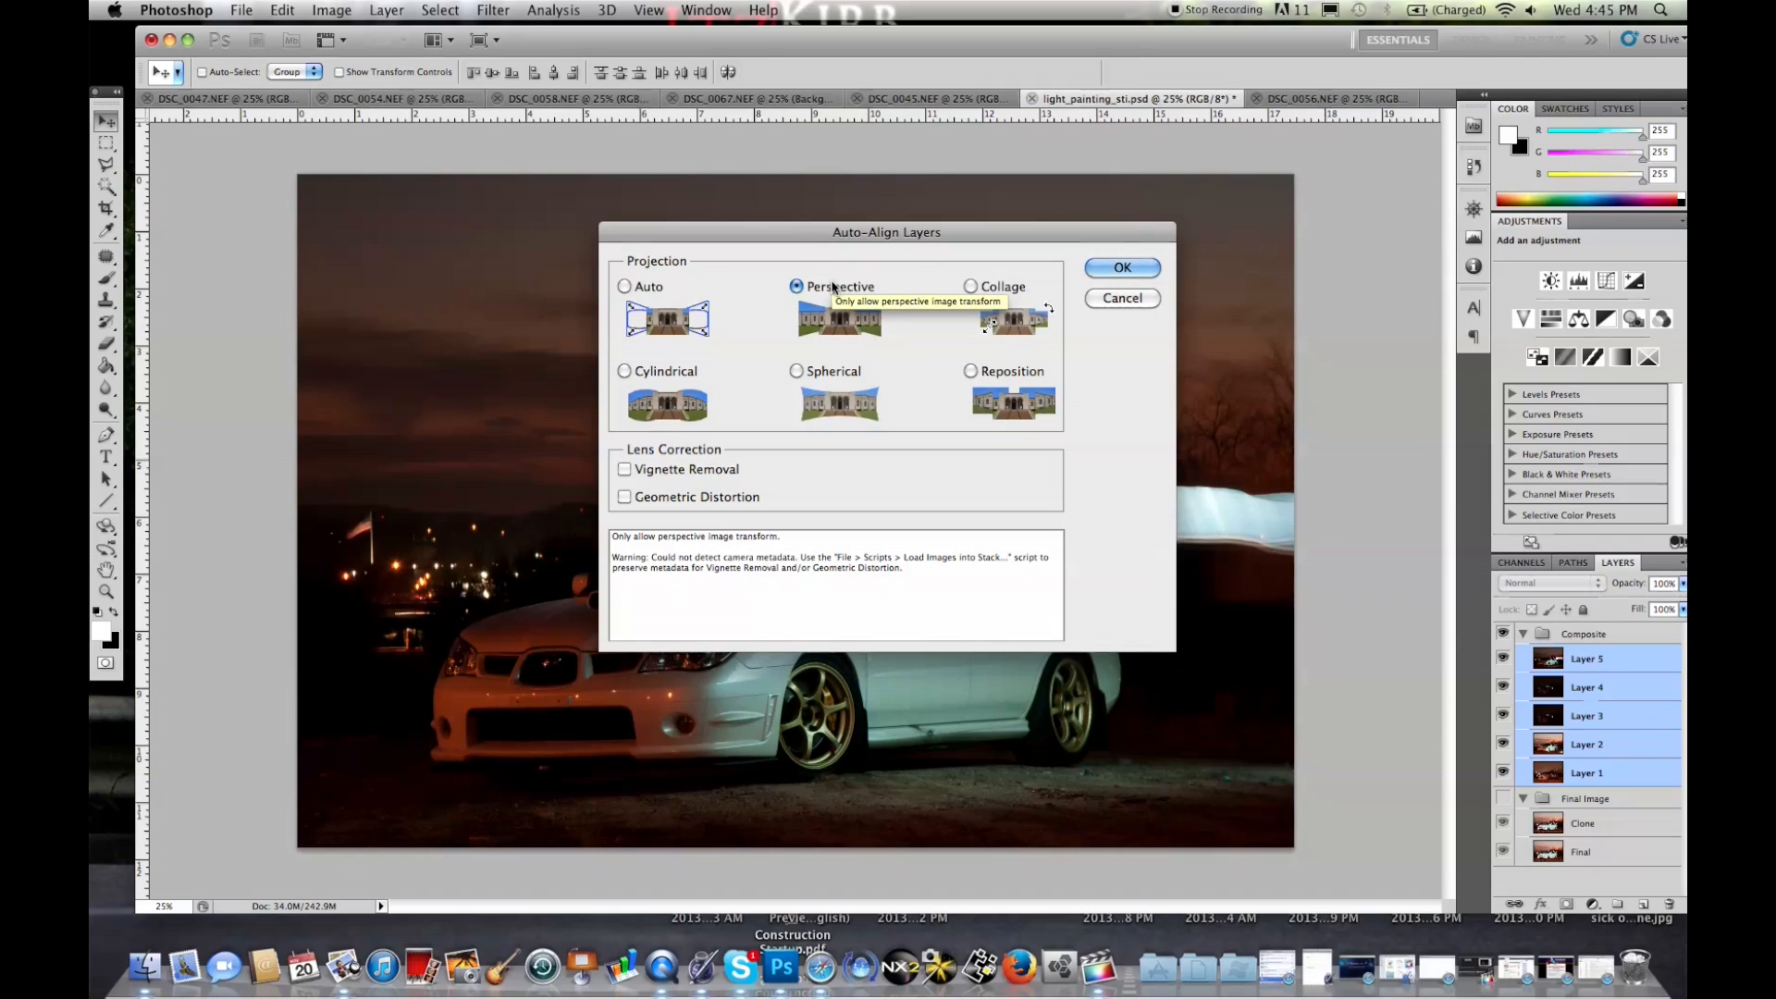
pyautogui.moveTo(1084, 282)
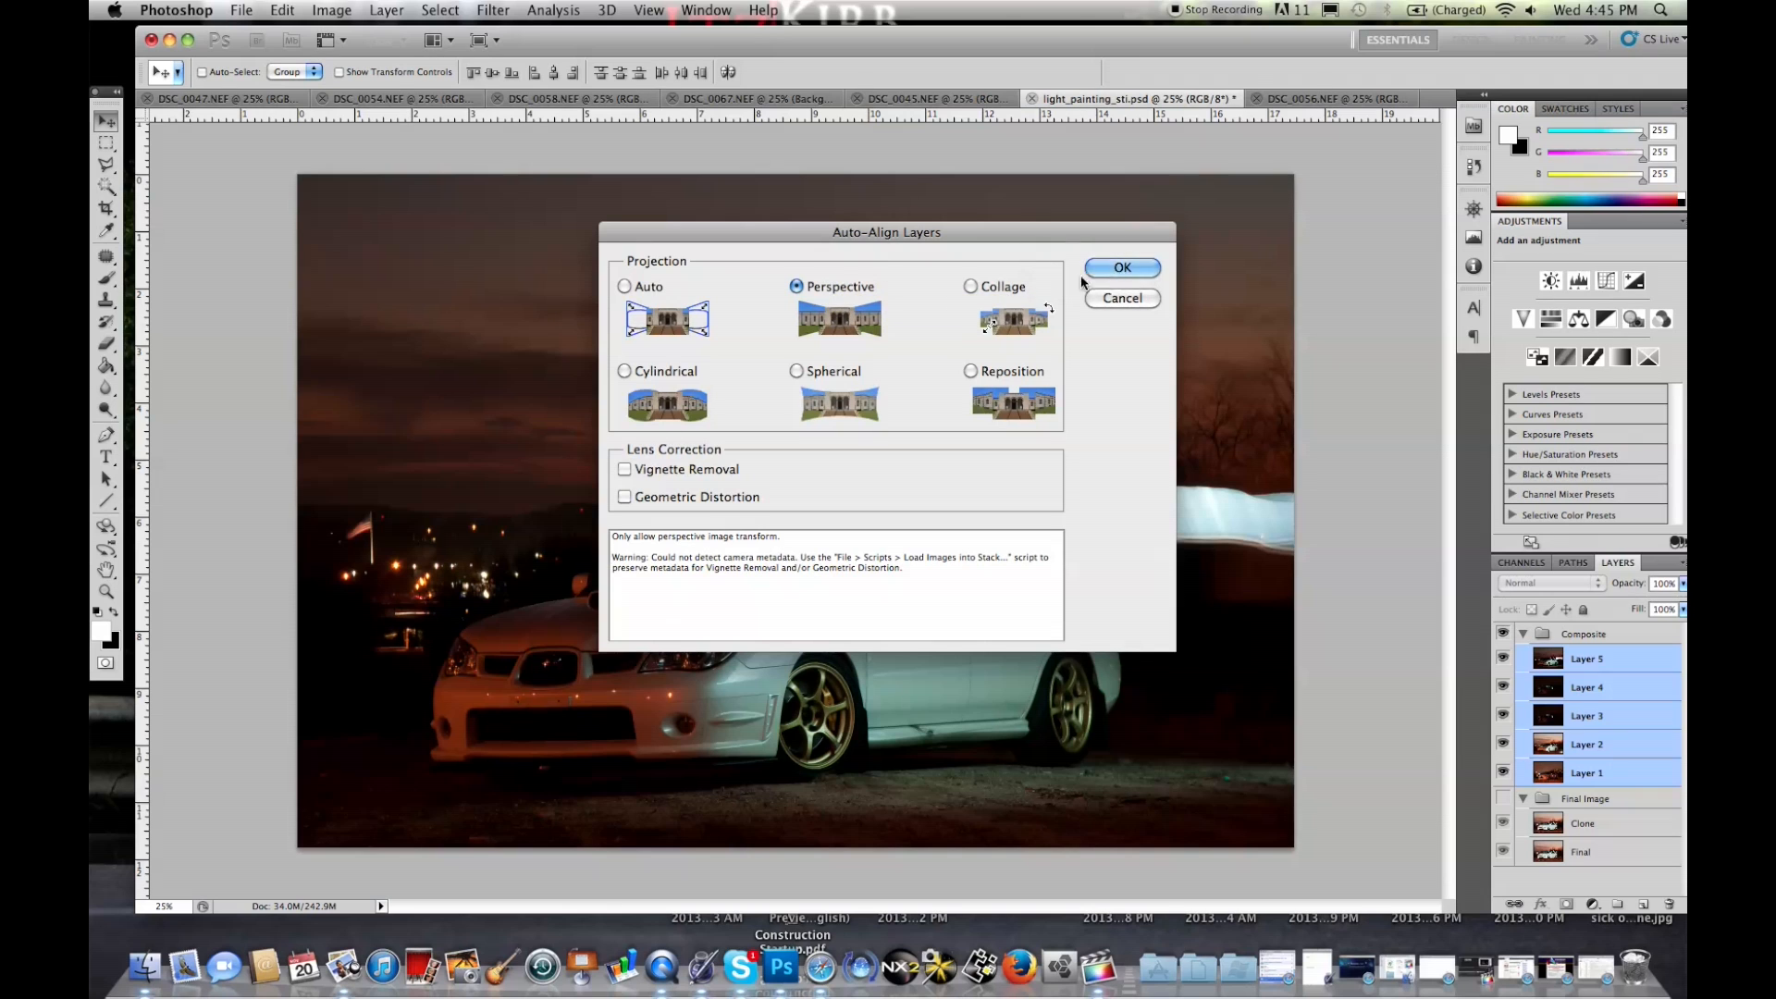
pyautogui.click(1122, 267)
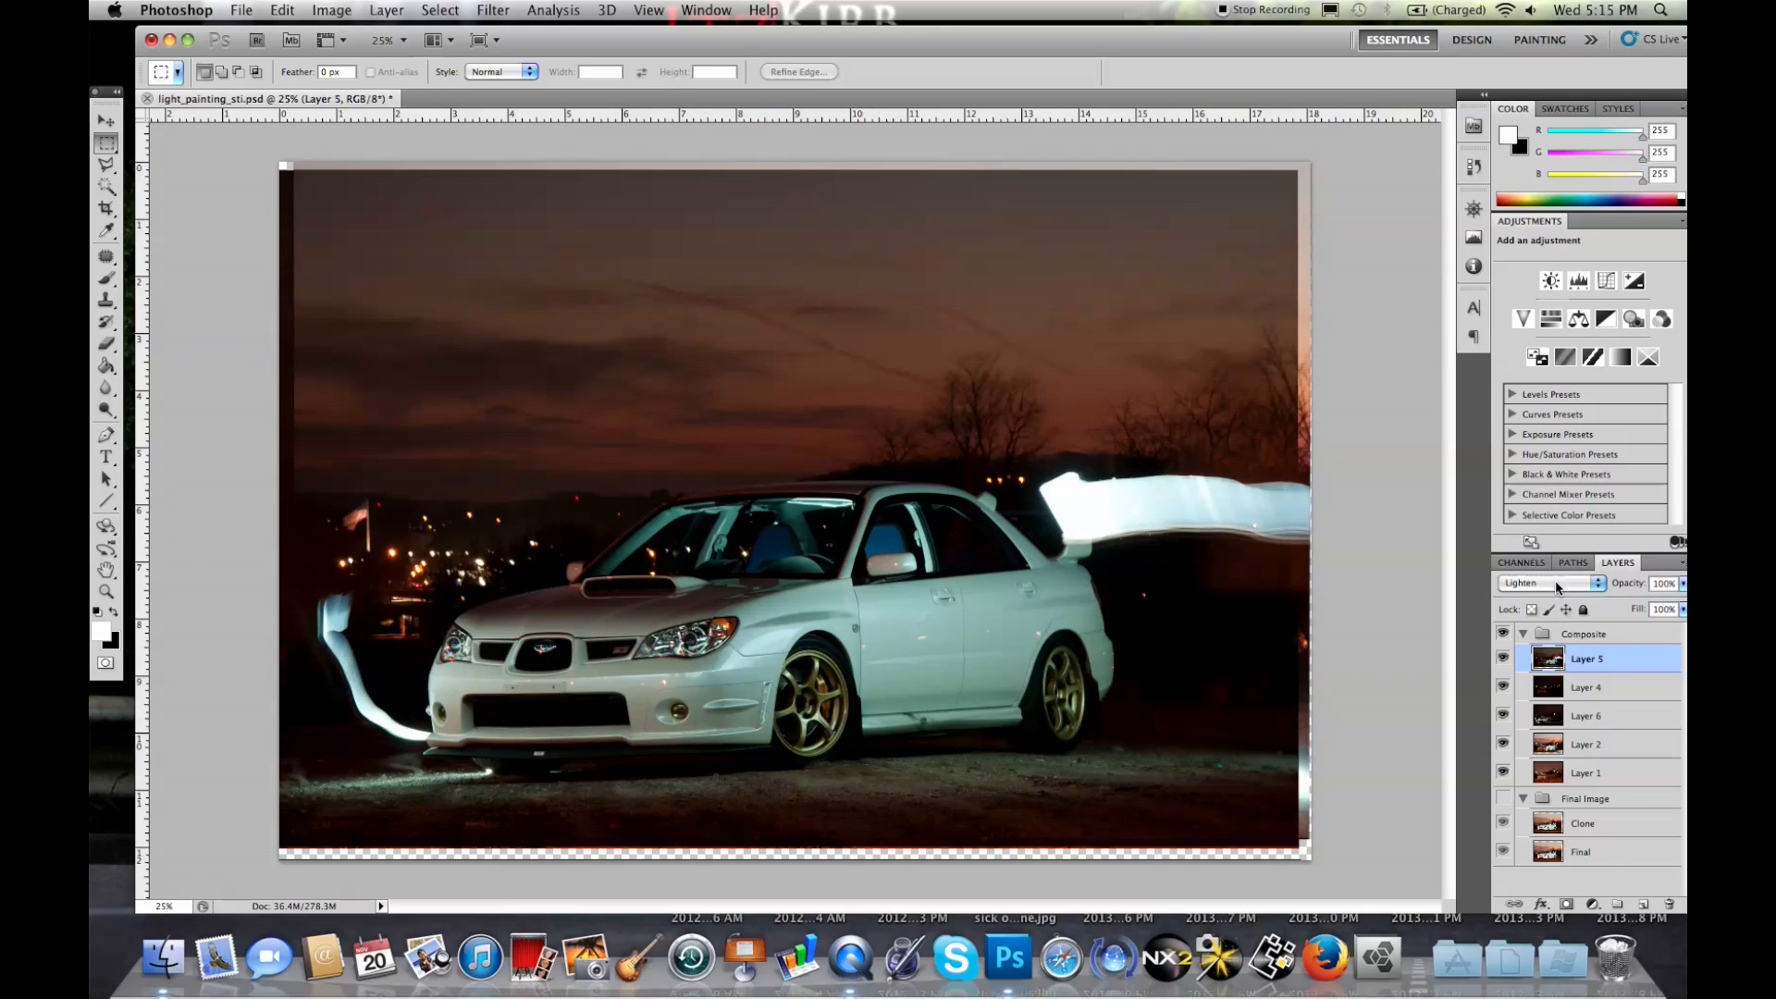
# Set Layer 5 and Layer 2 to the Lighten blend mode
pyautogui.click(1556, 582)
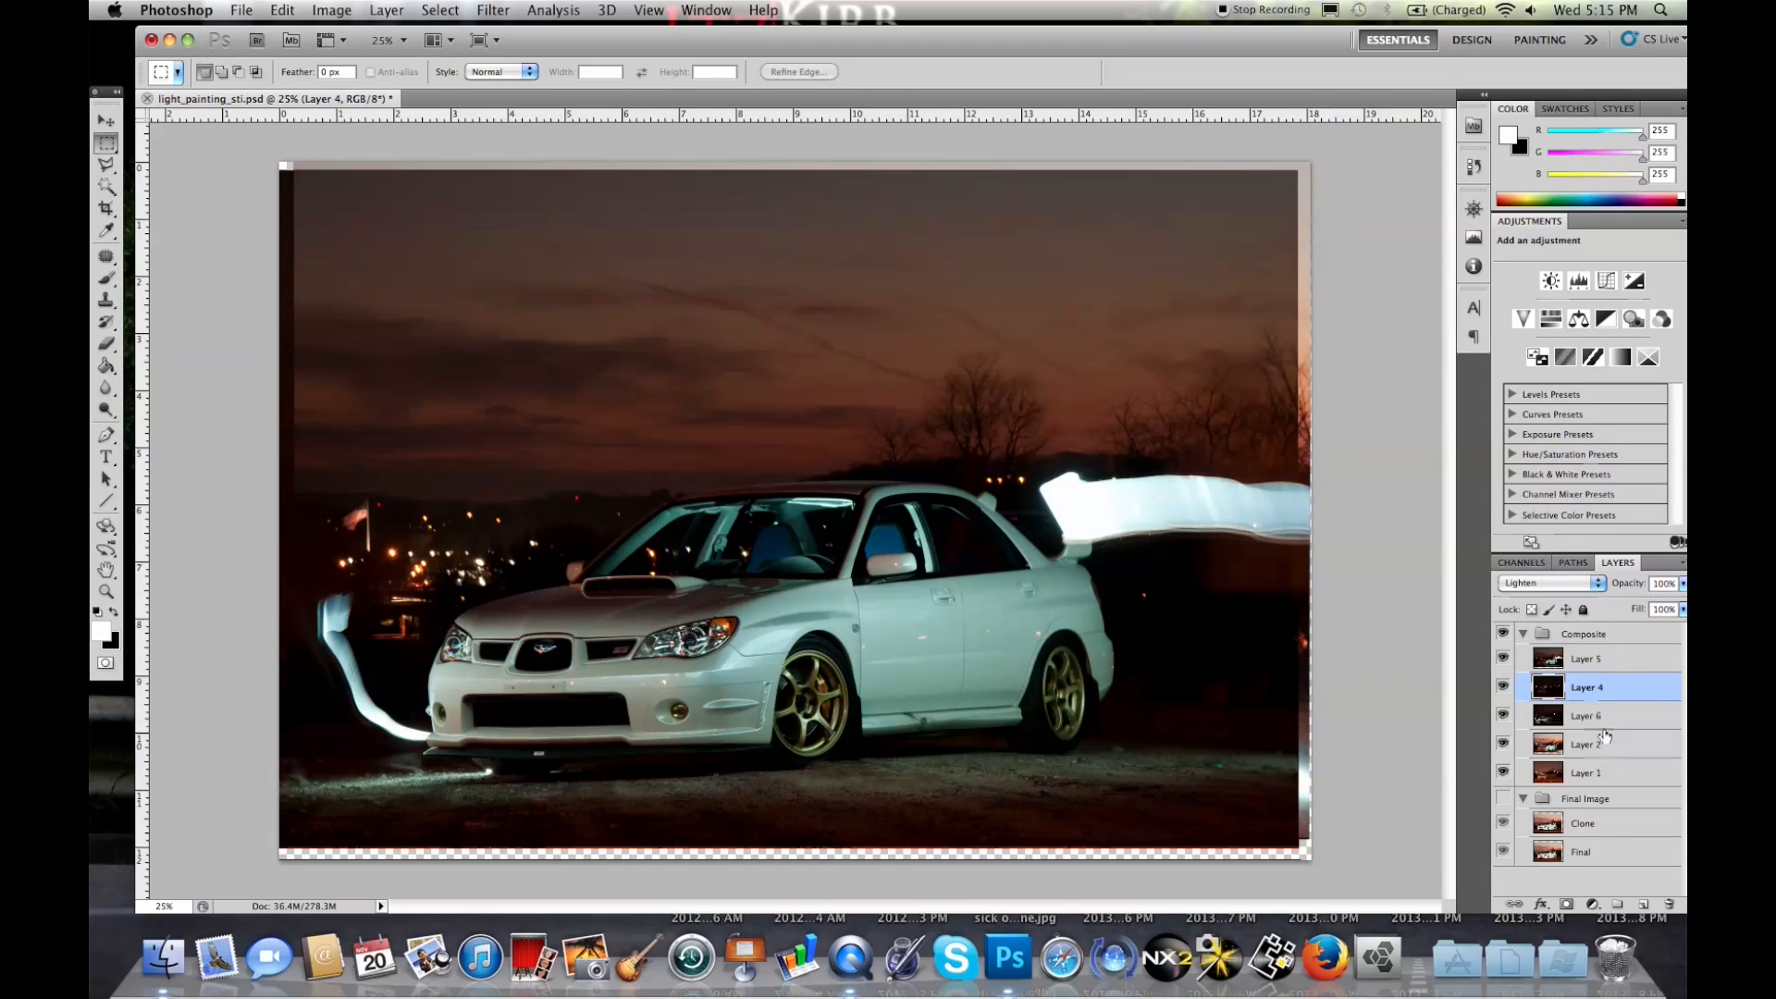
pyautogui.click(1548, 583)
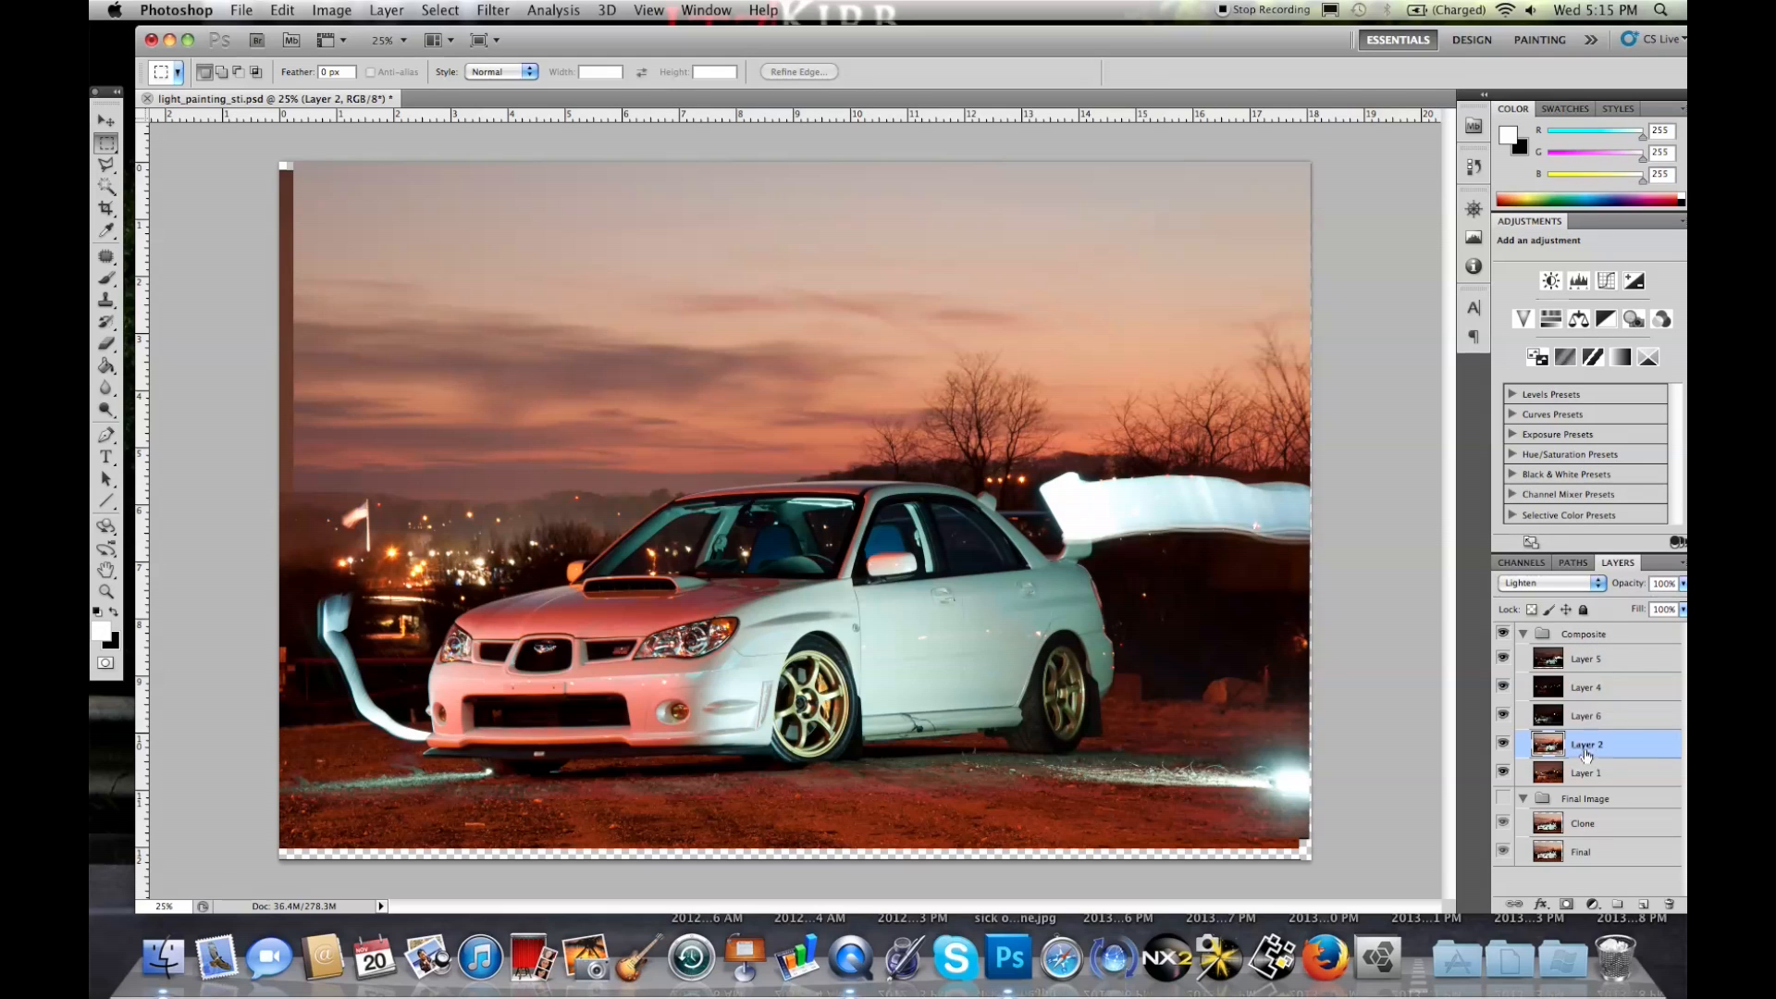
pyautogui.click(1585, 772)
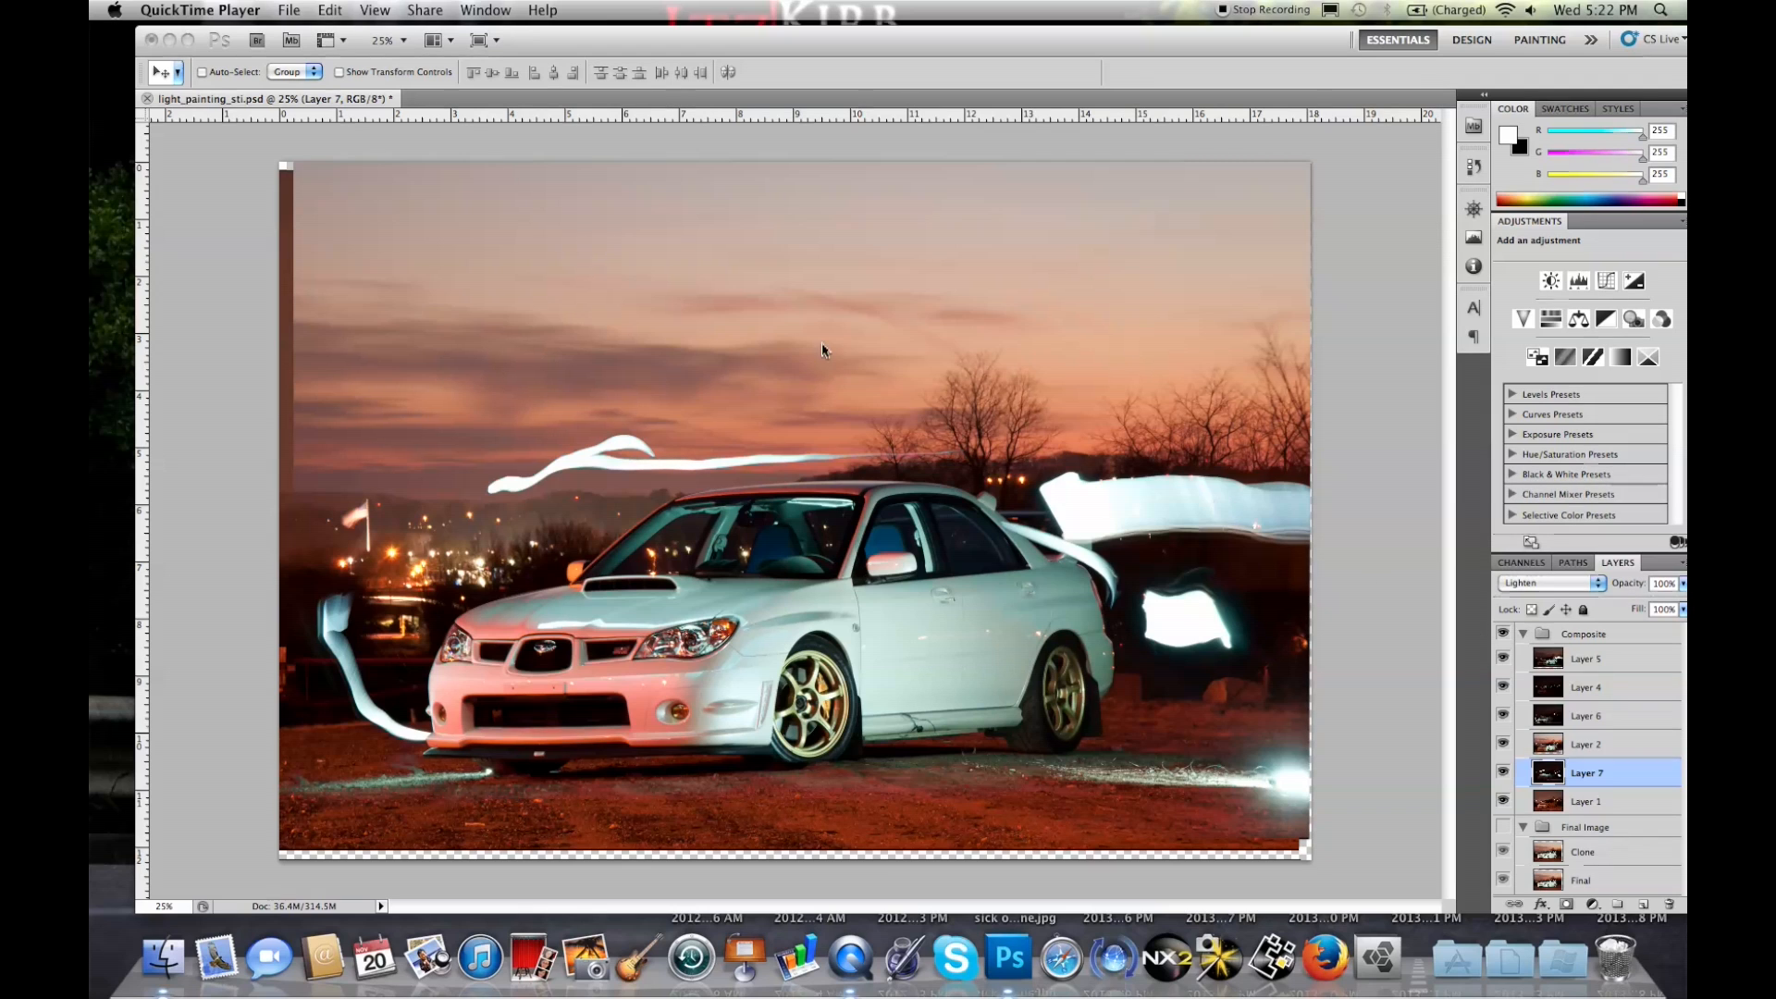
pyautogui.moveTo(527, 490)
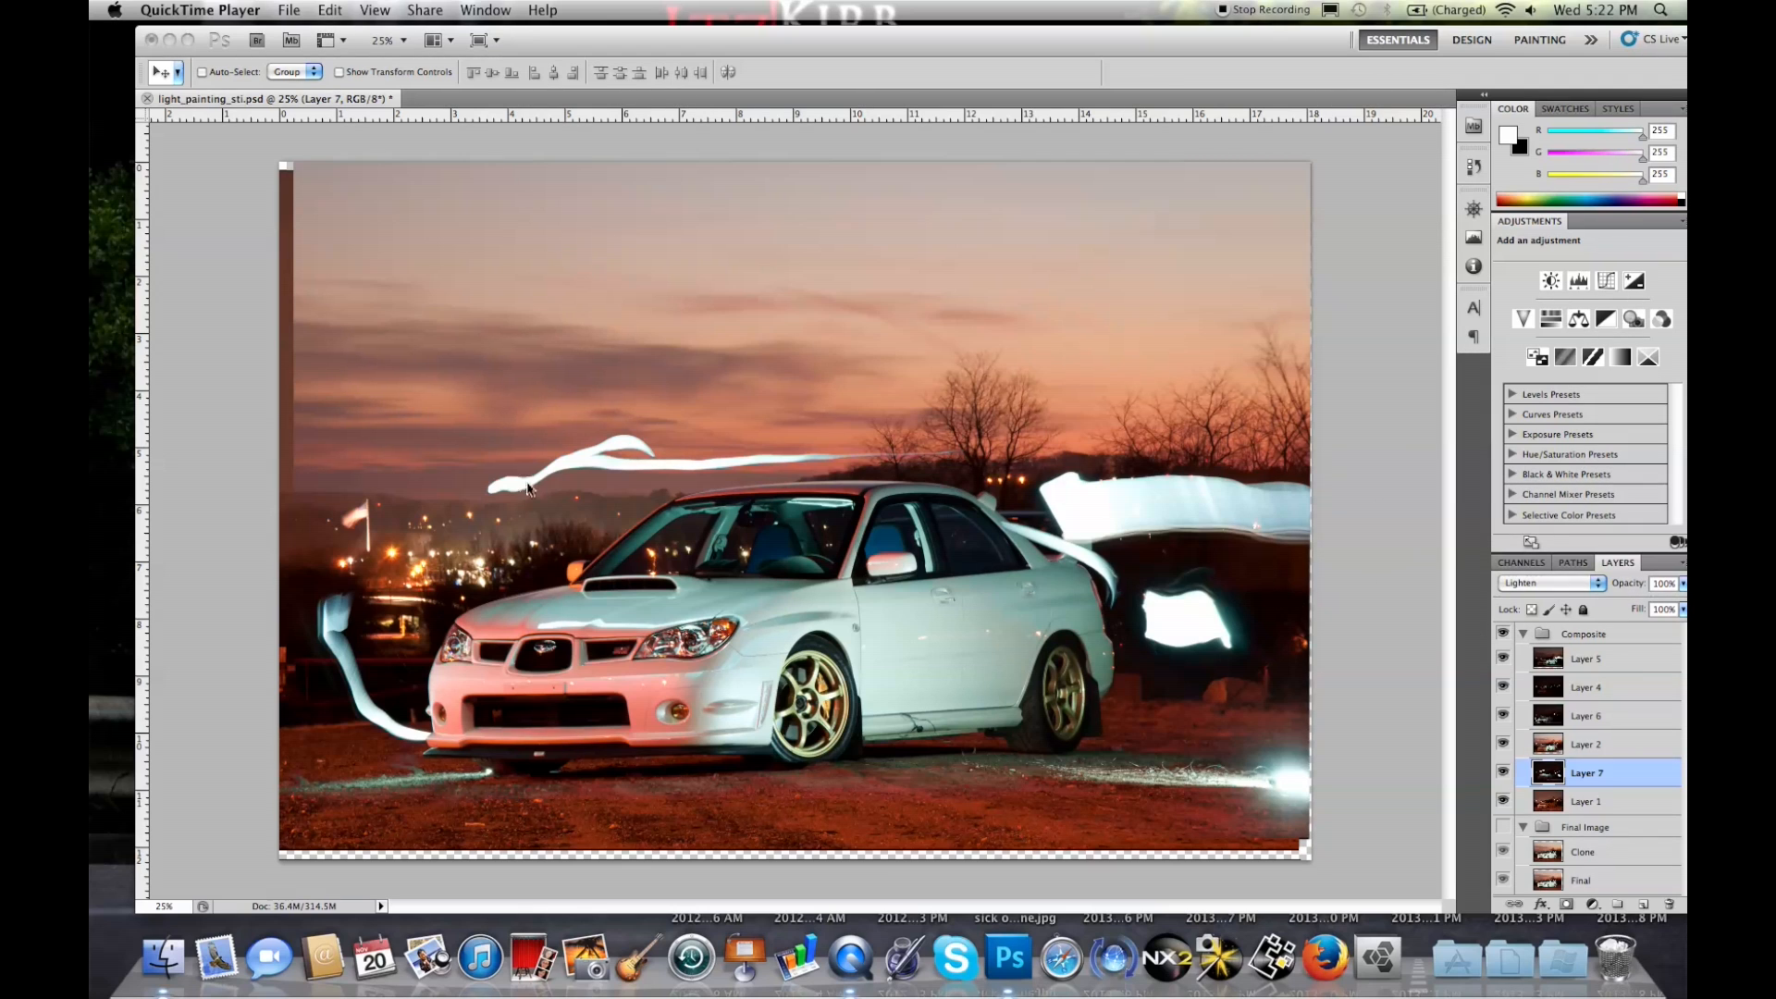
pyautogui.moveTo(1036, 488)
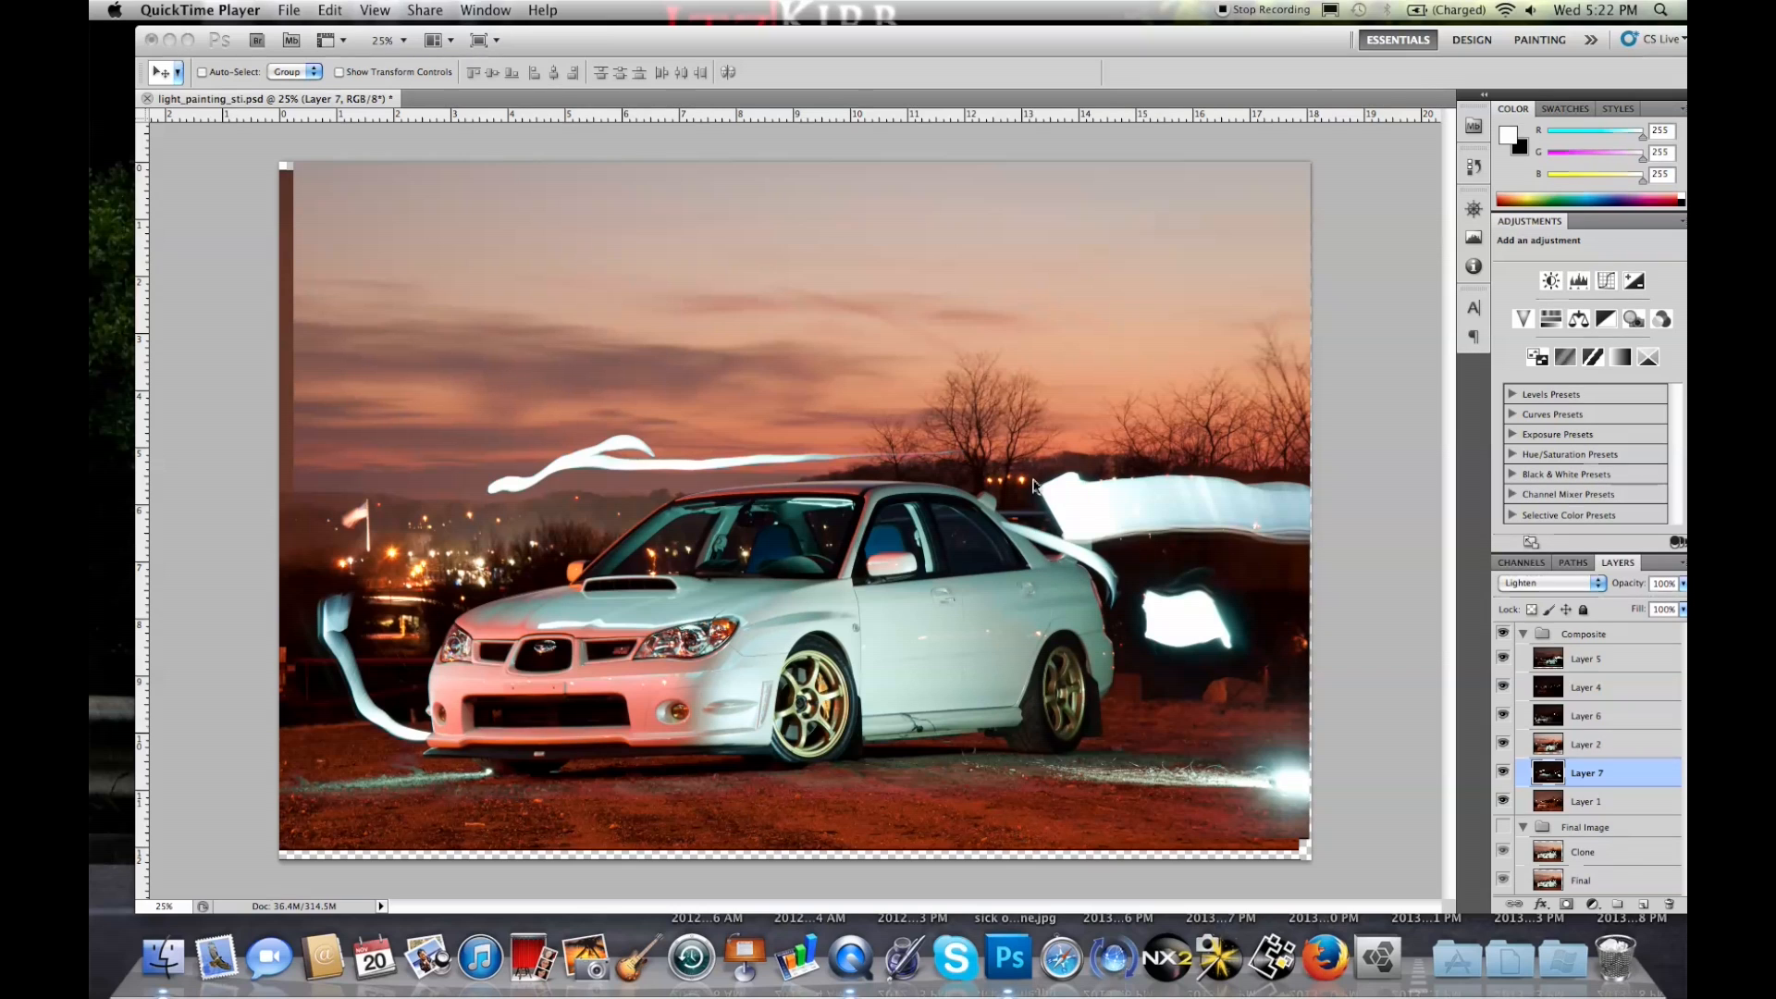
pyautogui.moveTo(1074, 557)
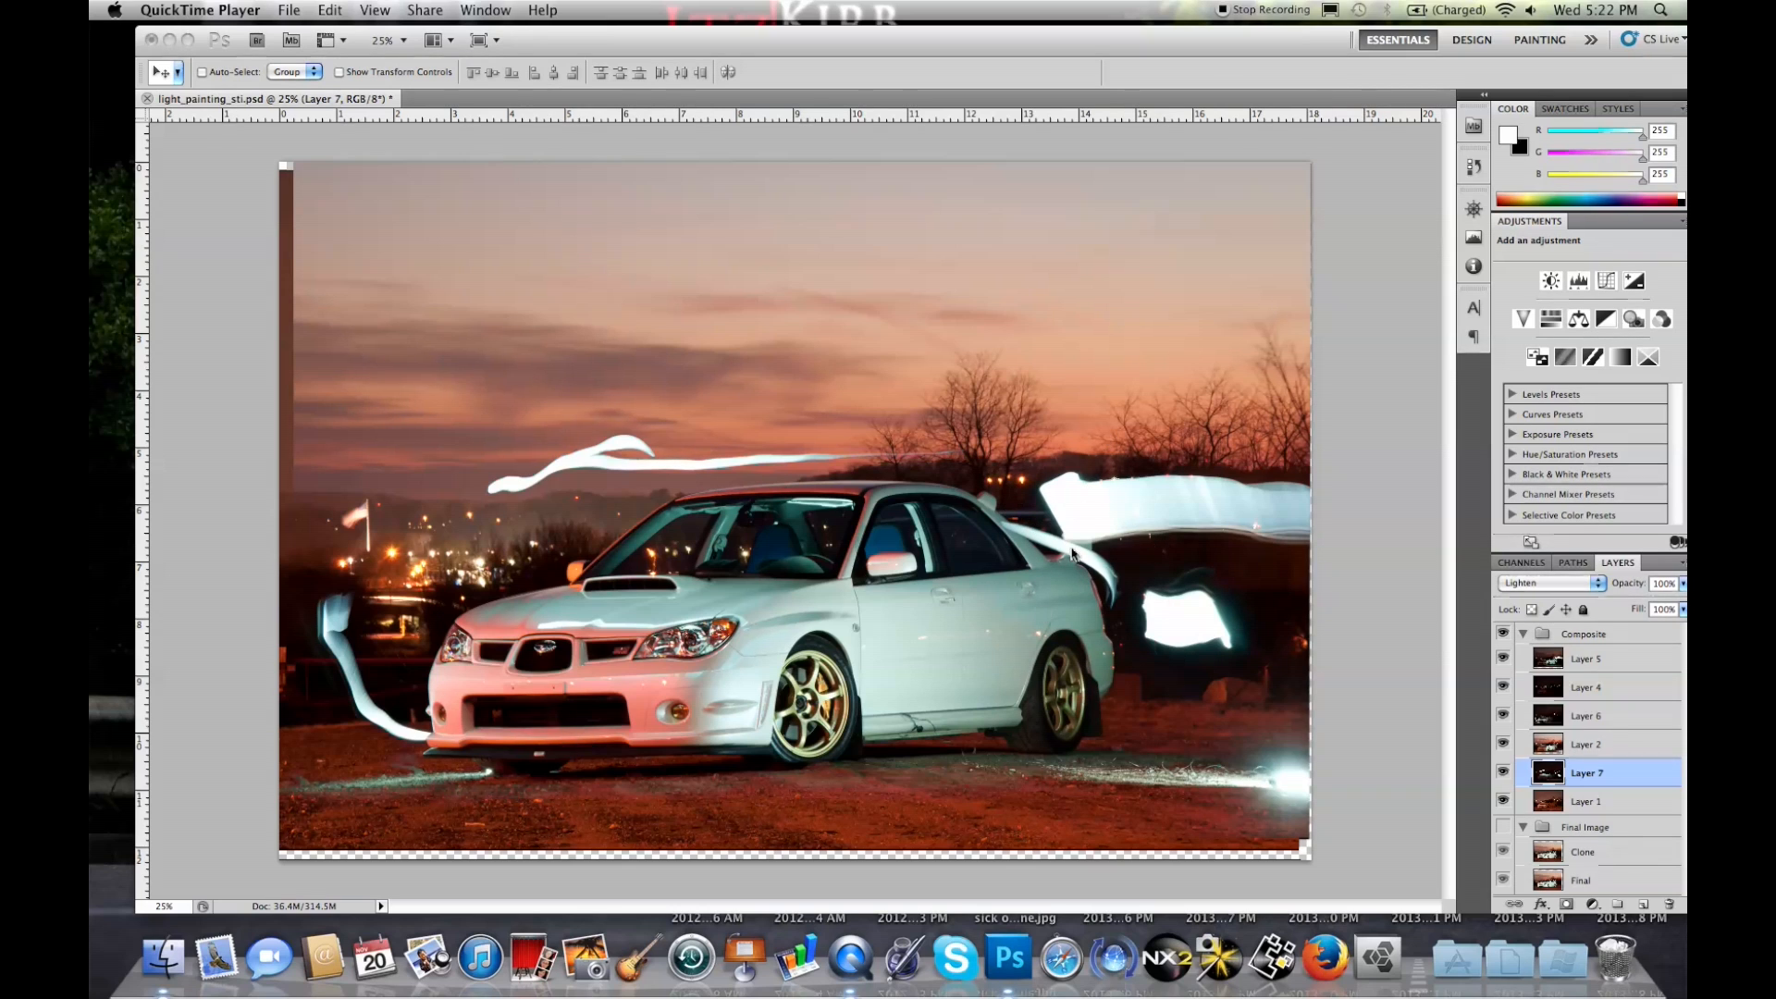
pyautogui.moveTo(1054, 513)
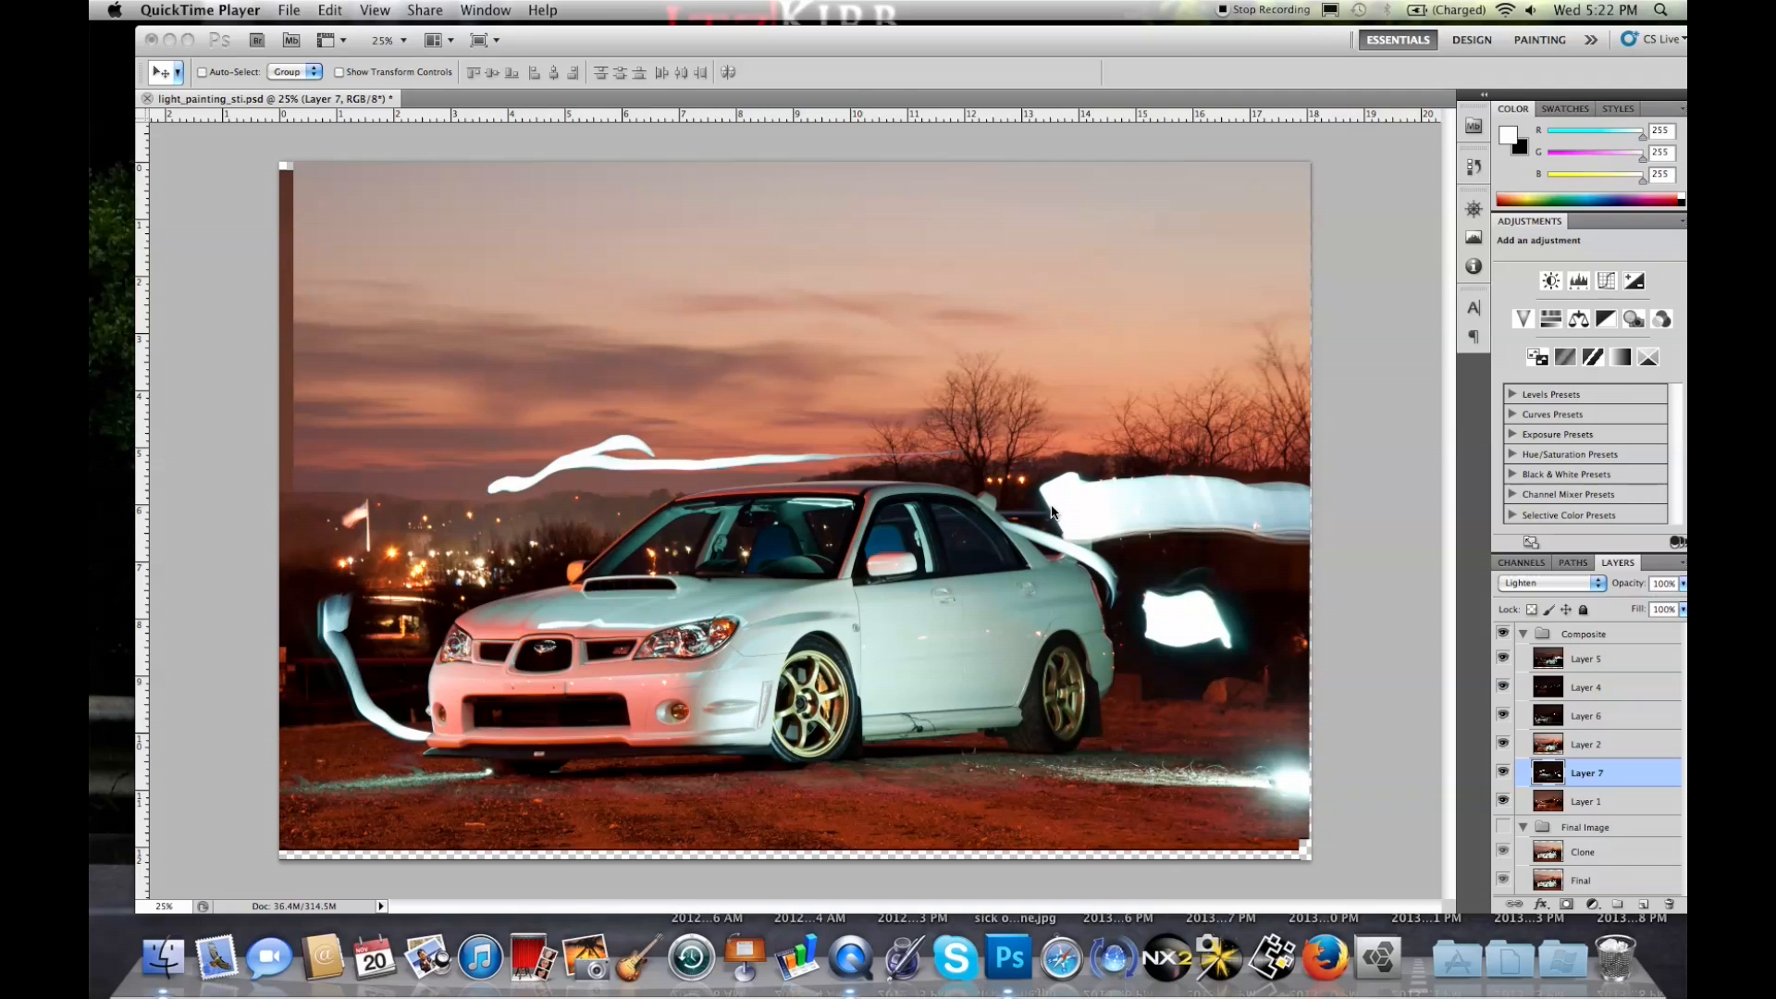
pyautogui.moveTo(703, 677)
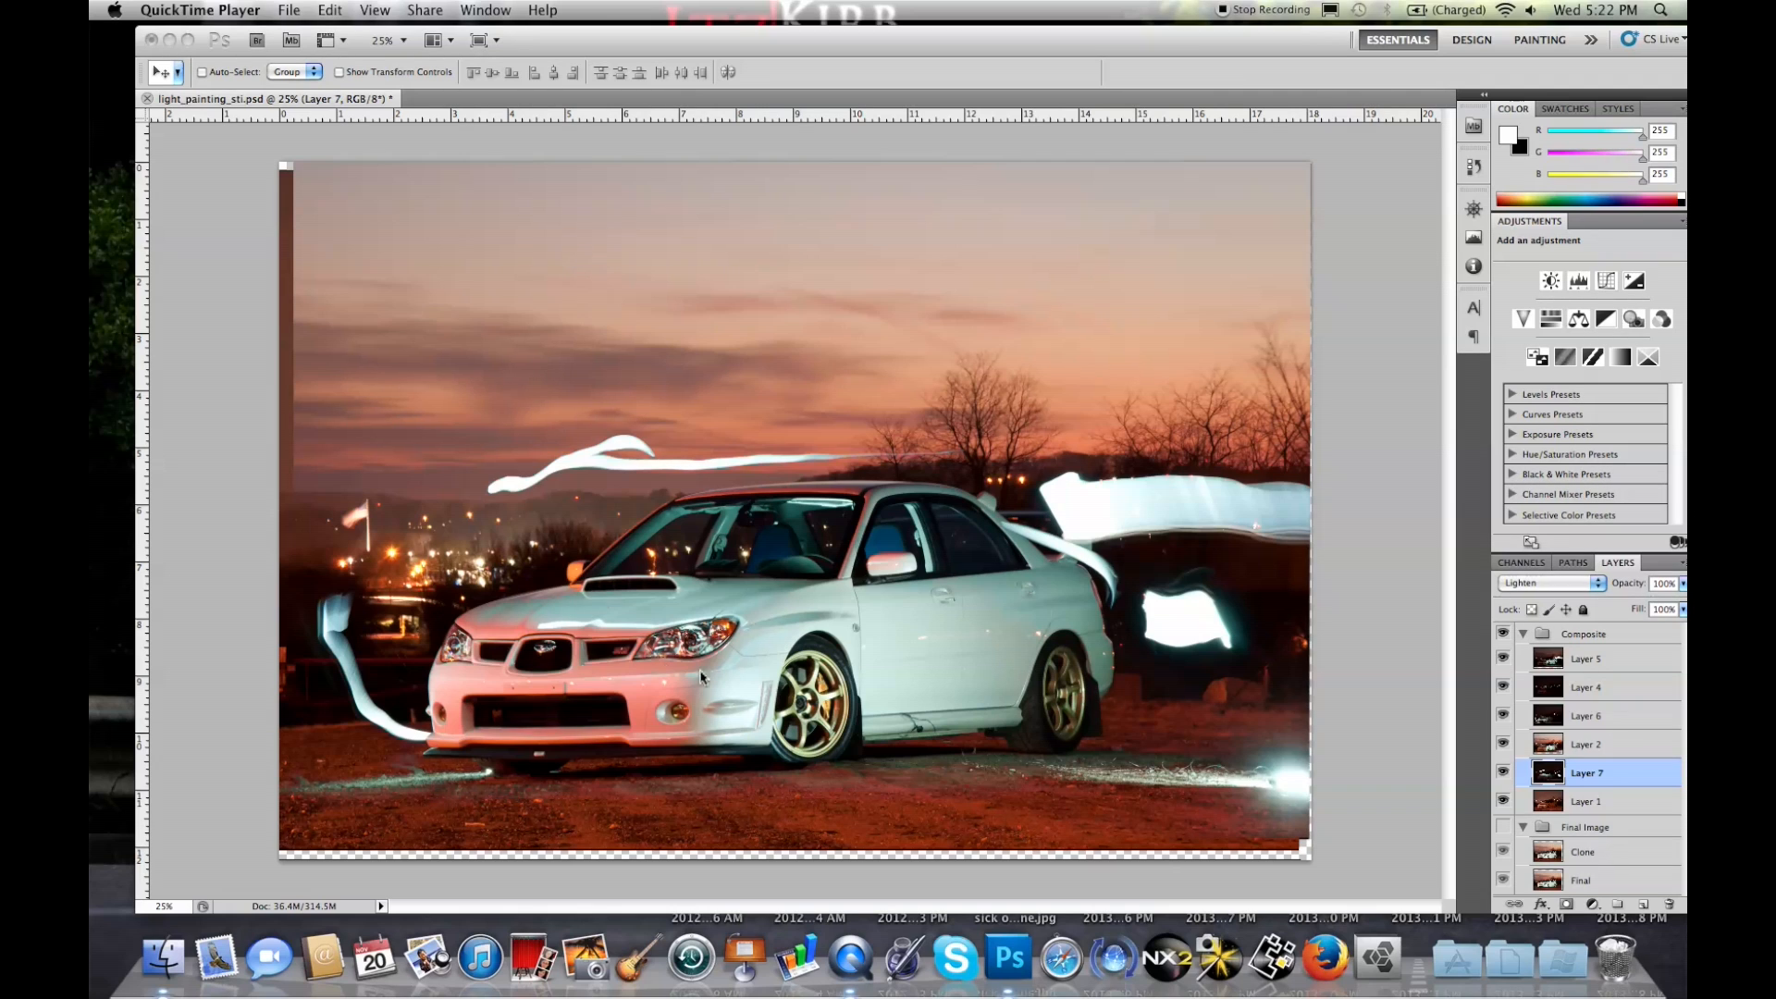
pyautogui.moveTo(742, 637)
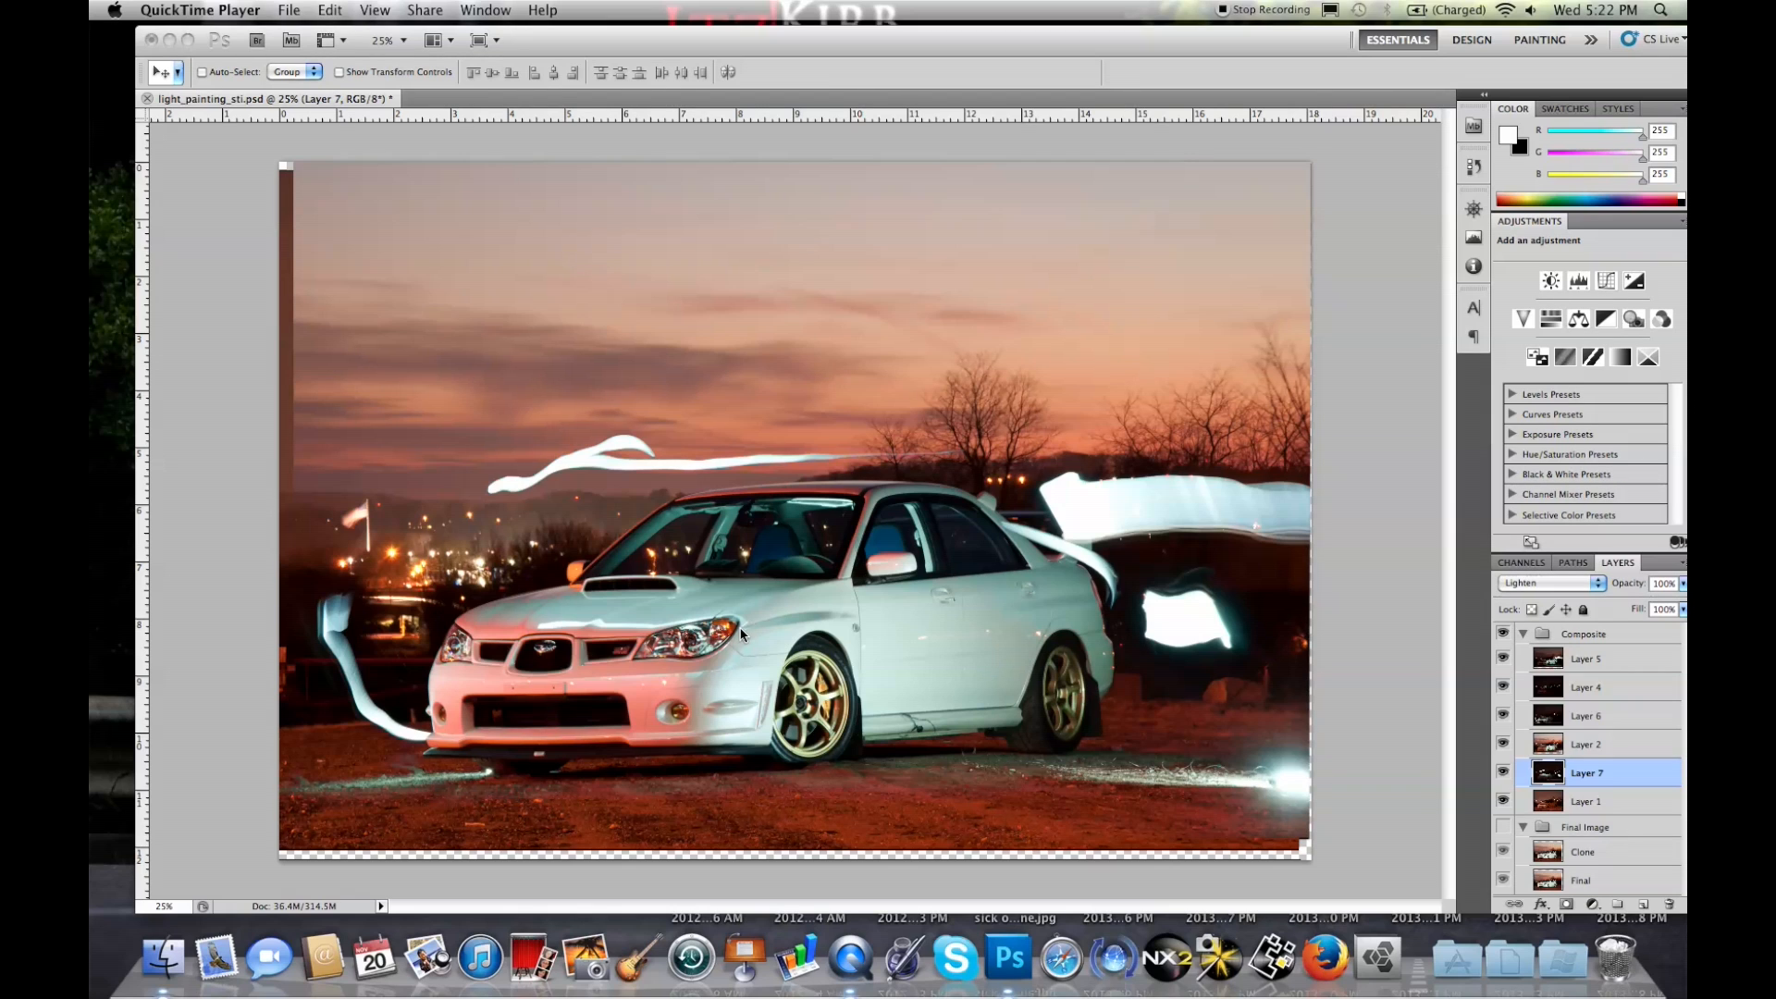
pyautogui.moveTo(911, 711)
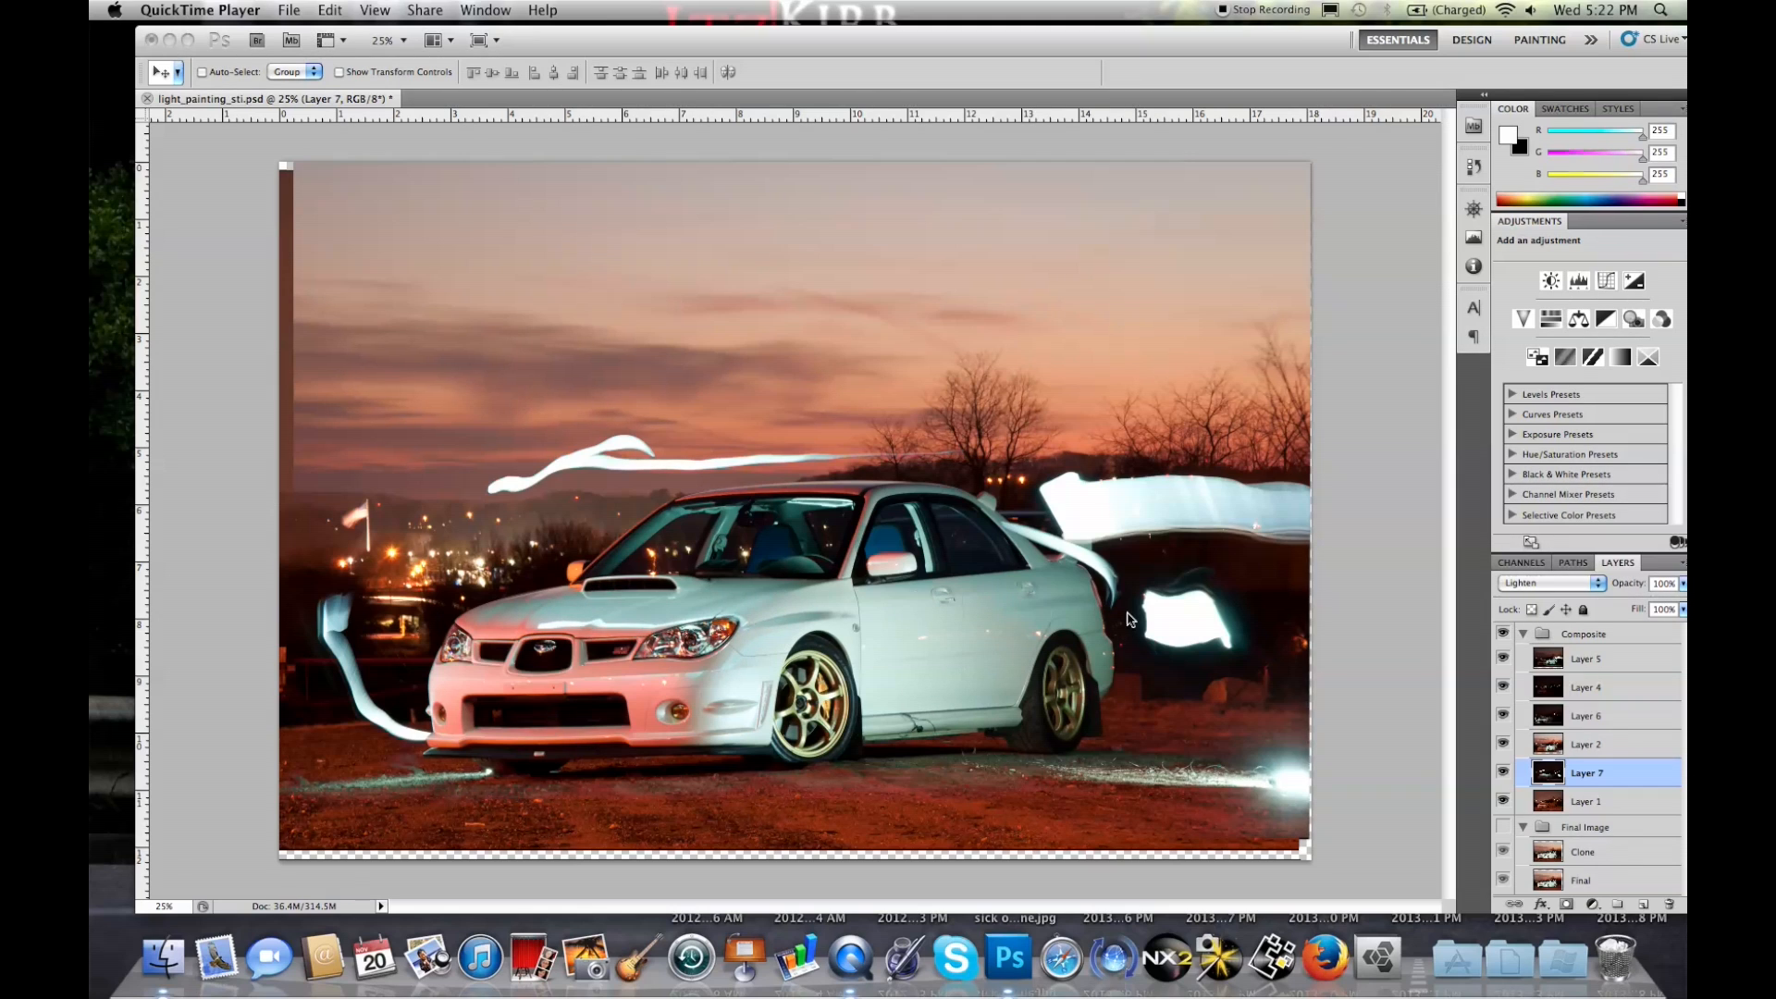
# Add a mask to Layer 5 and paint black over the bright streak behind the rear
pyautogui.click(1009, 956)
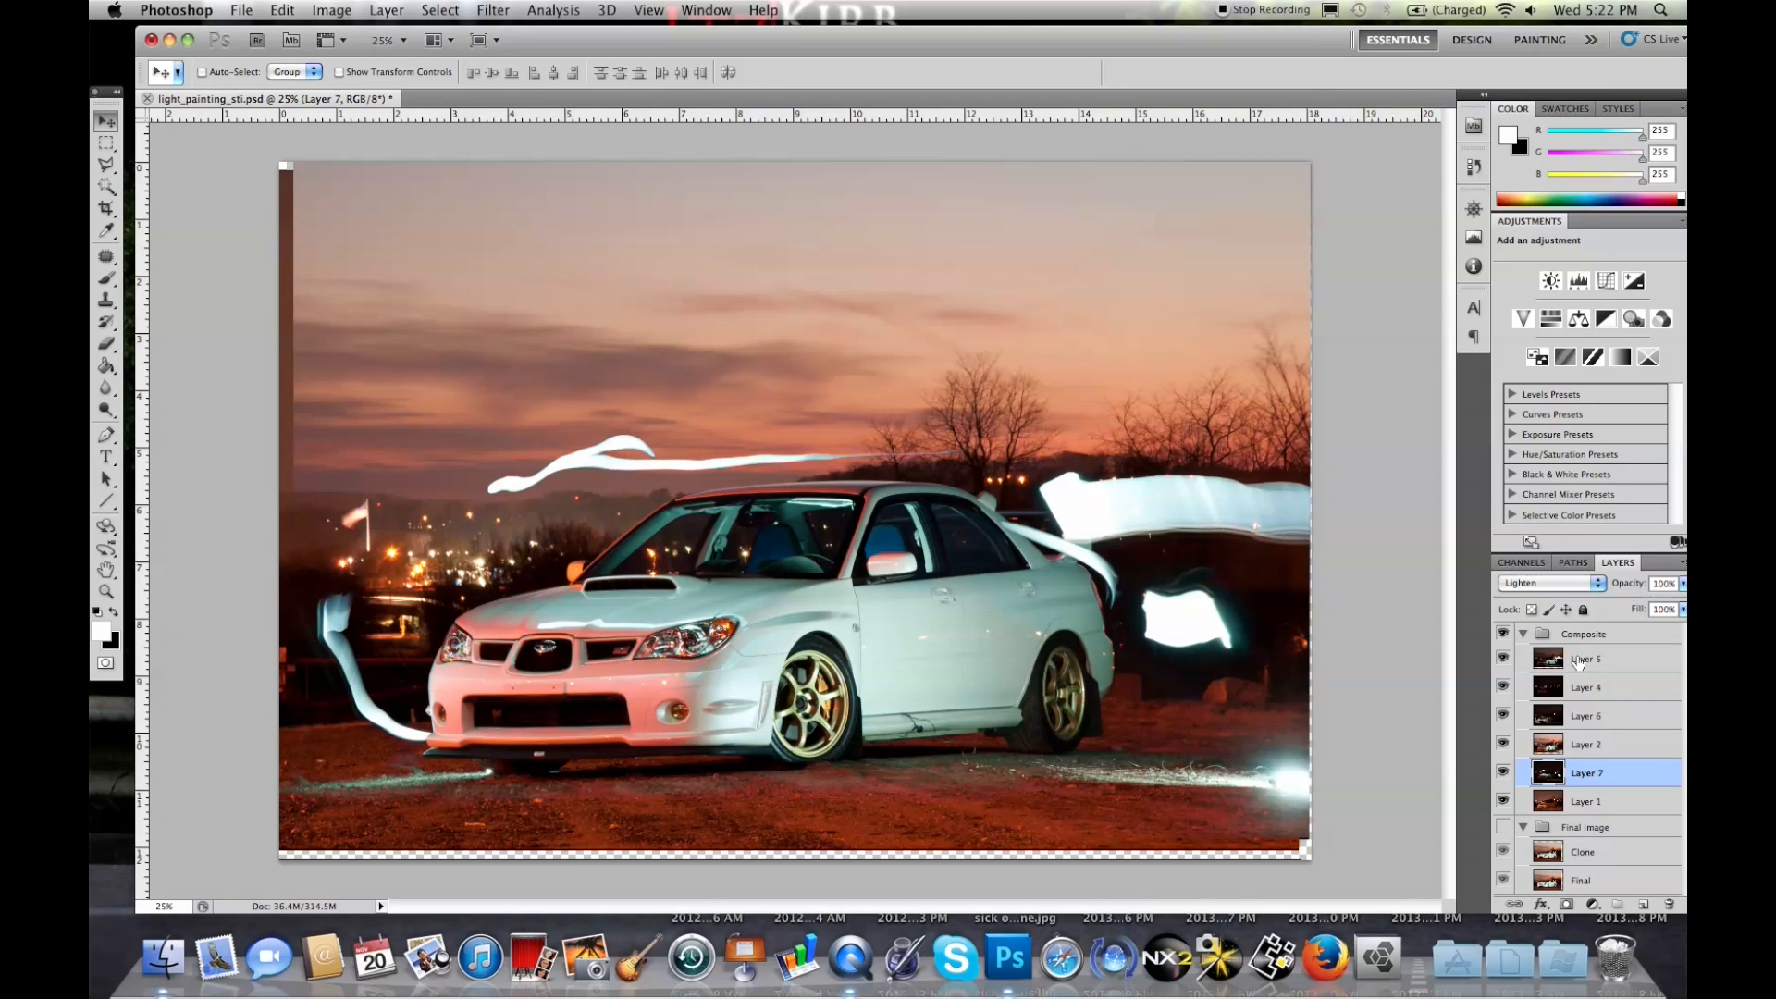
pyautogui.click(1585, 658)
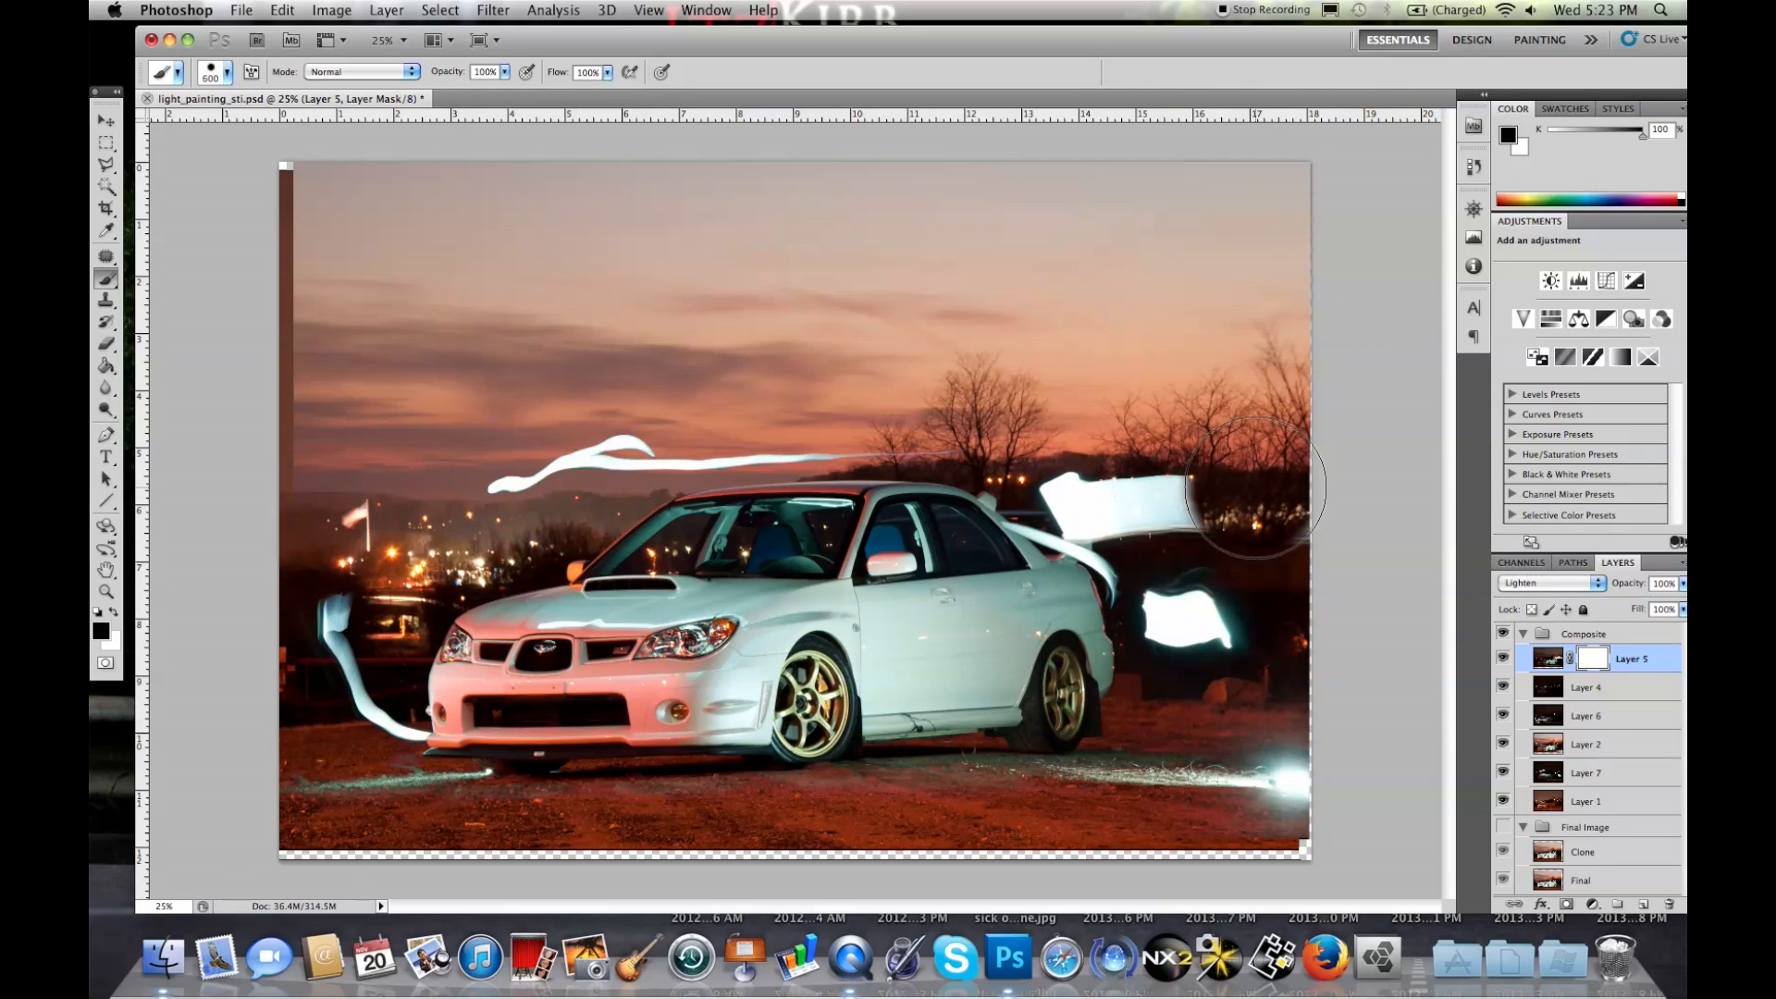
pyautogui.moveTo(1246, 488); pyautogui.dragTo(1105, 487)
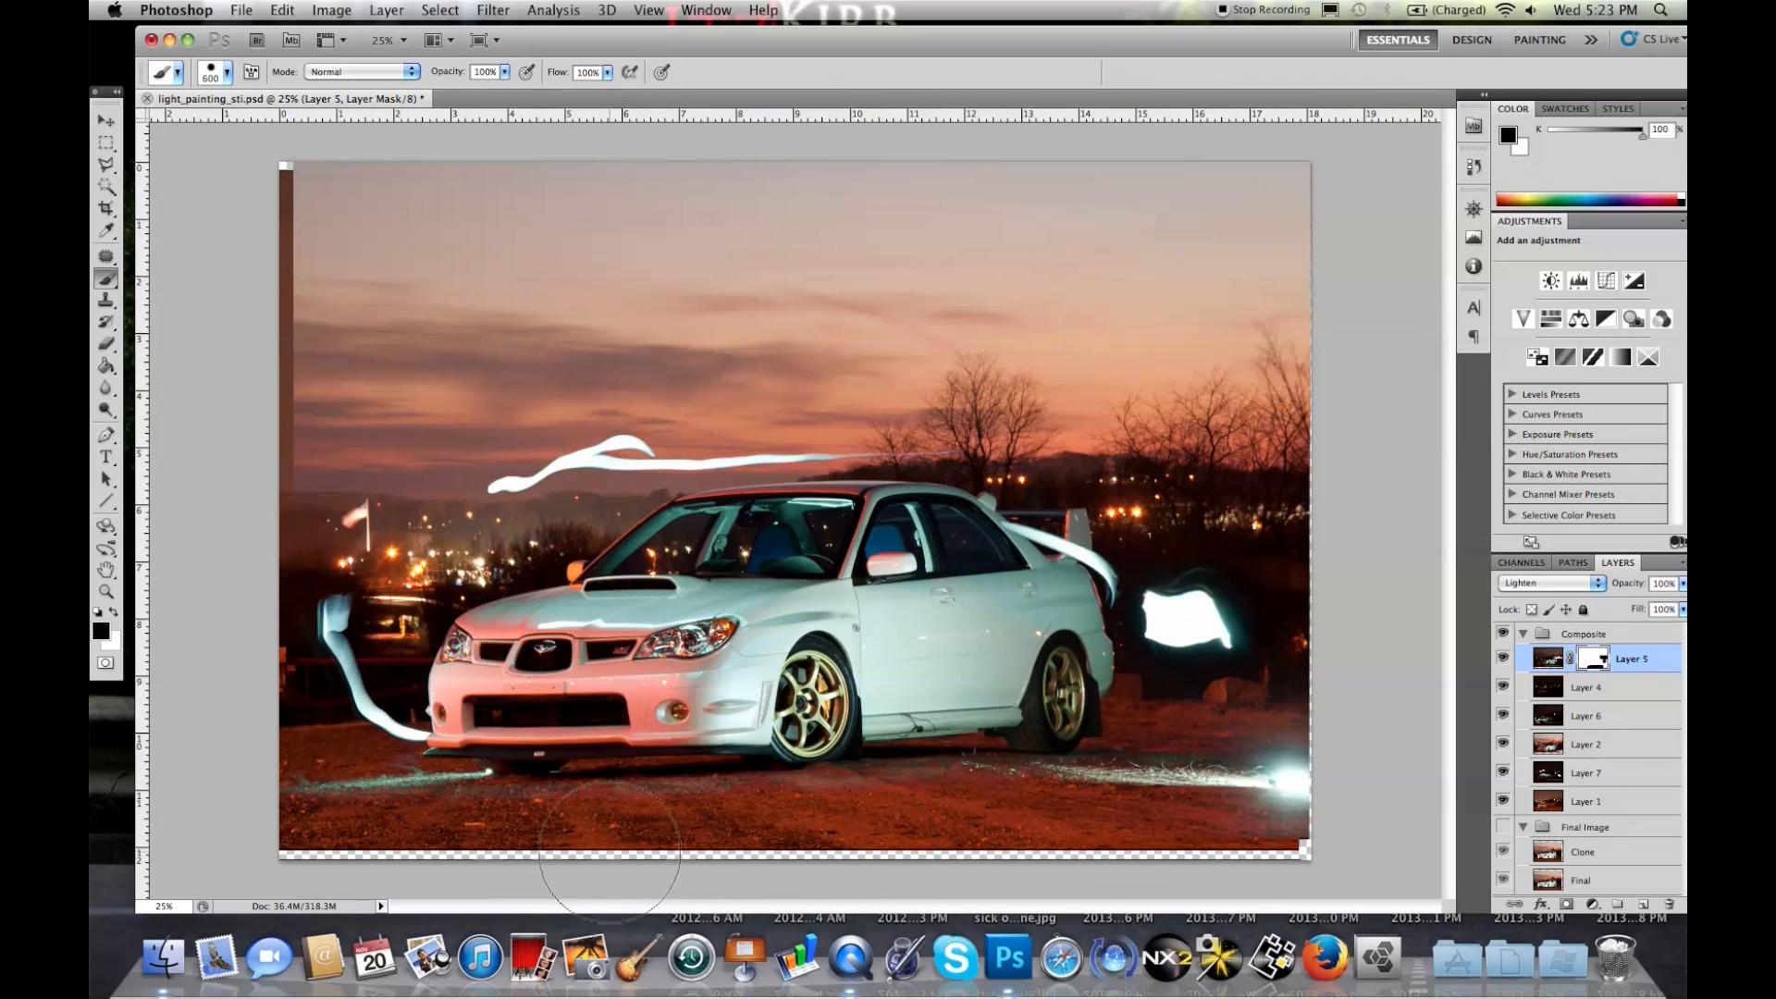
pyautogui.moveTo(996, 842)
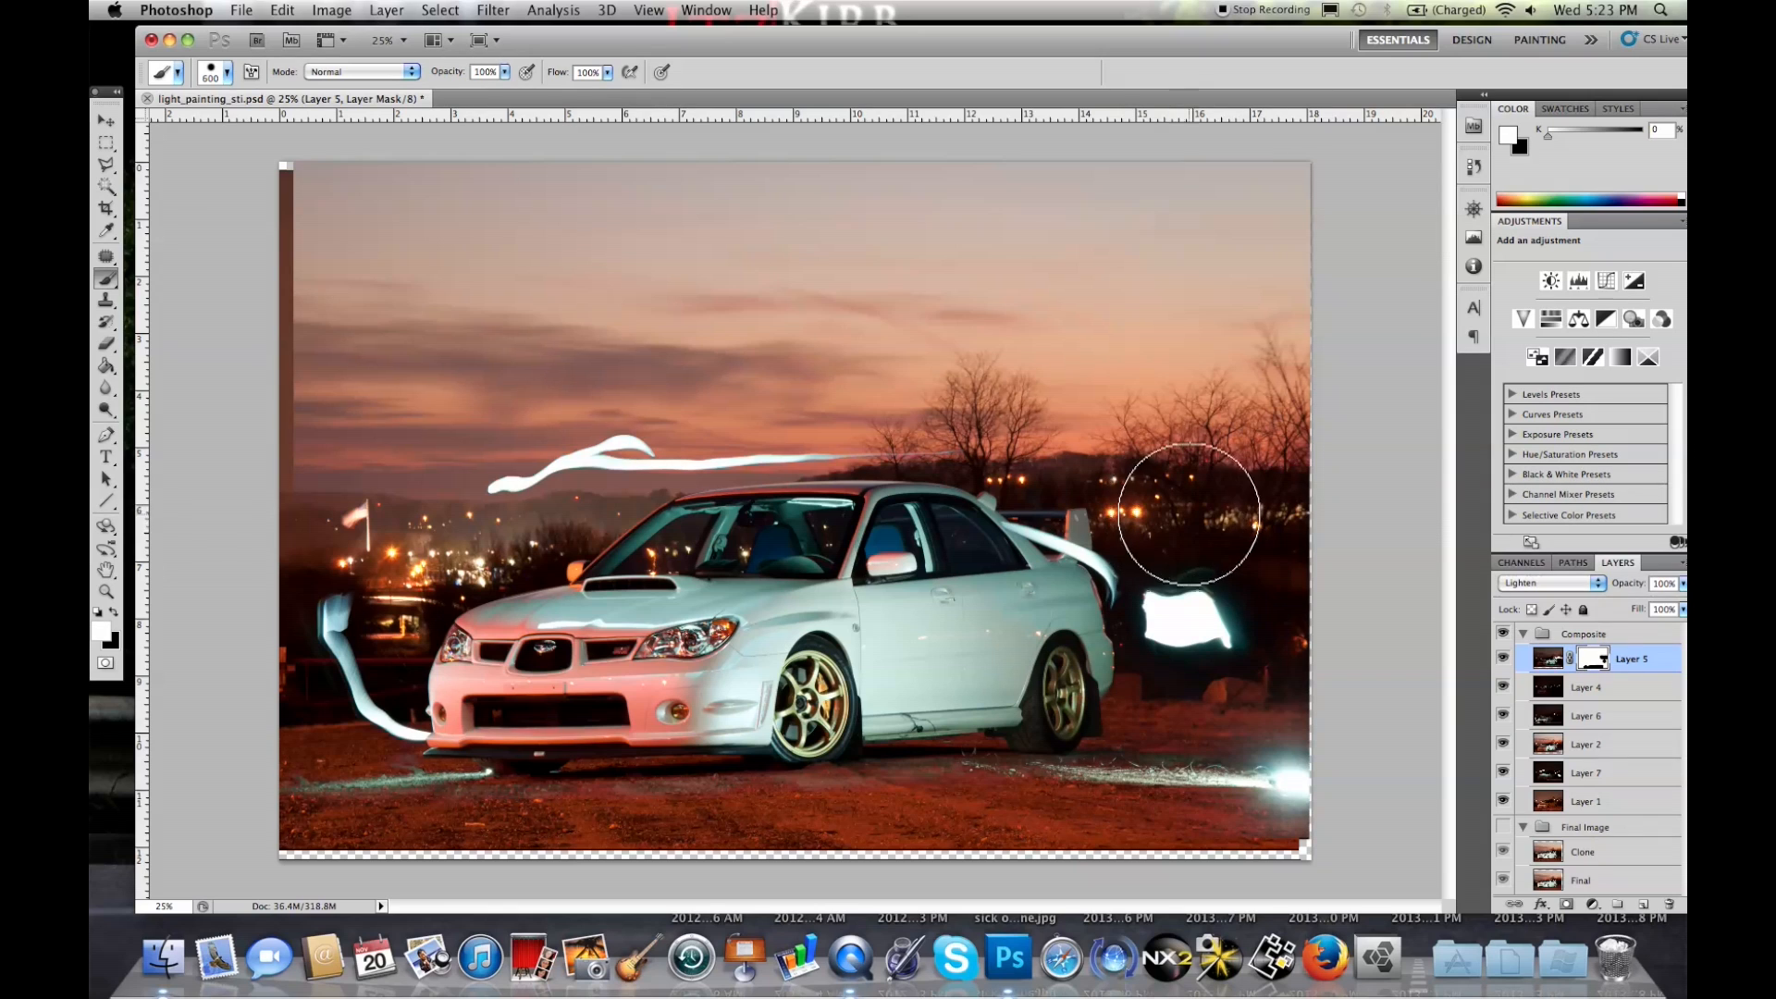
pyautogui.moveTo(1189, 516); pyautogui.dragTo(1070, 470)
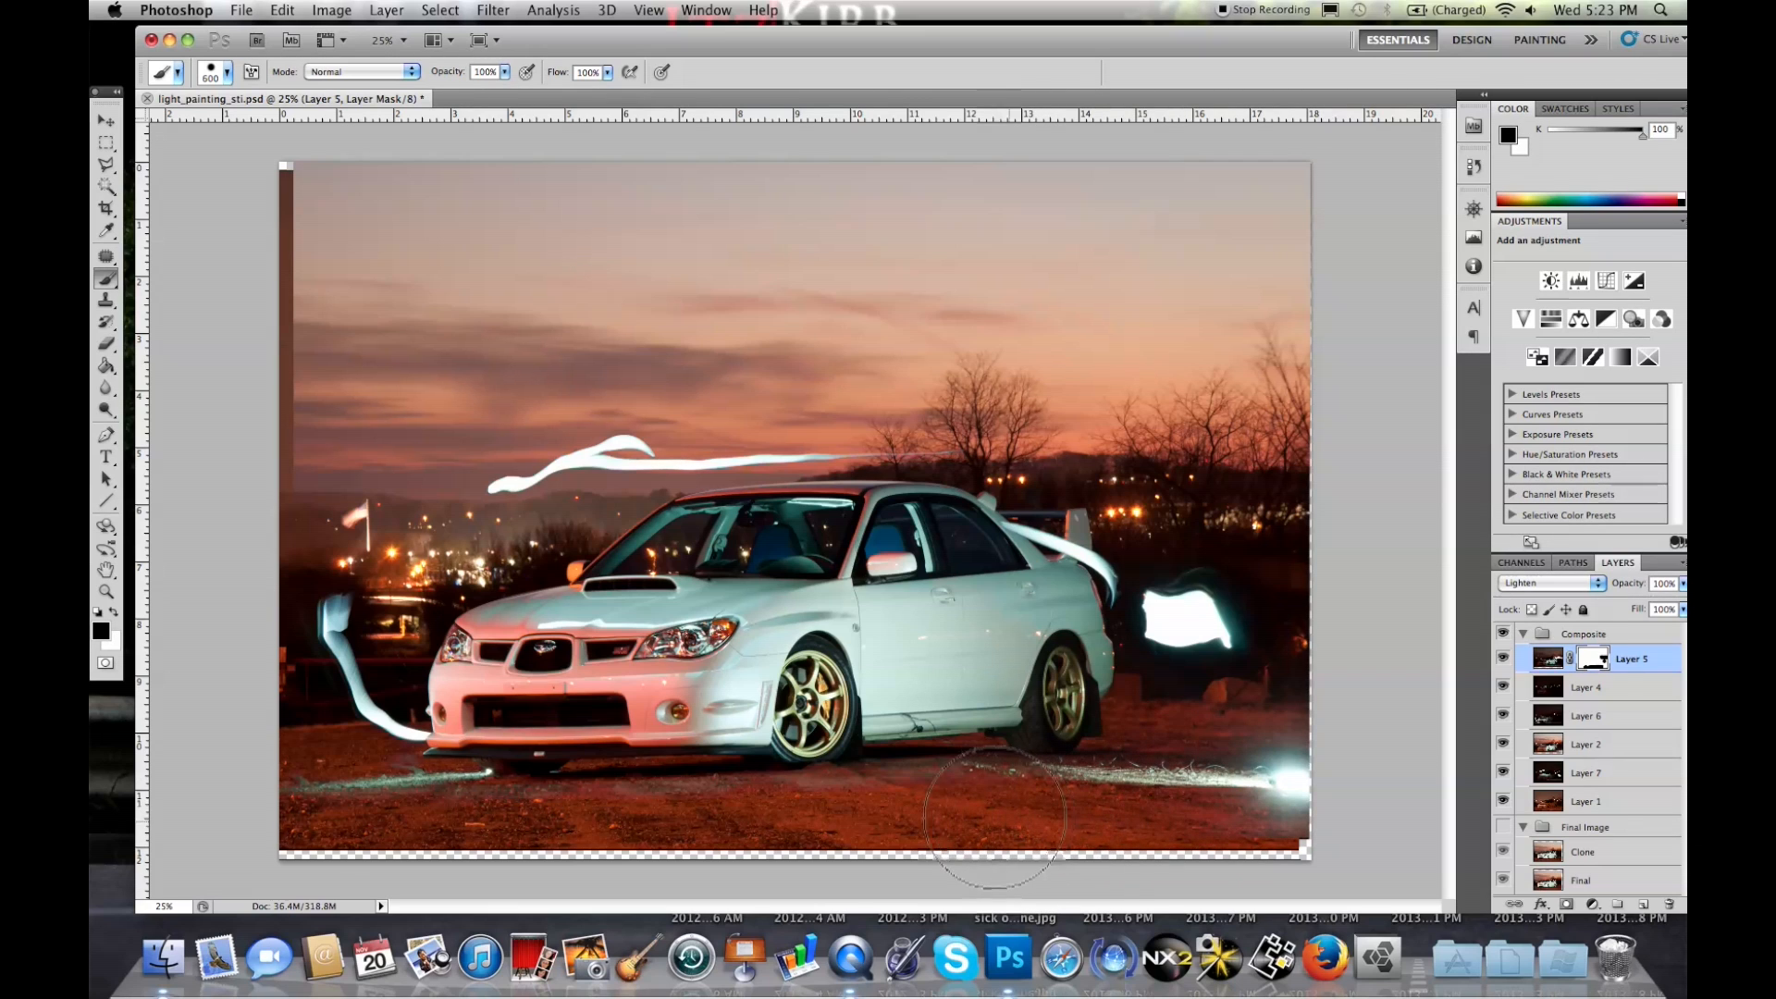
pyautogui.moveTo(516, 852)
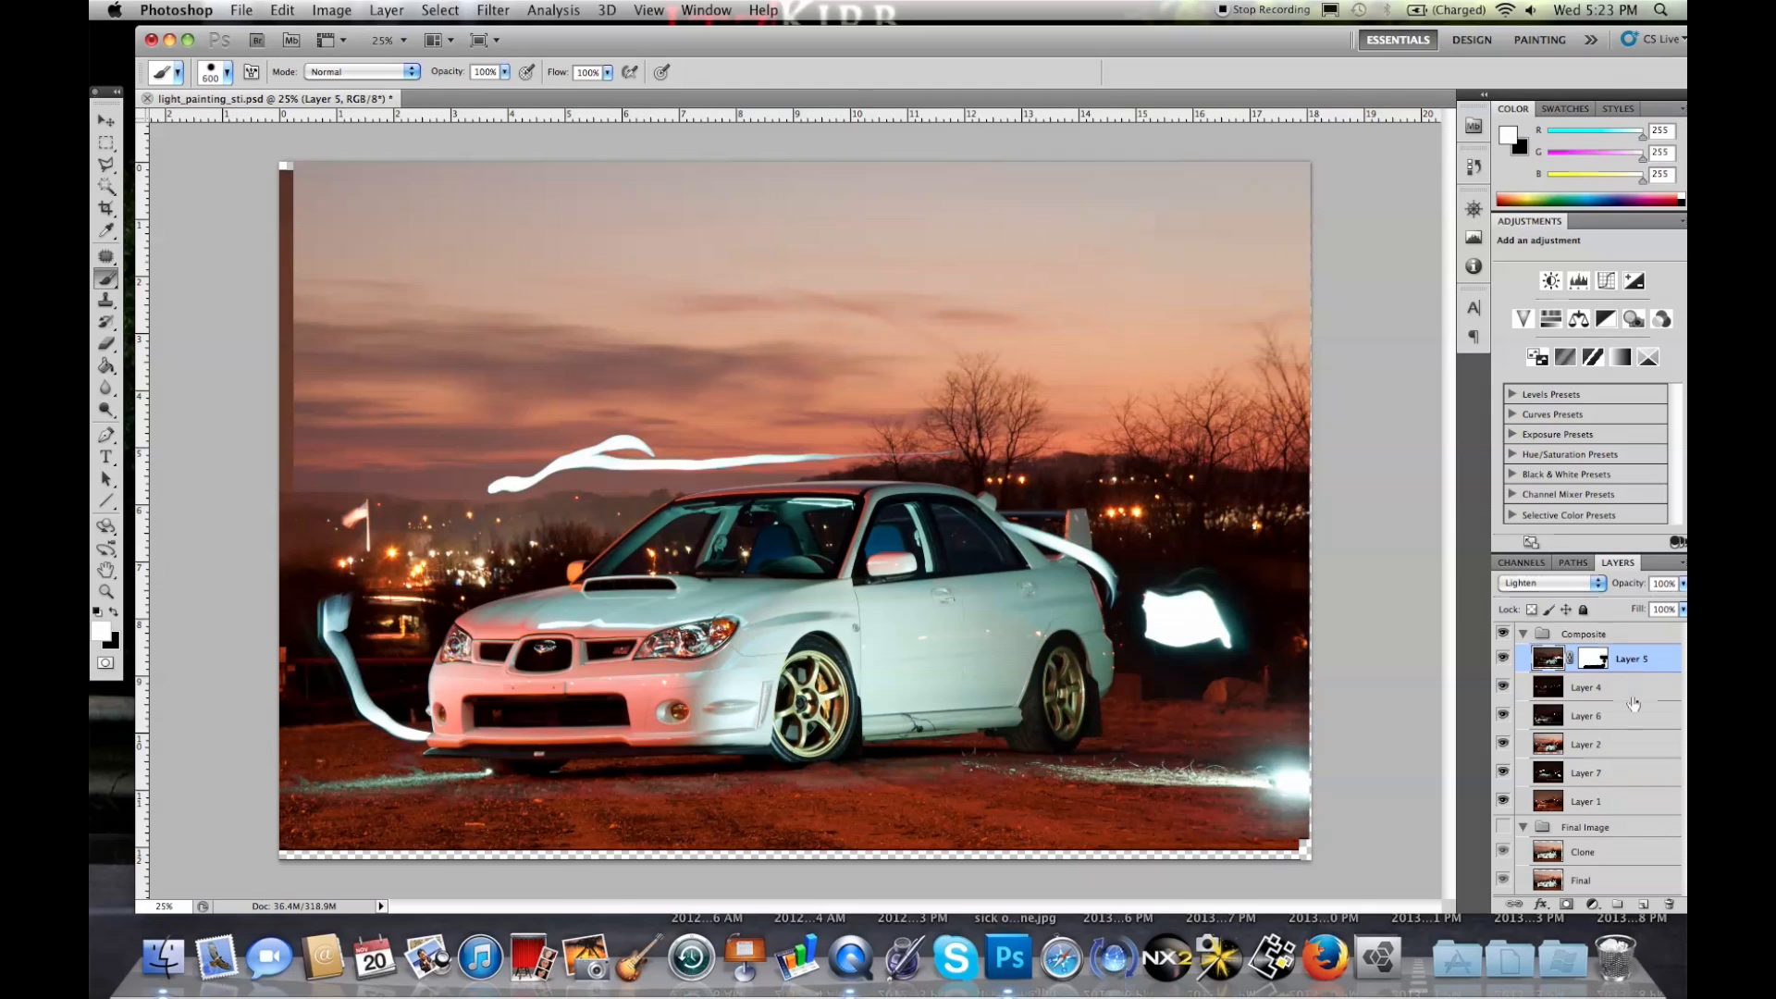
# Add masks to Layer 4 and Layer 6, toggling Layer 4's visibility to compare
pyautogui.click(1631, 687)
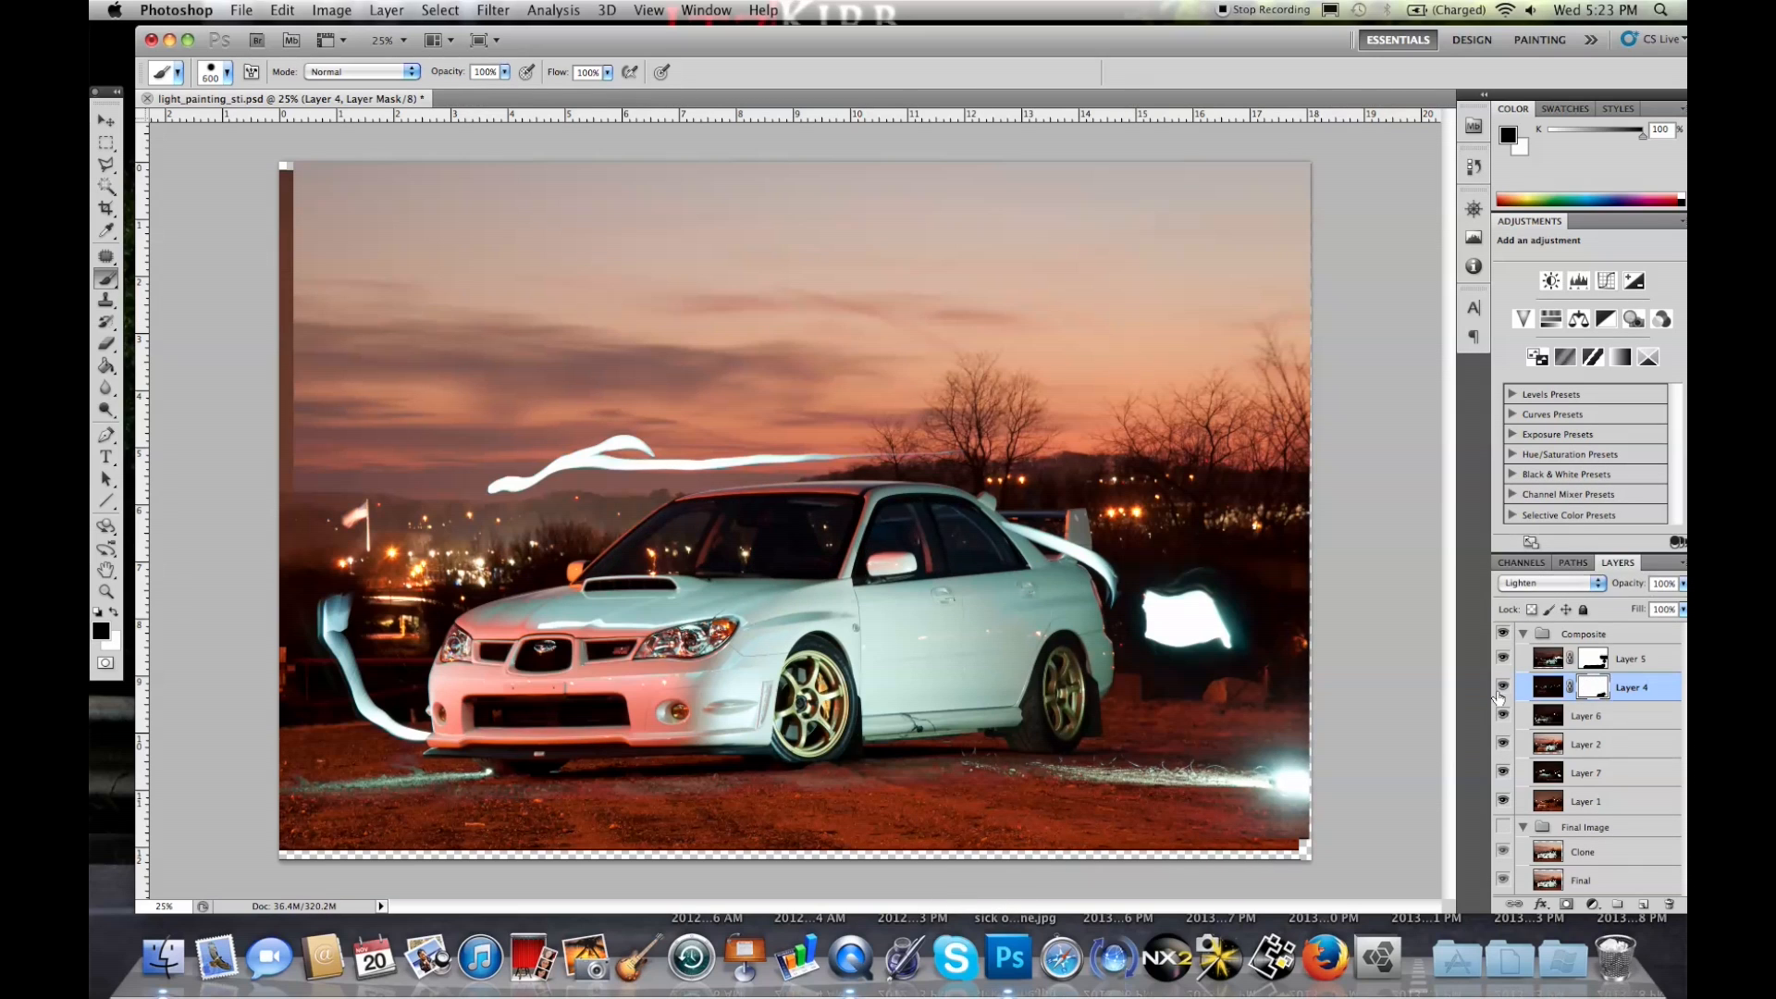
pyautogui.click(1546, 582)
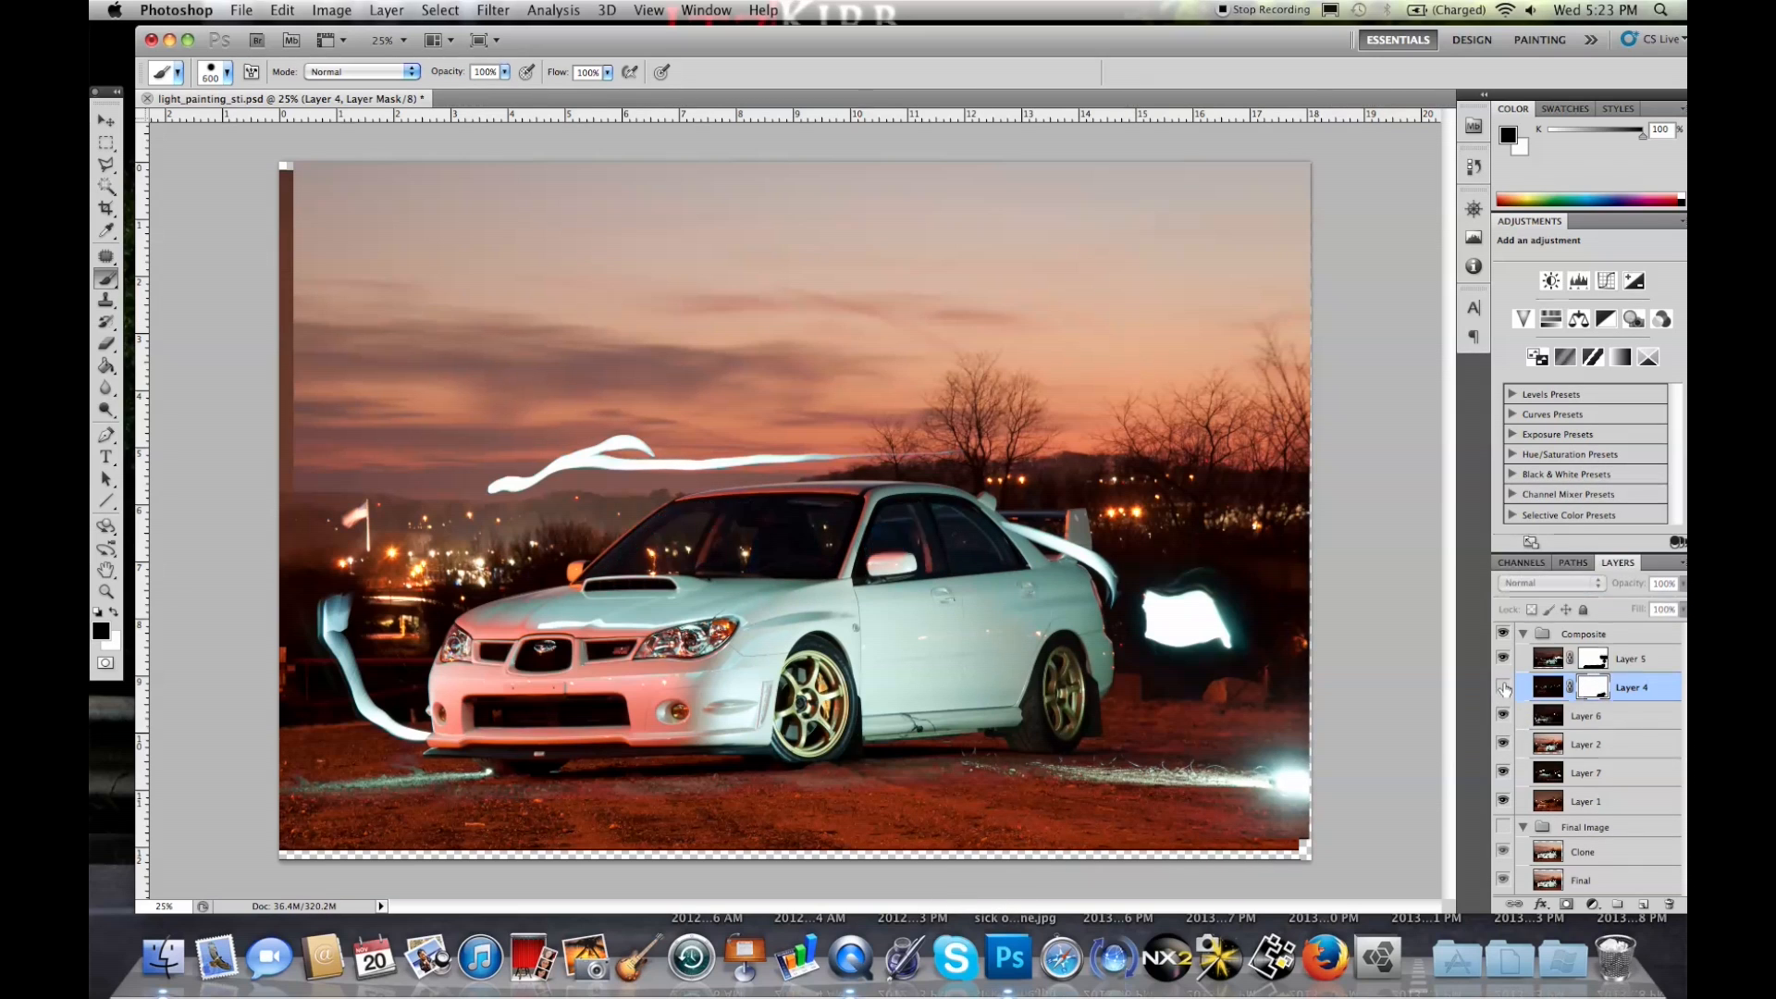
pyautogui.click(1600, 715)
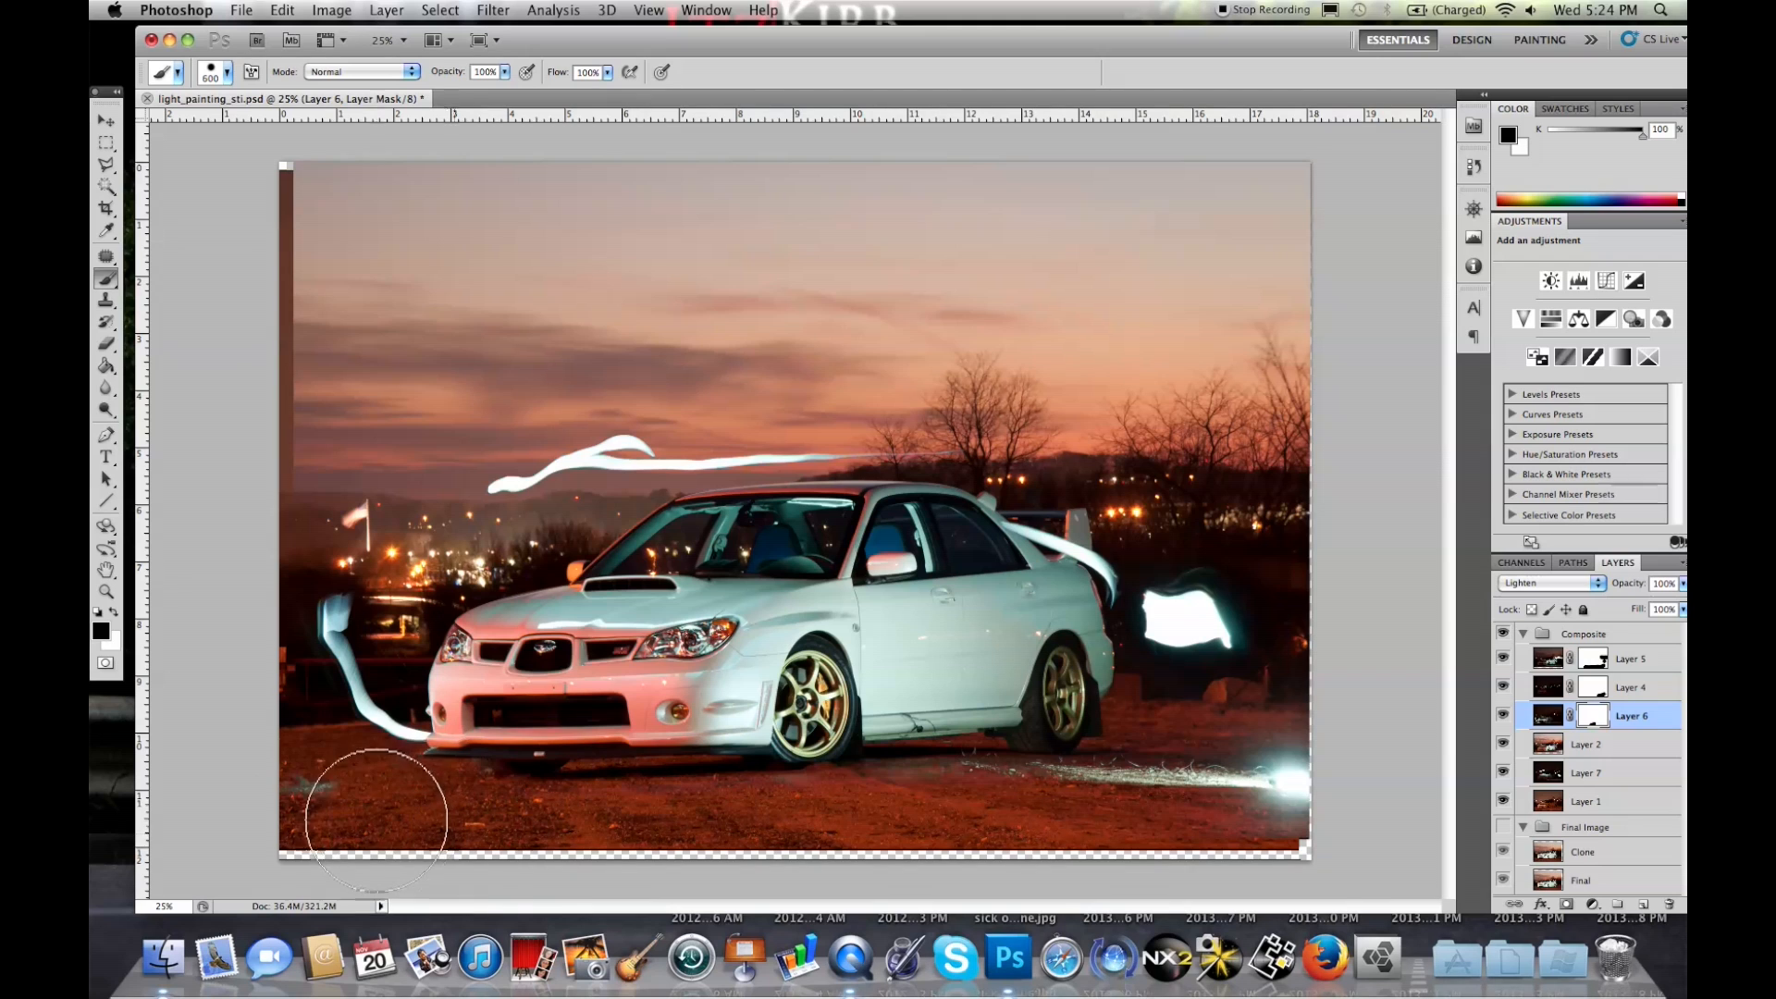
pyautogui.moveTo(924, 828)
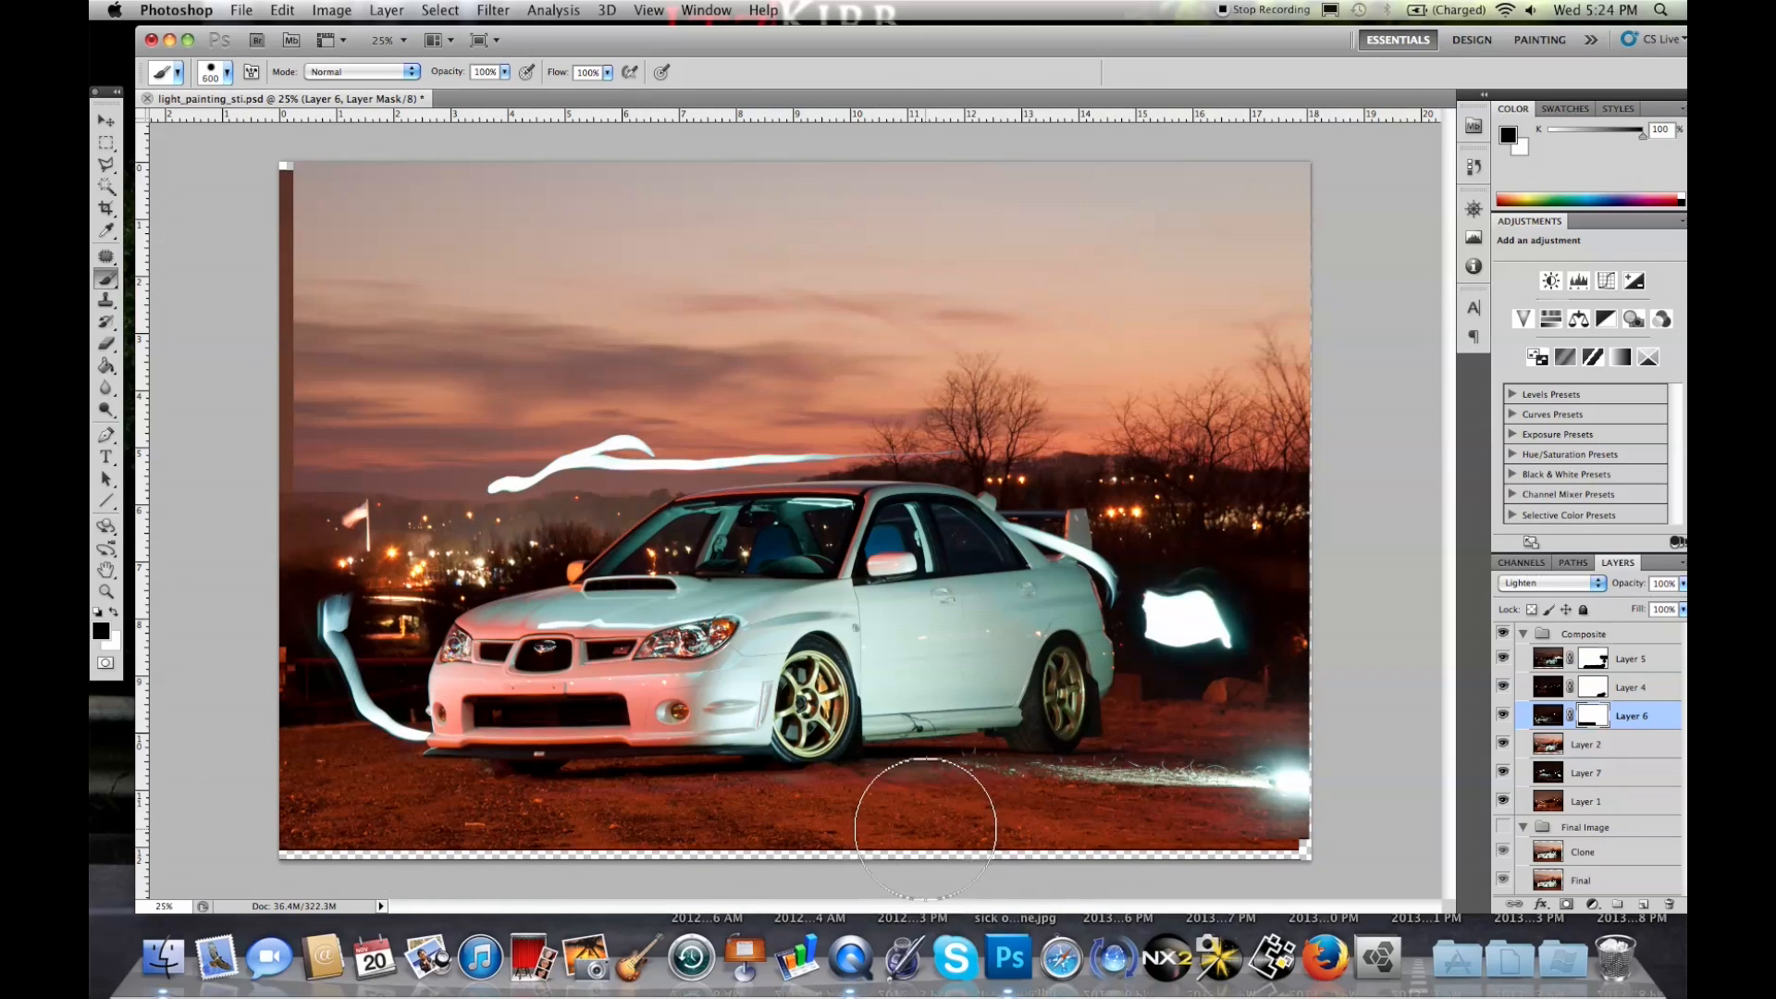
pyautogui.moveTo(932, 840)
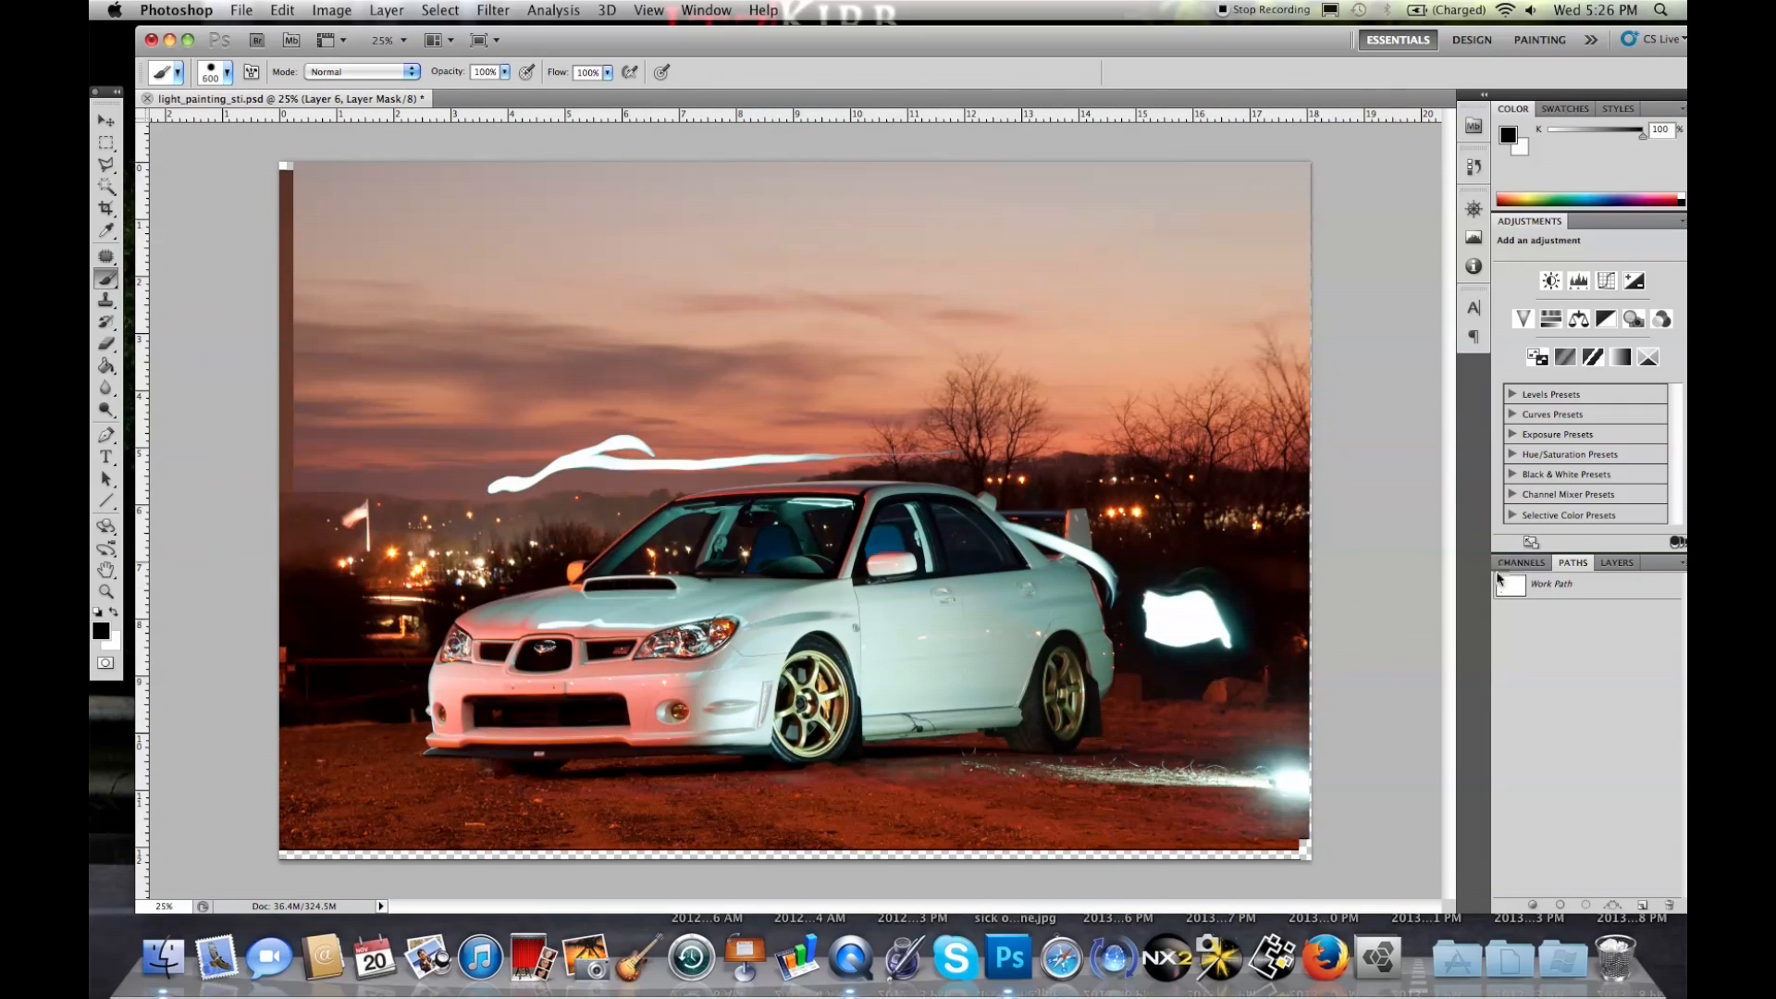
pyautogui.click(1616, 563)
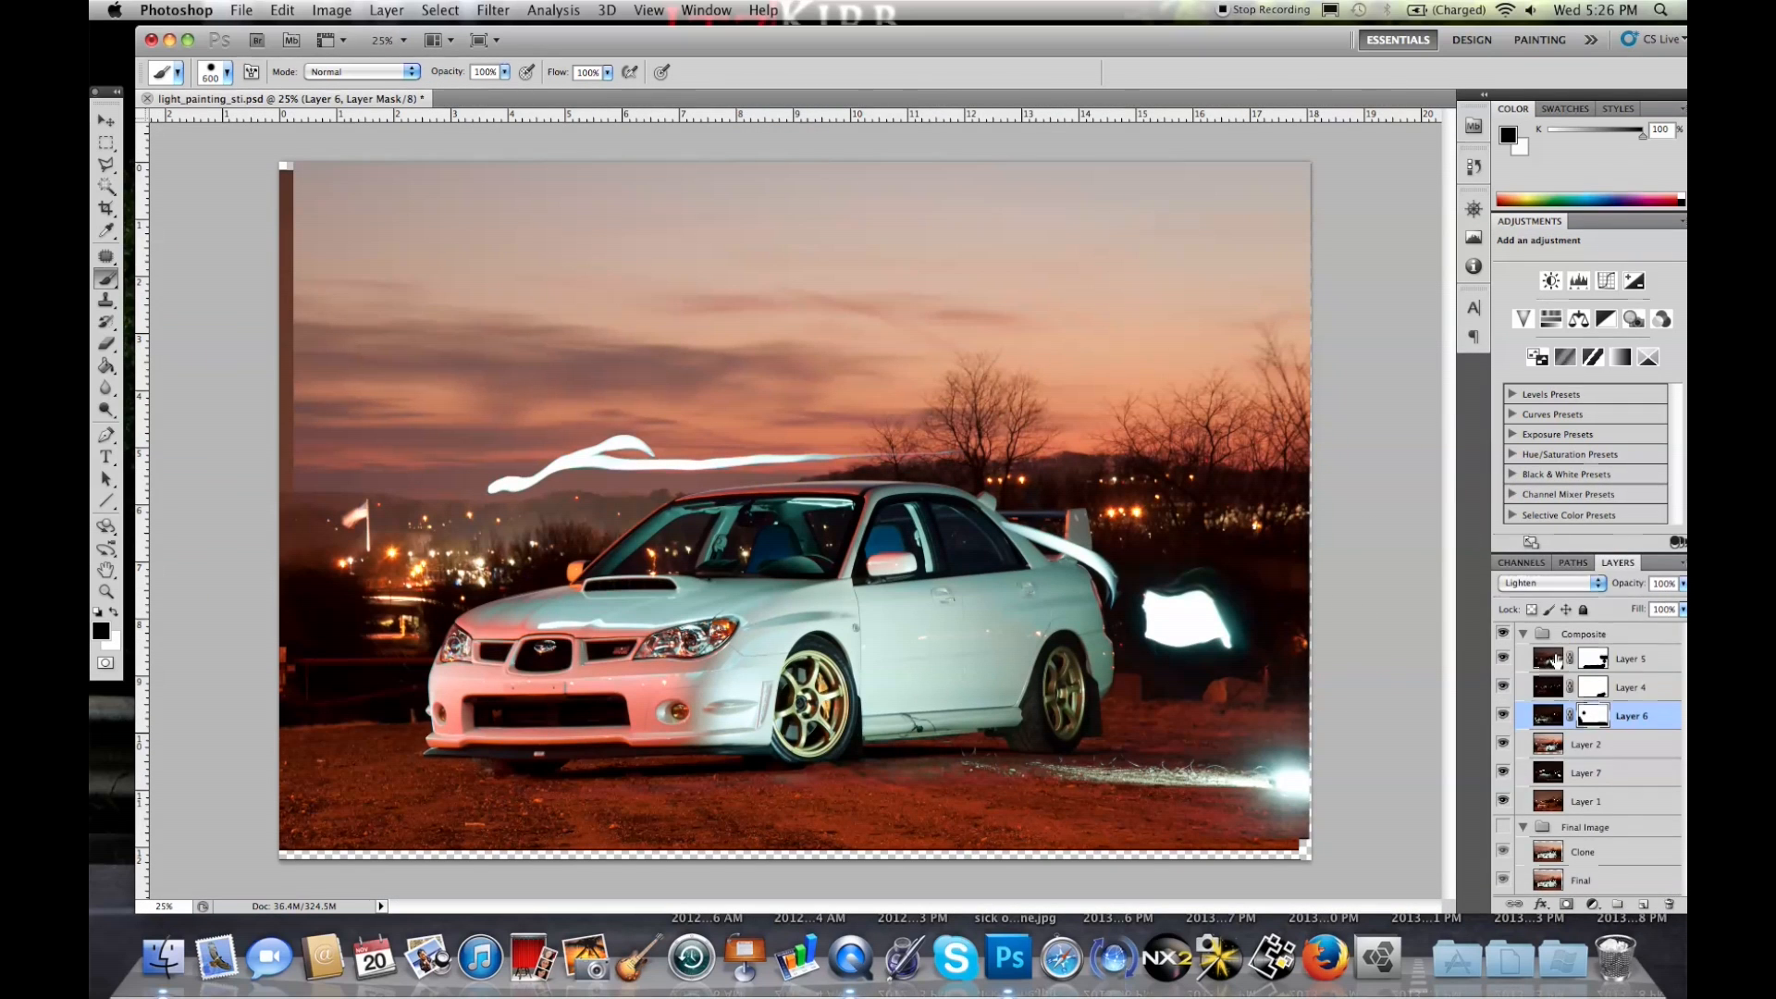
pyautogui.click(1587, 744)
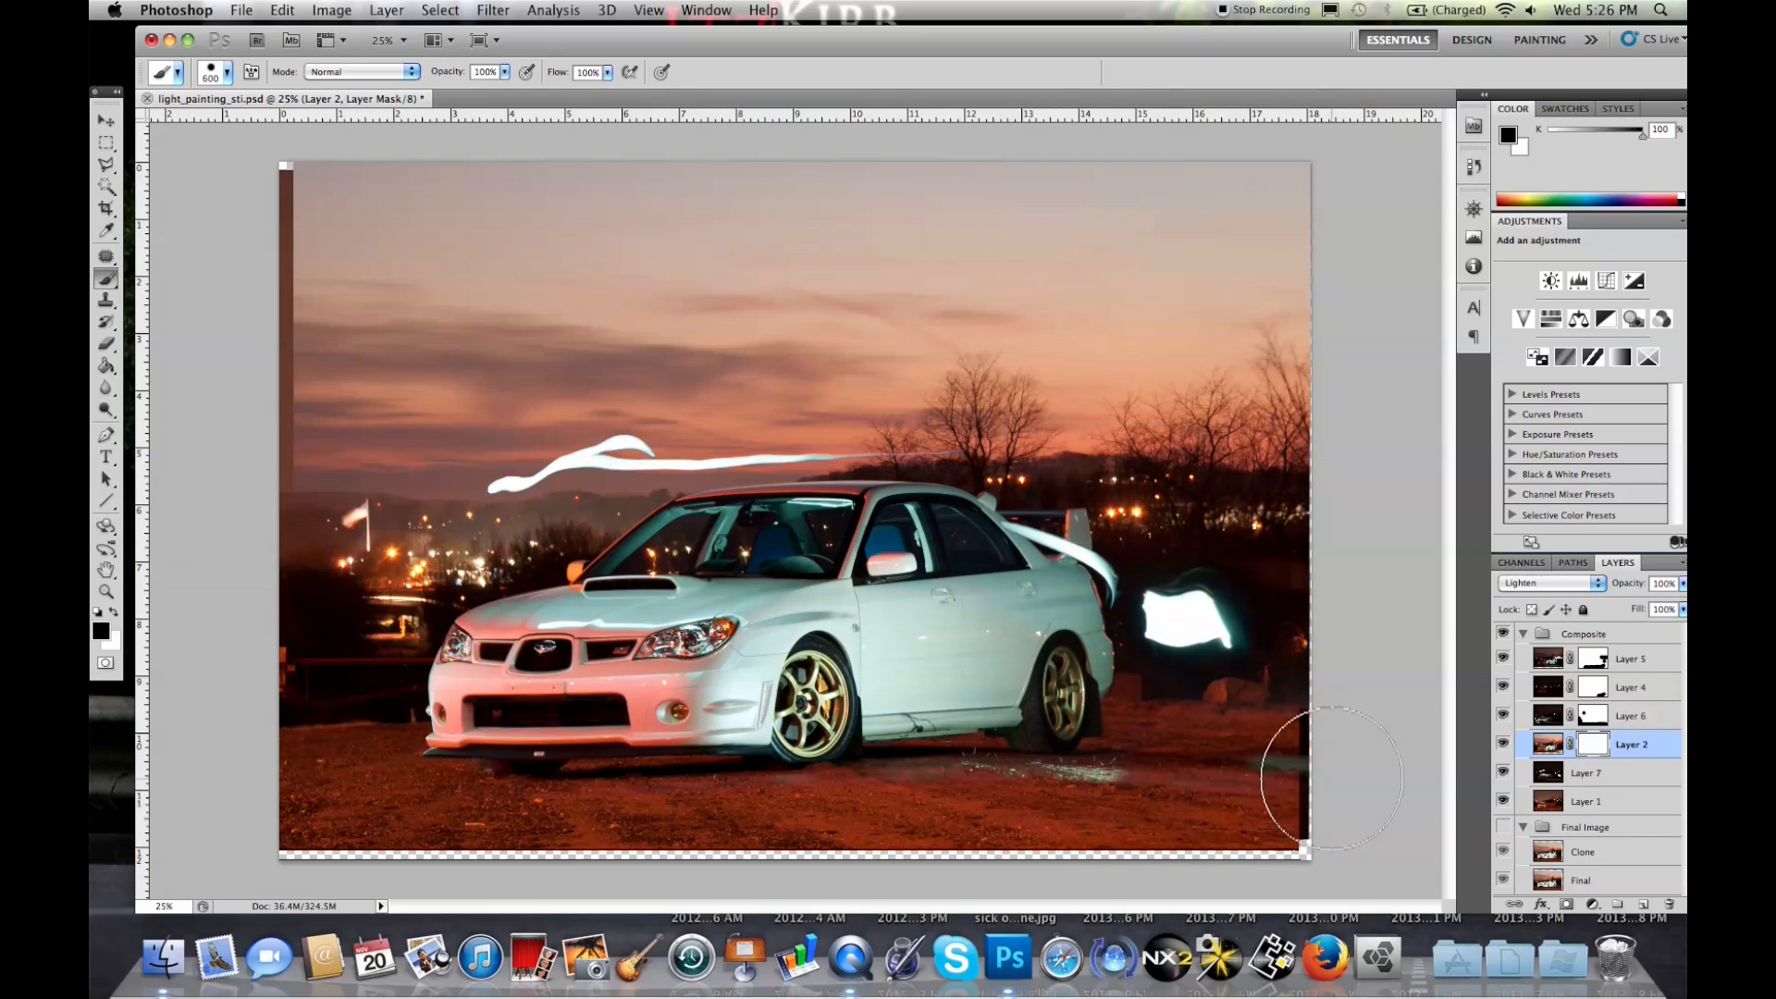
pyautogui.moveTo(942, 831)
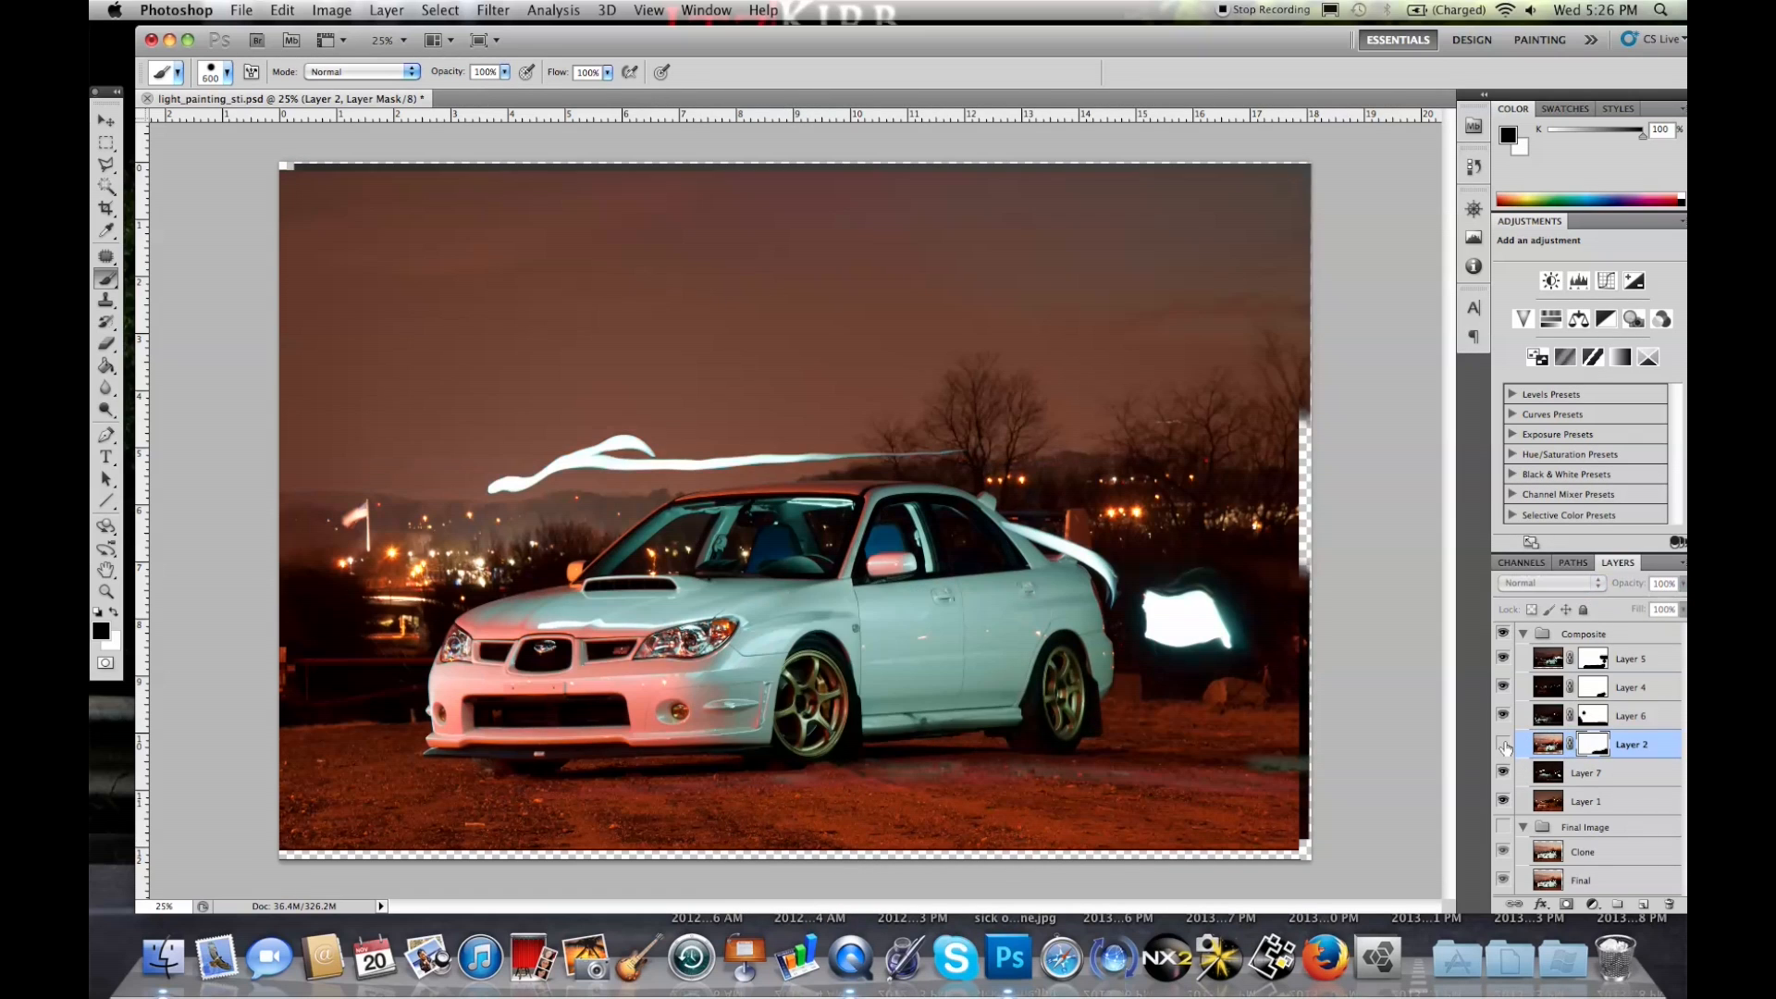
# Show Layer 2 again and paint black on the mask over the sky and tree-line streaks
pyautogui.click(1549, 583)
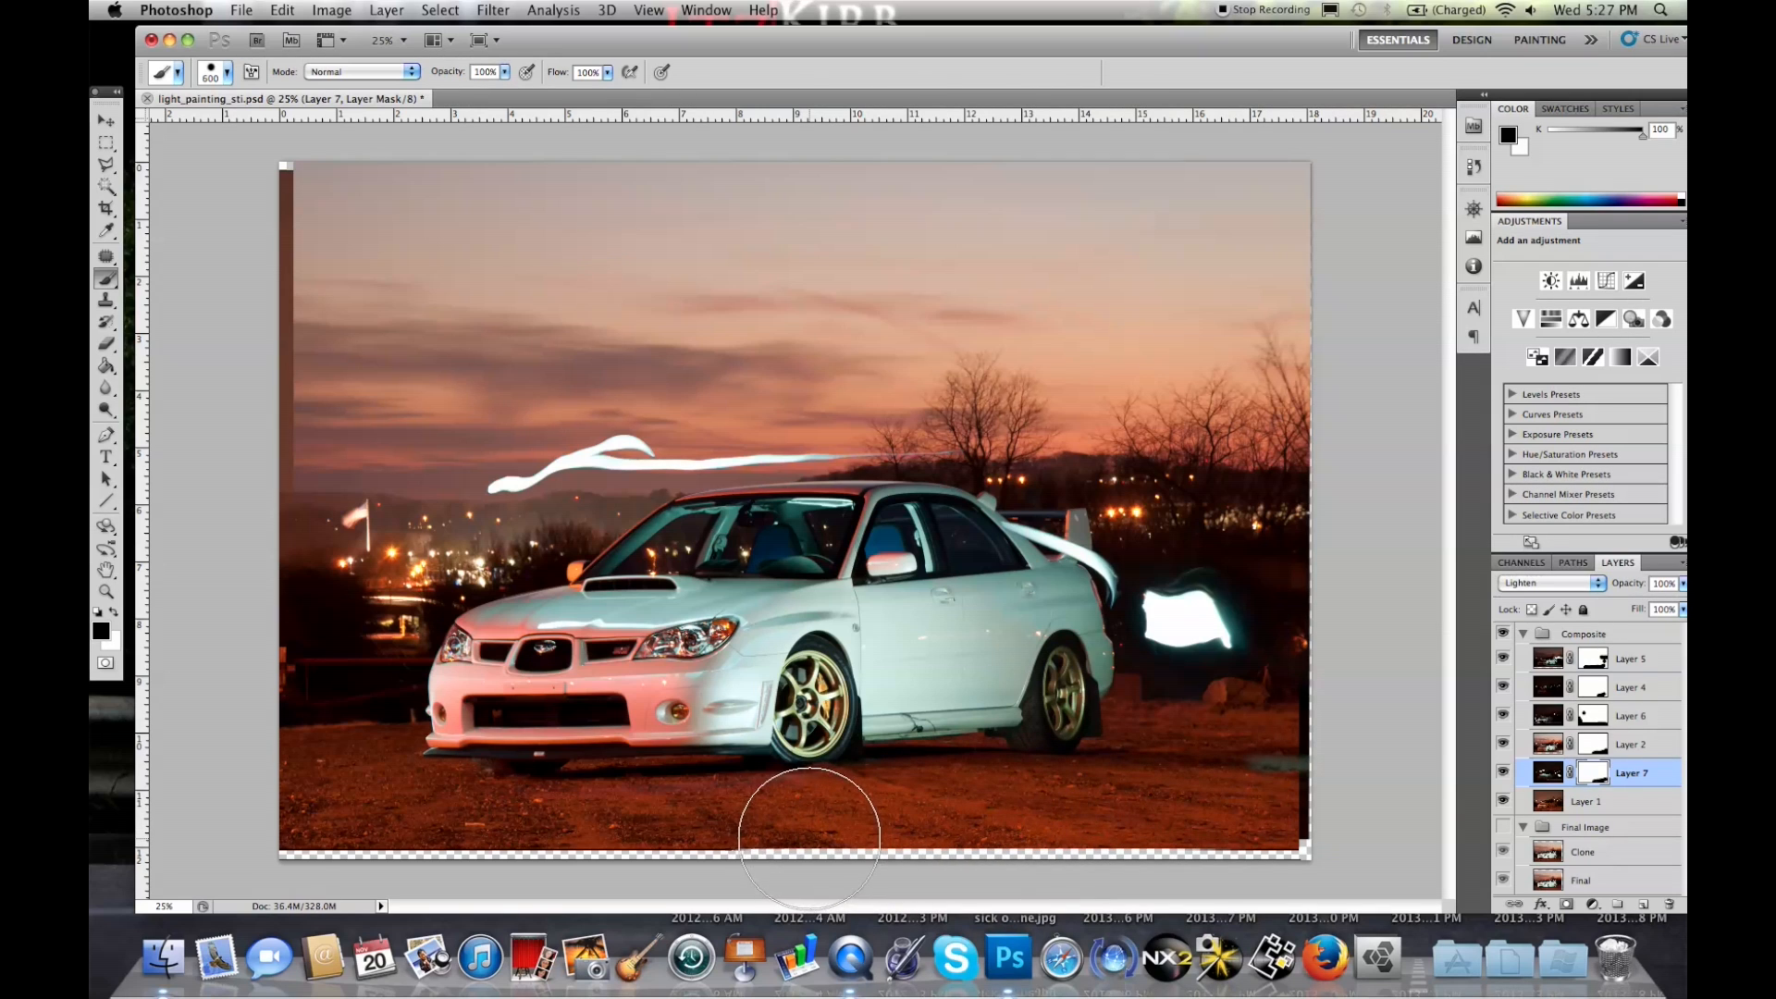
pyautogui.moveTo(1380, 782)
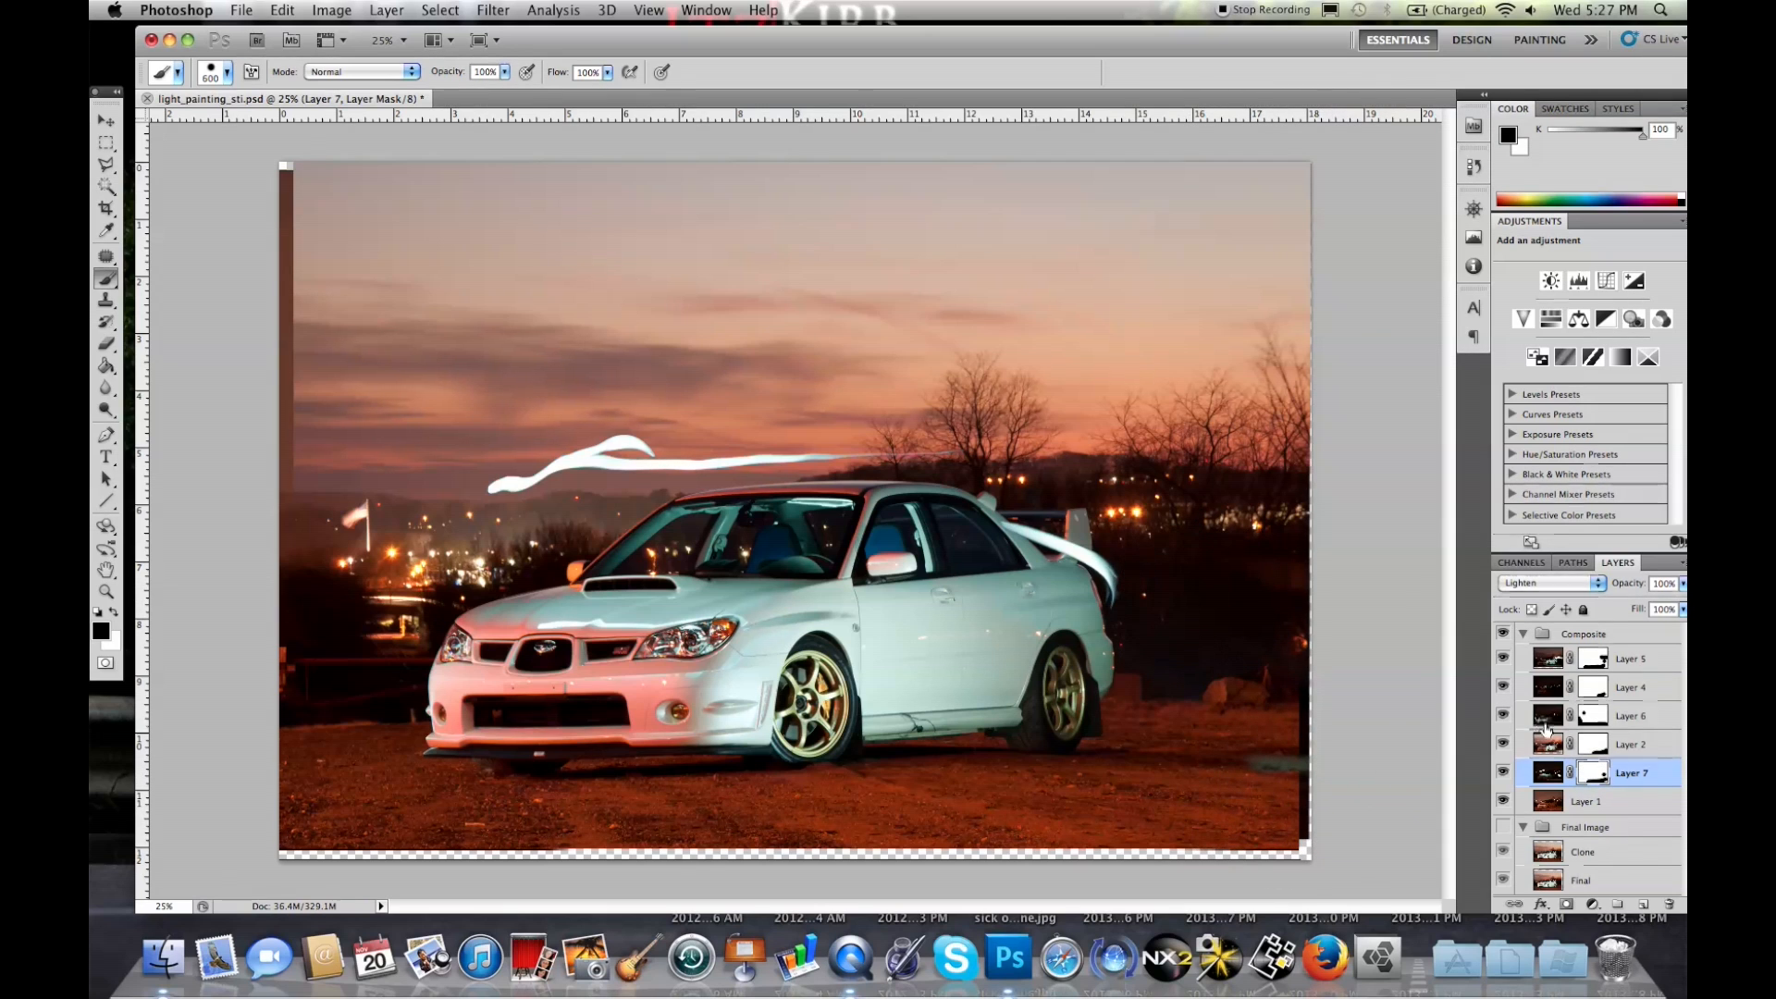
pyautogui.click(1503, 688)
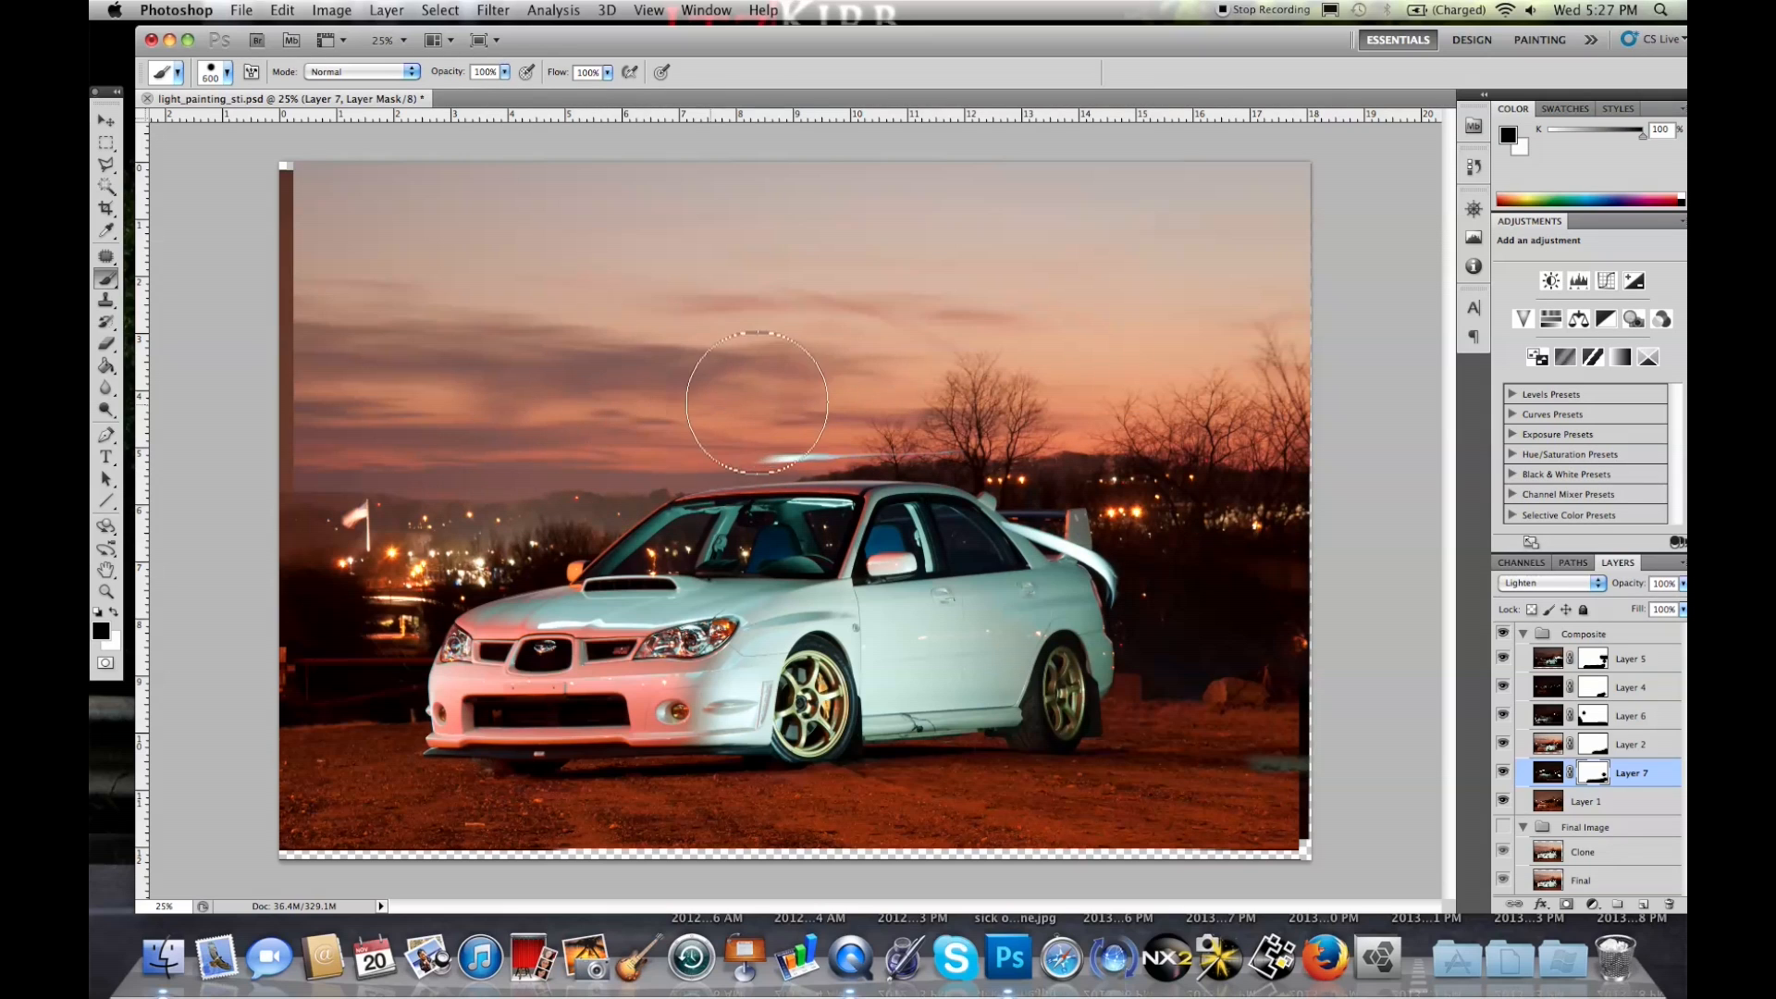
pyautogui.moveTo(759, 402); pyautogui.dragTo(1093, 429)
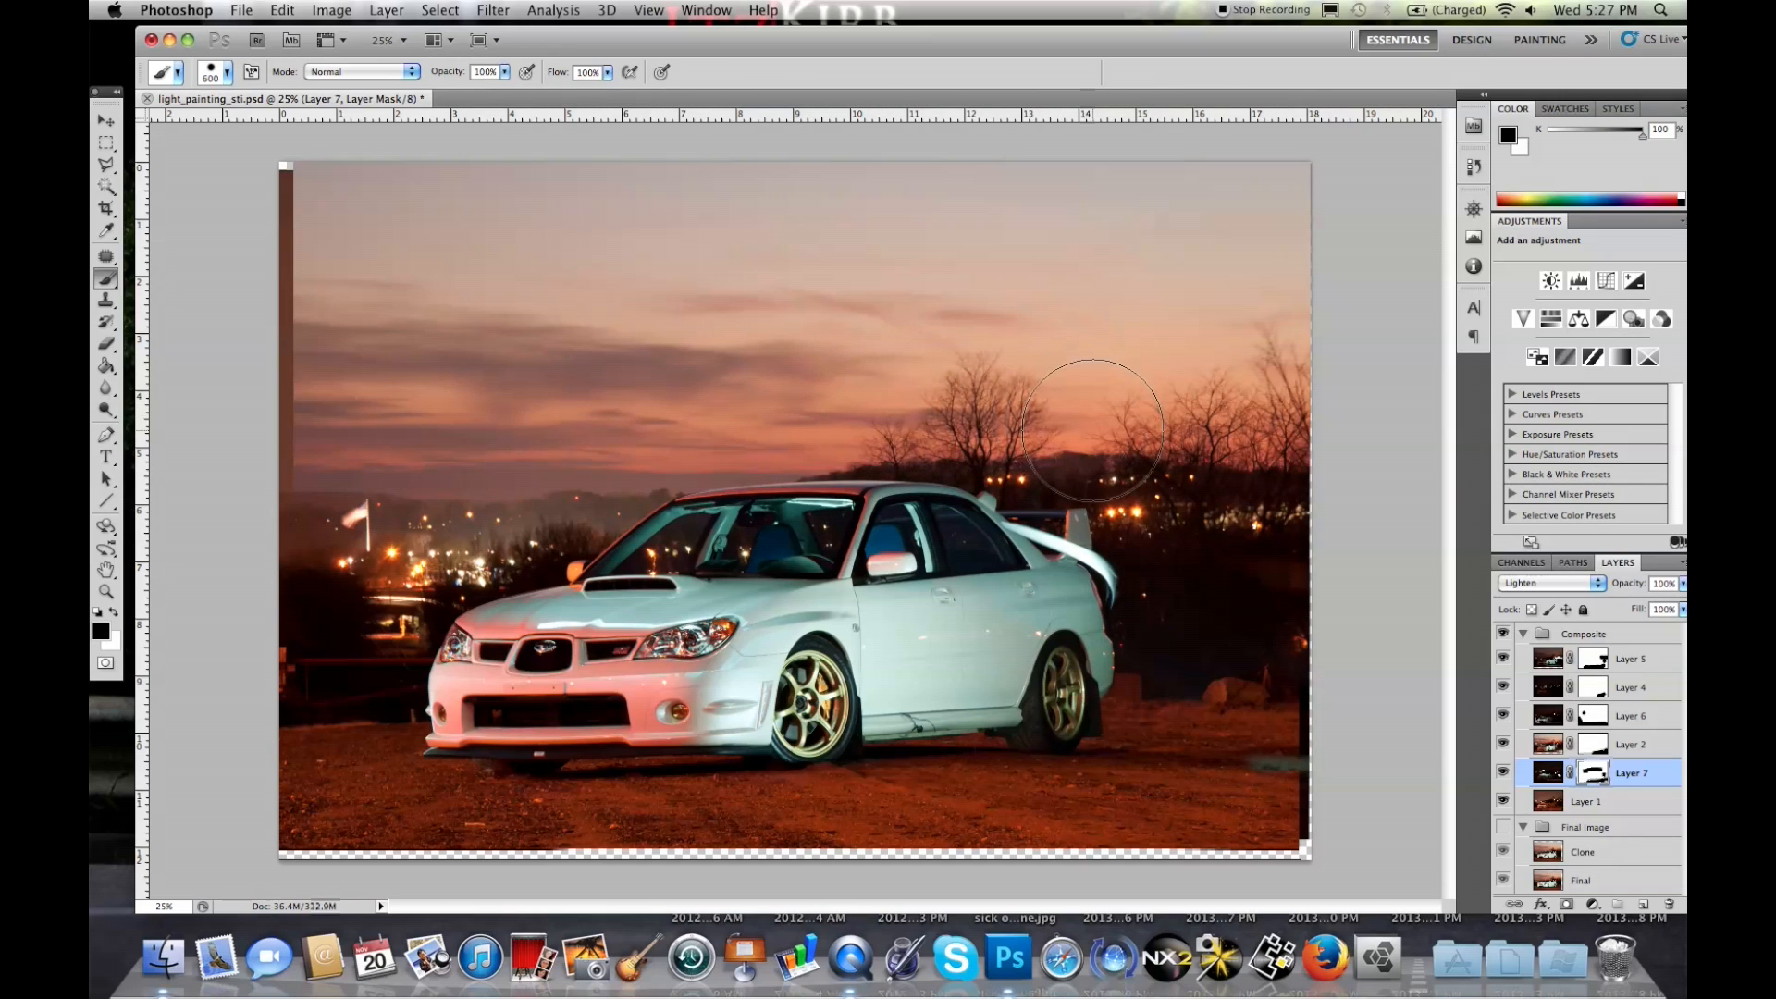
pyautogui.moveTo(1093, 436); pyautogui.dragTo(1281, 435)
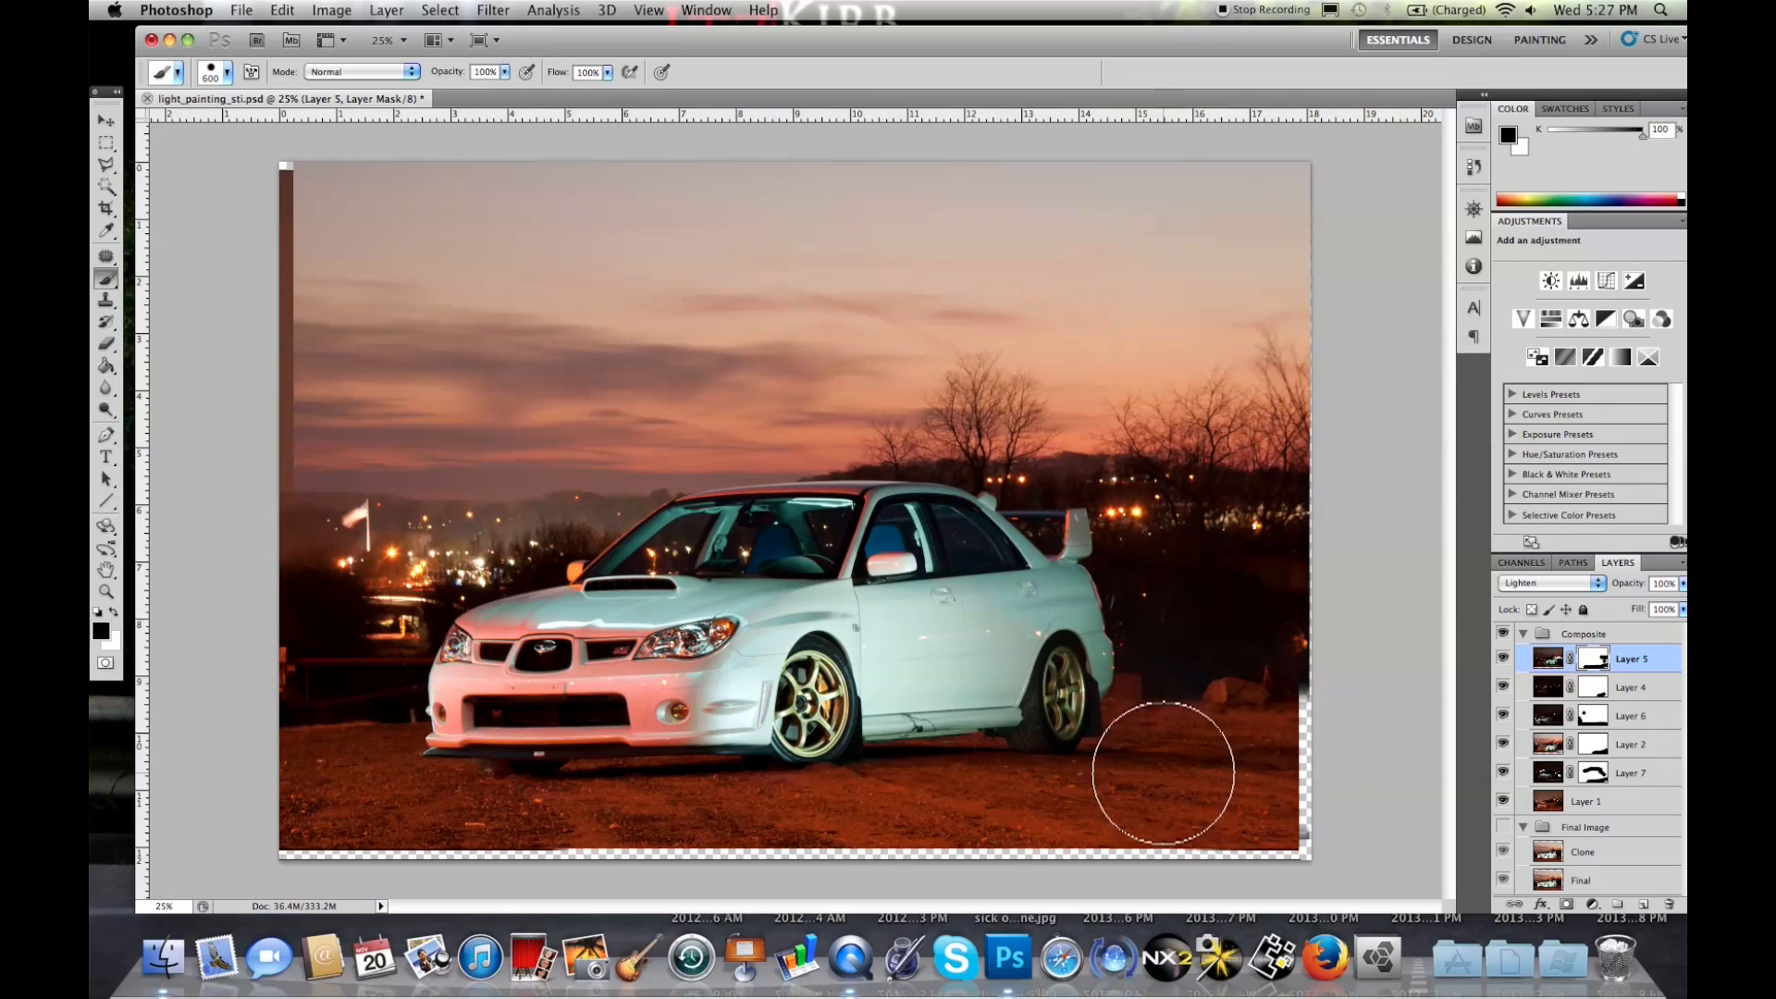
pyautogui.moveTo(1213, 686)
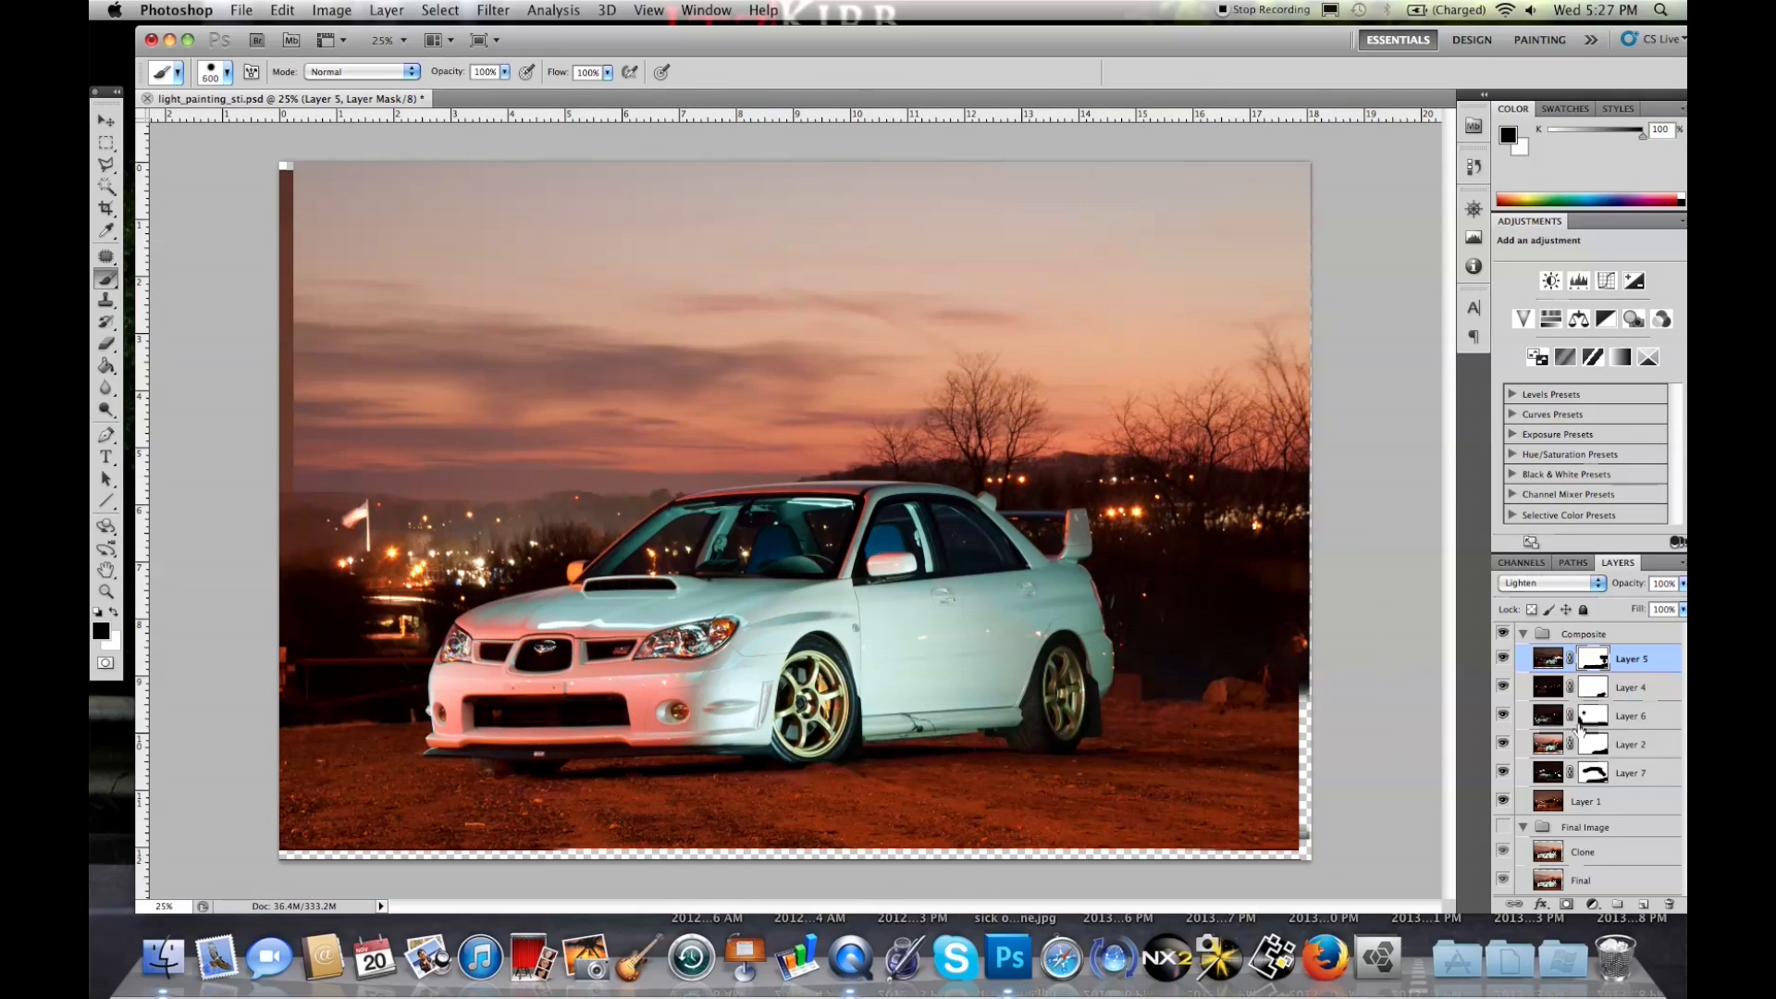
# Apply an Exposure adjustment of +1.01 to Layer 6
pyautogui.click(1629, 715)
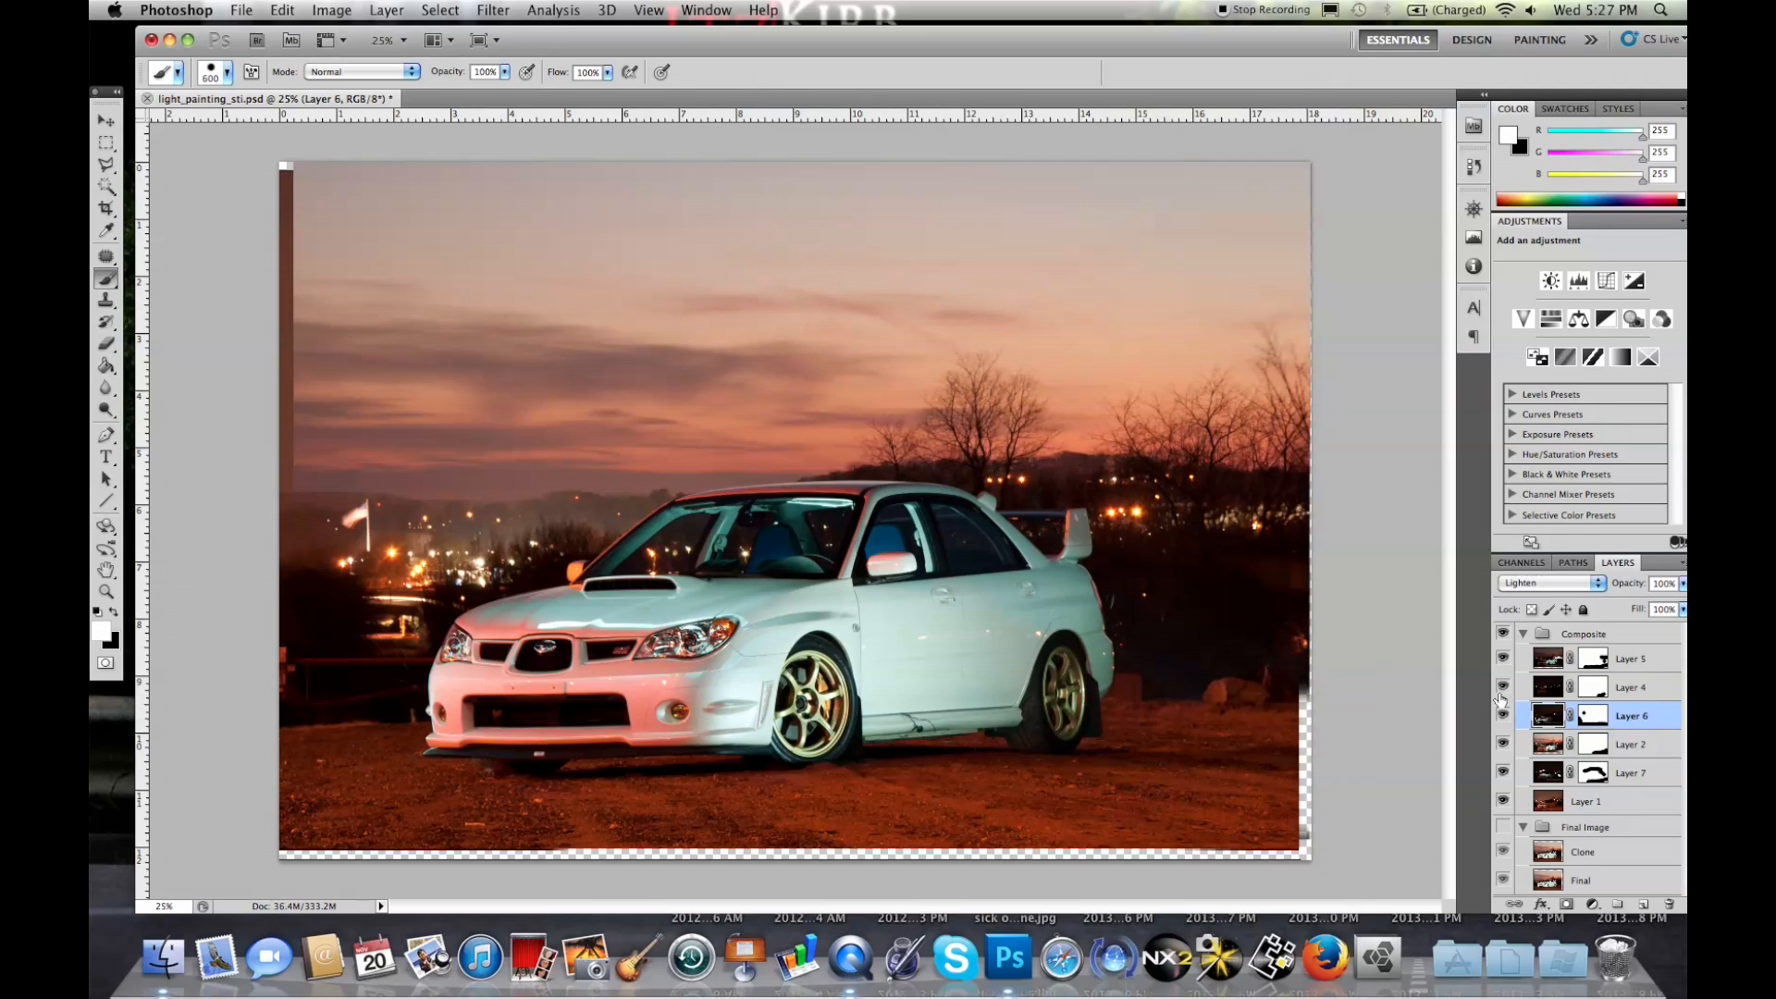
pyautogui.moveTo(1502, 701)
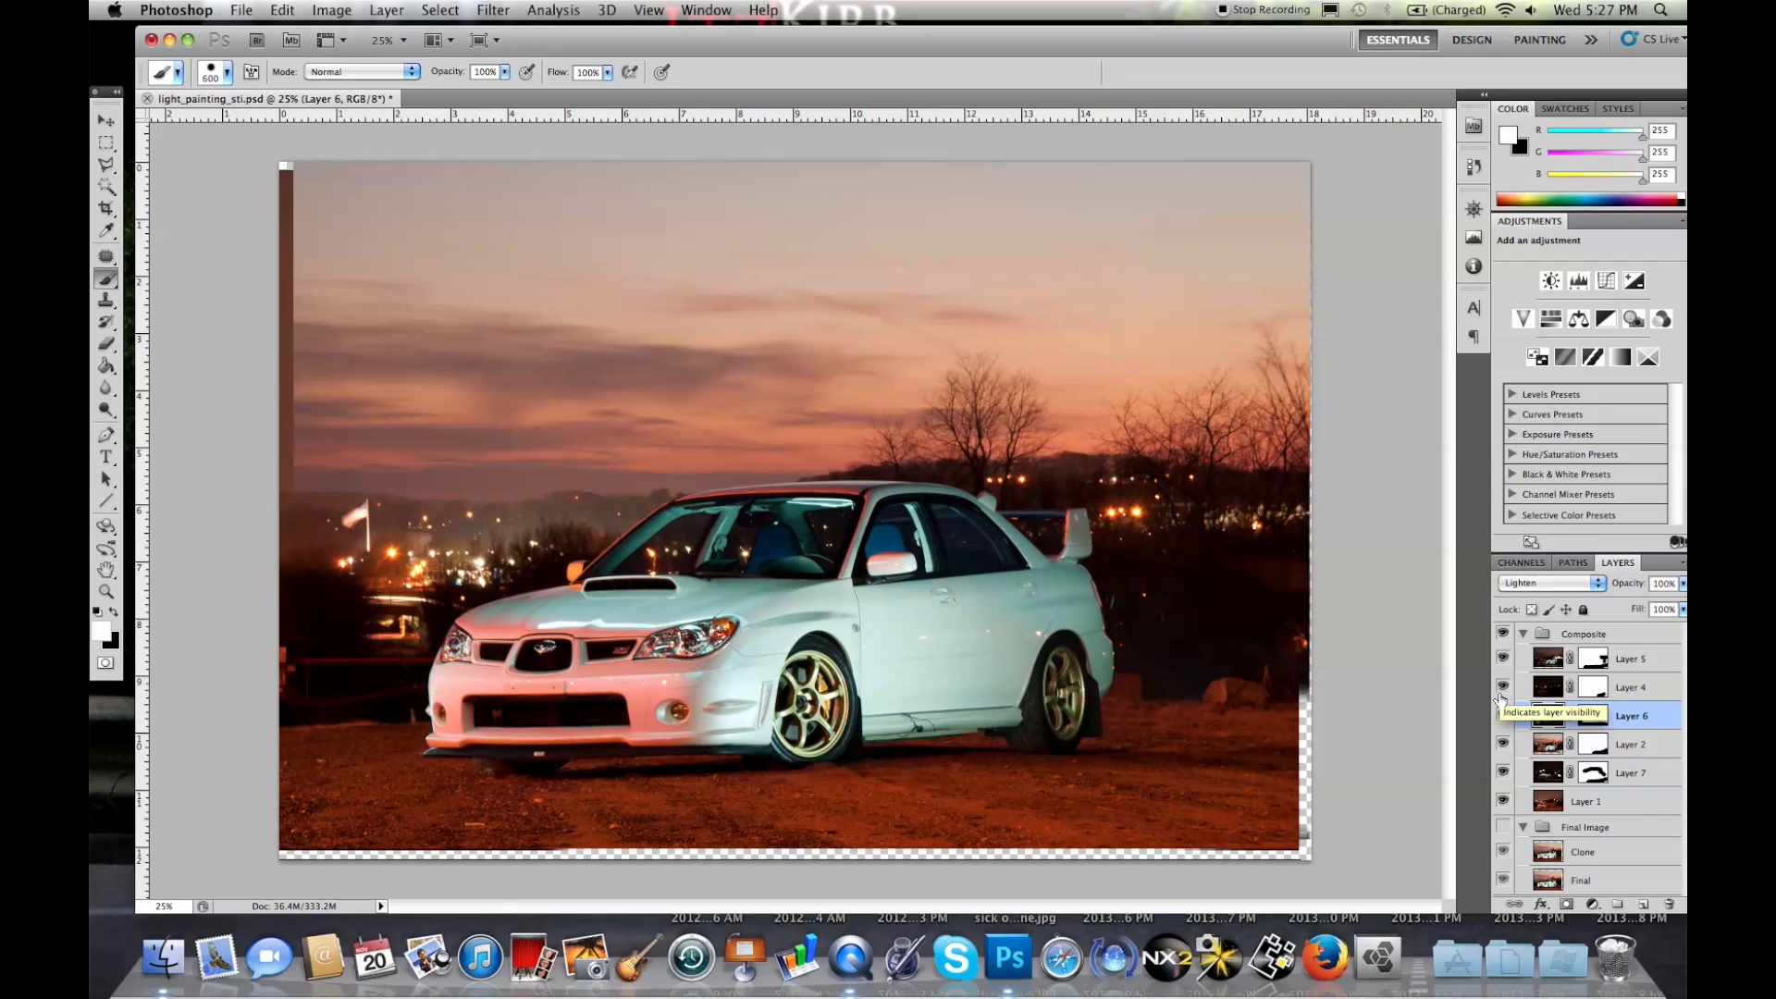
pyautogui.click(491, 10)
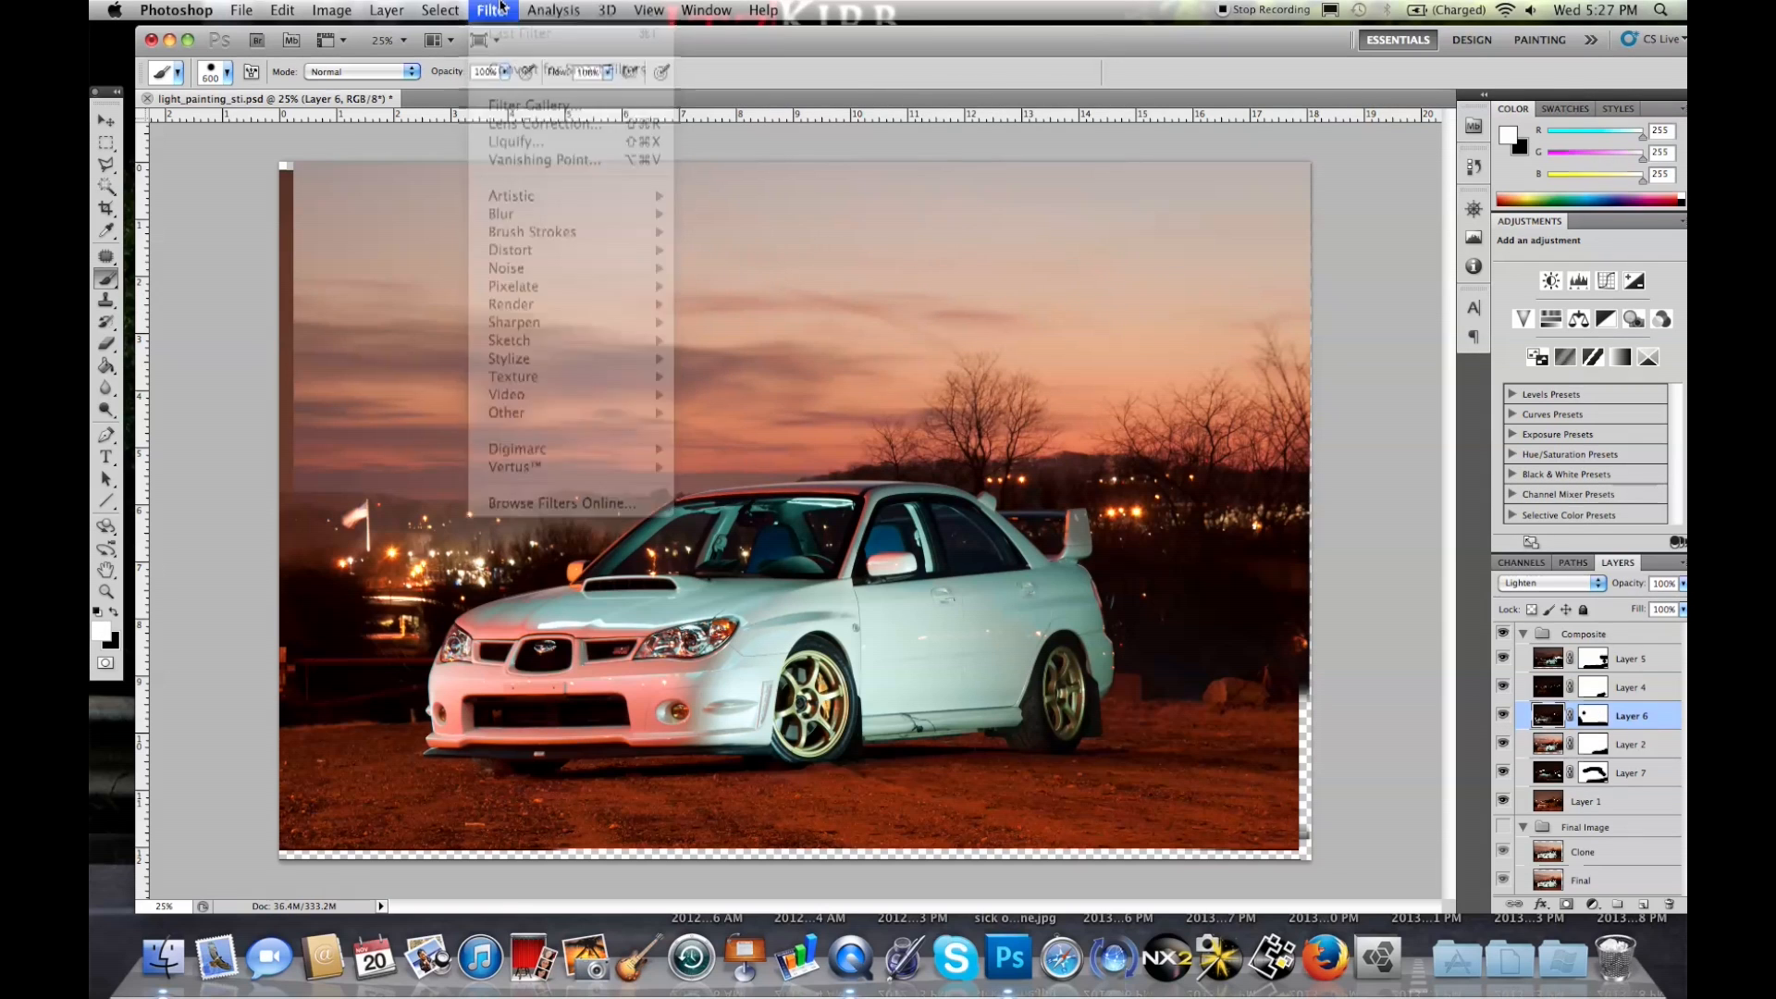
pyautogui.click(331, 10)
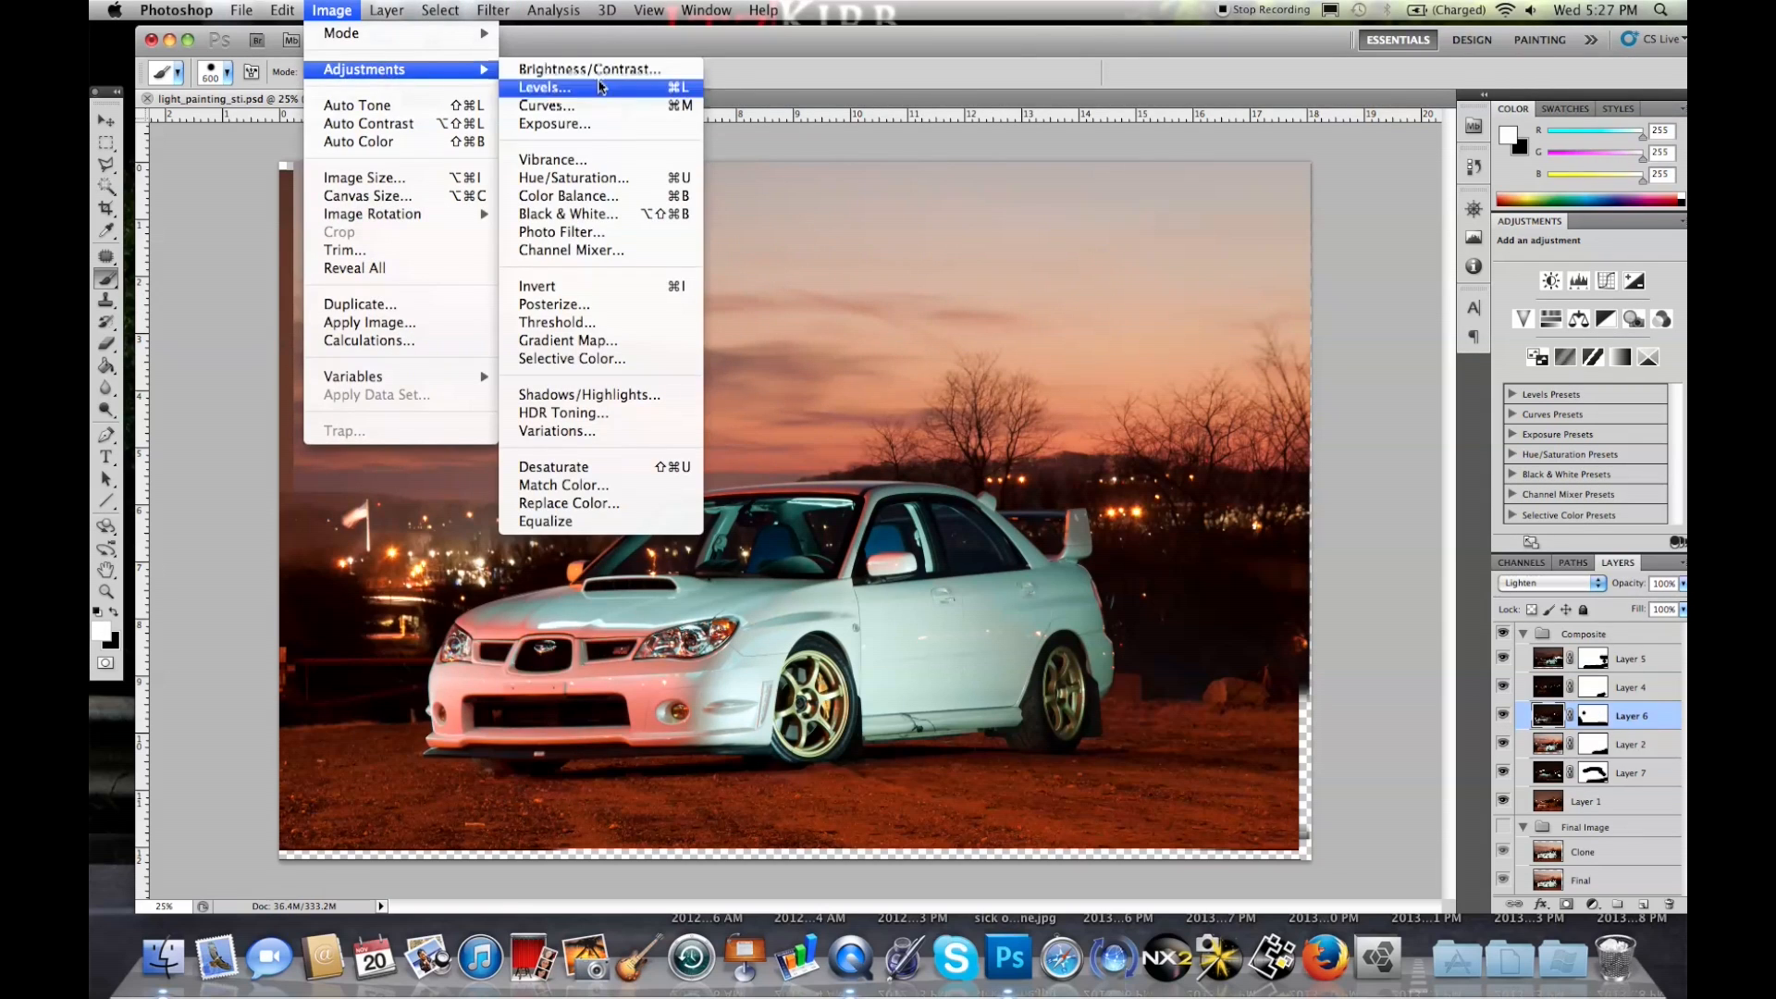
pyautogui.click(554, 123)
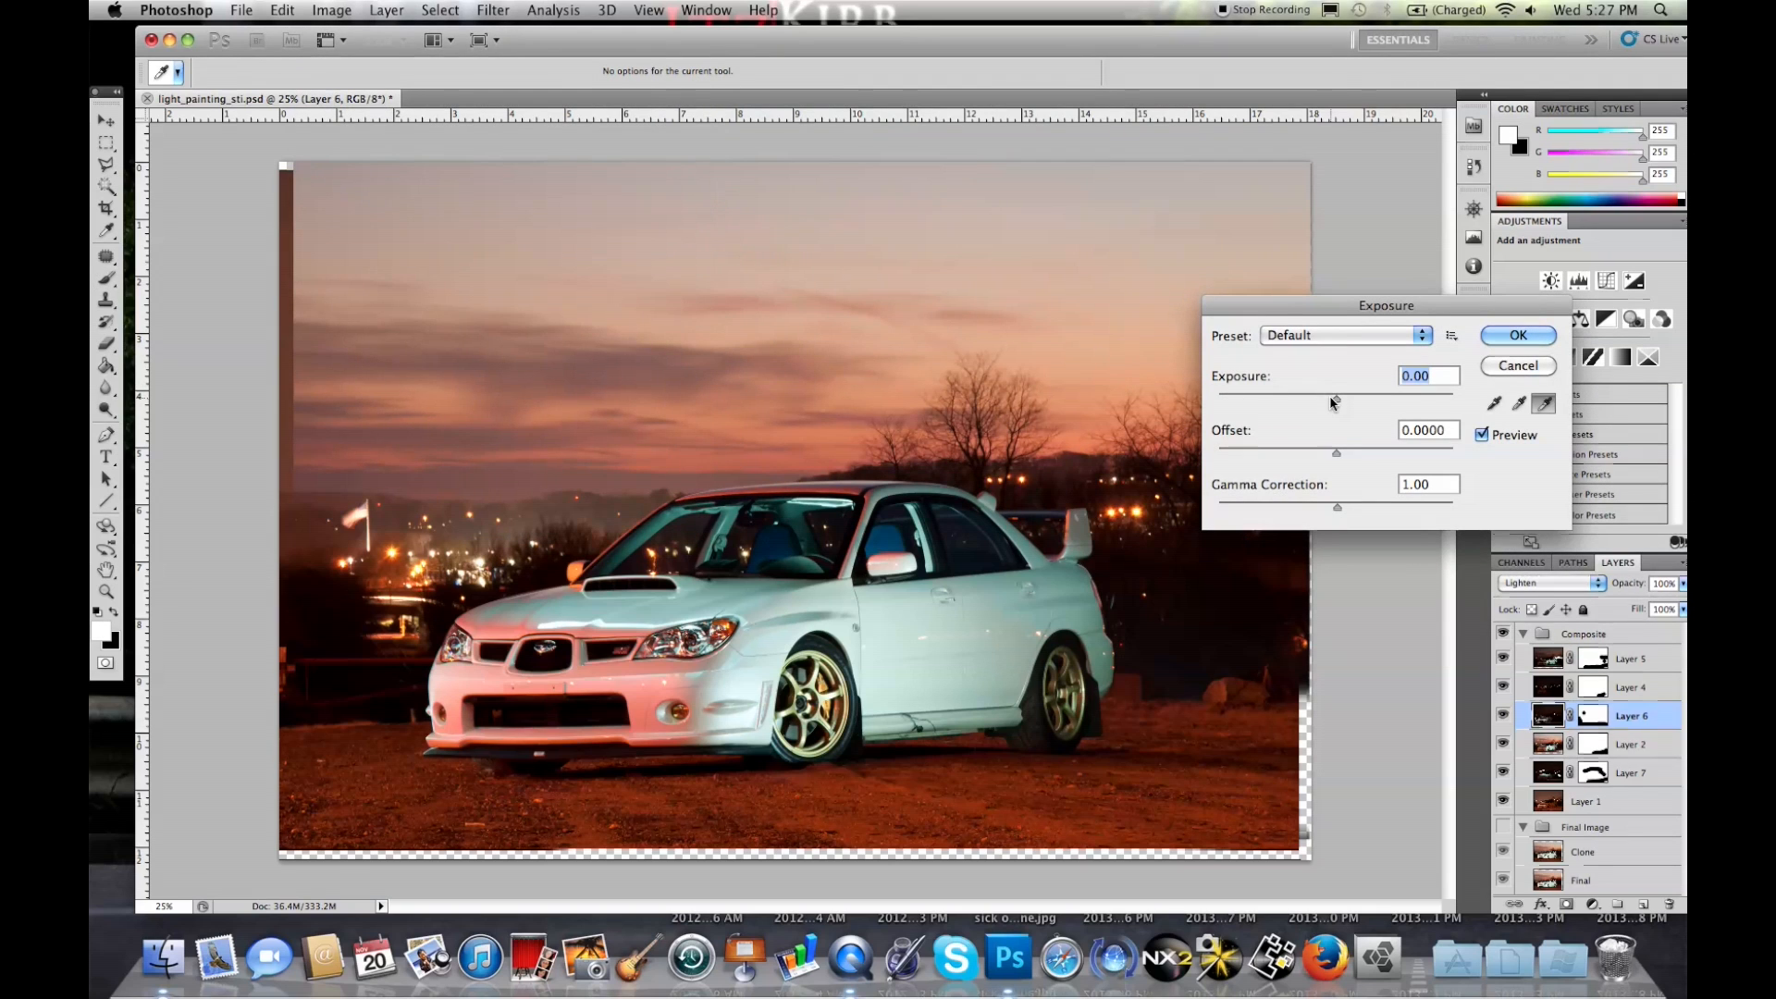
pyautogui.moveTo(1334, 403); pyautogui.dragTo(1350, 404)
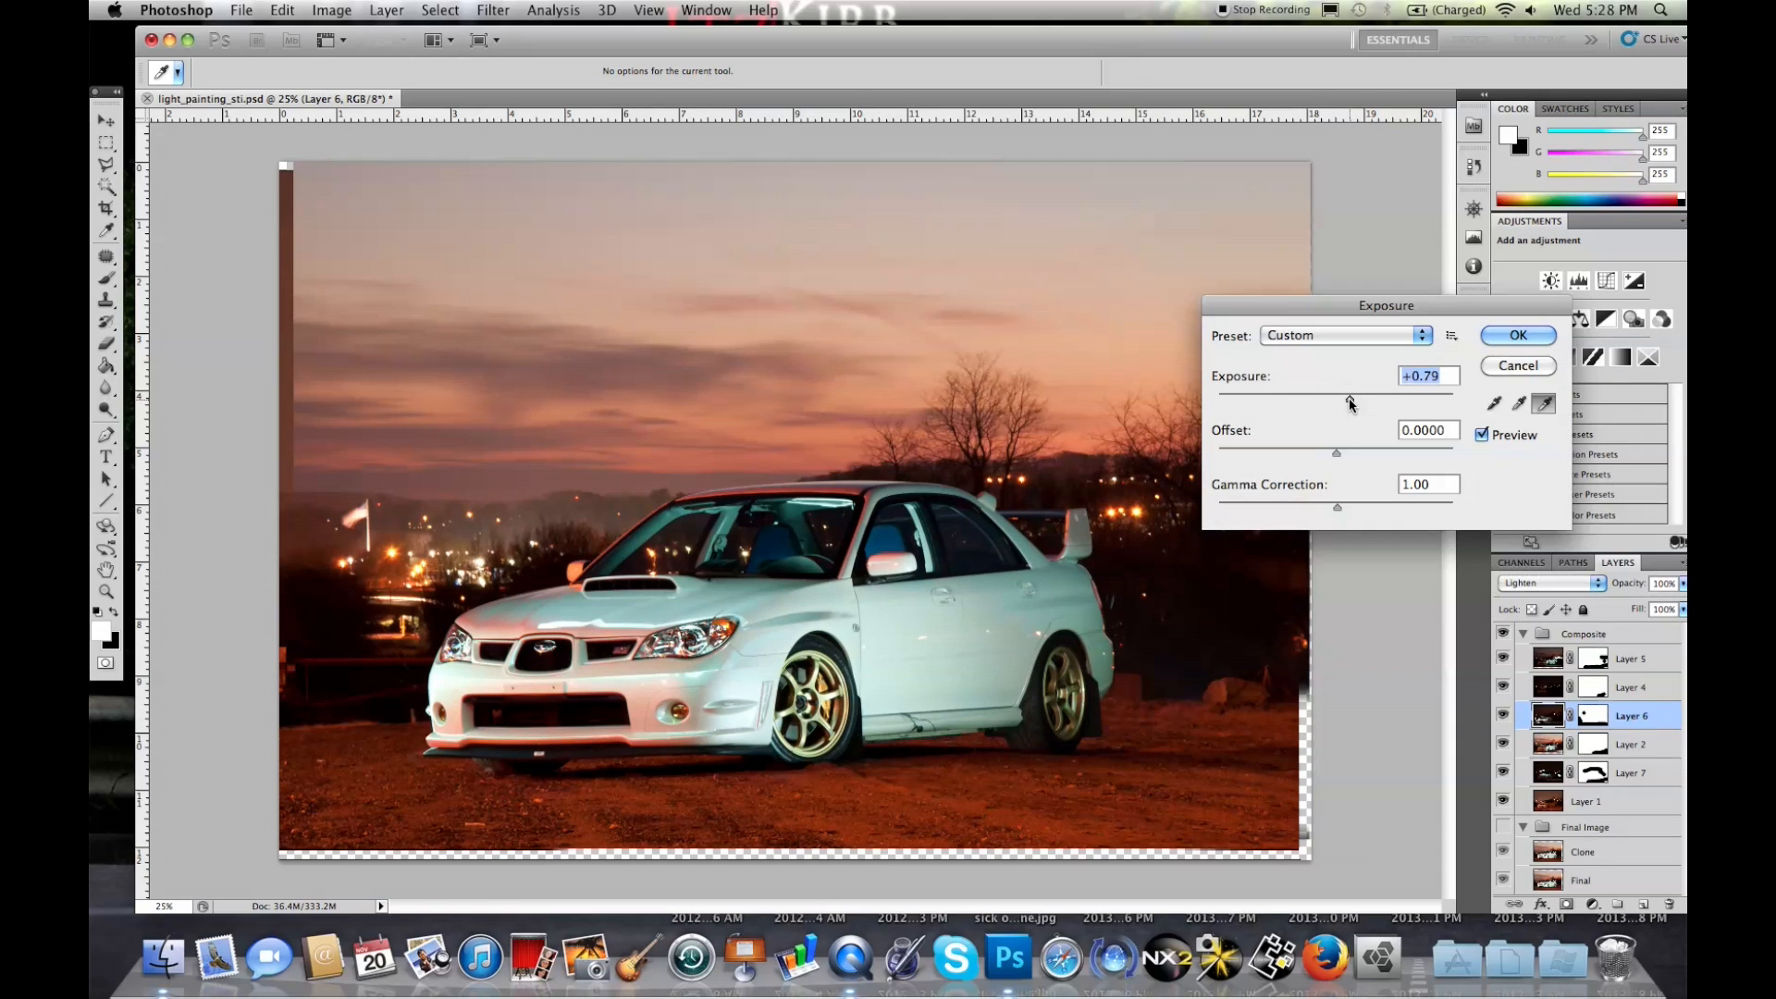
pyautogui.moveTo(1336, 404); pyautogui.dragTo(1371, 404)
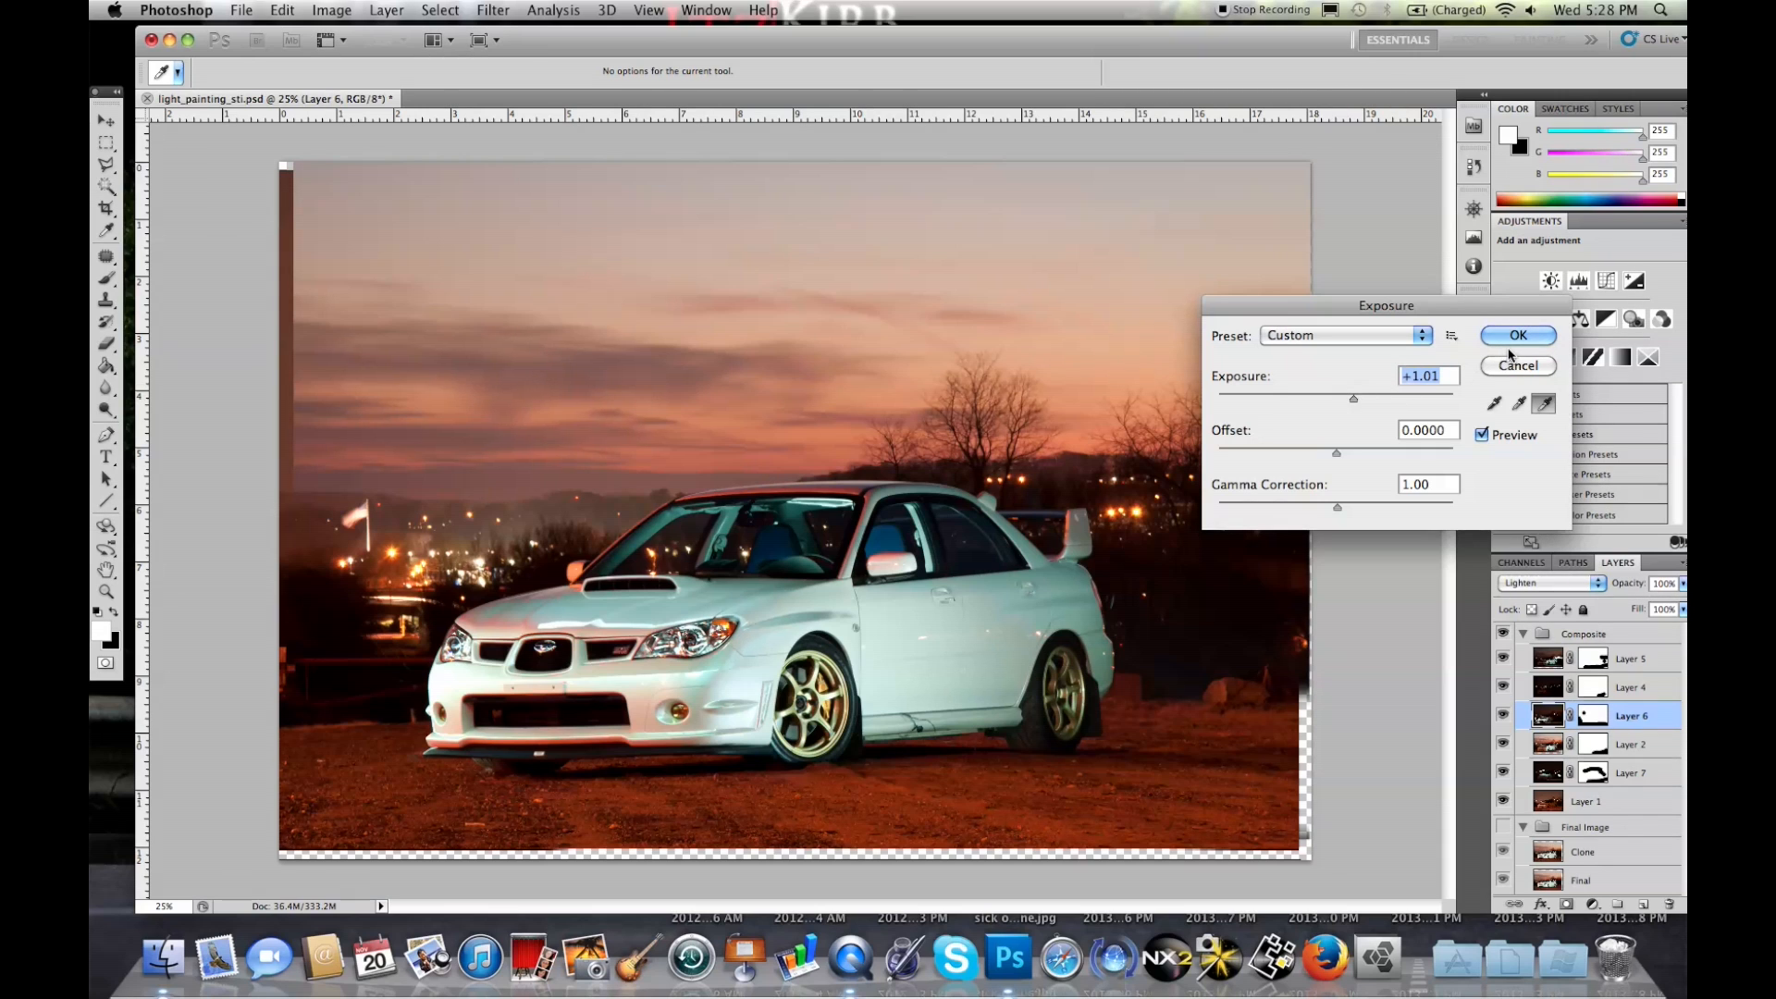
pyautogui.click(1518, 335)
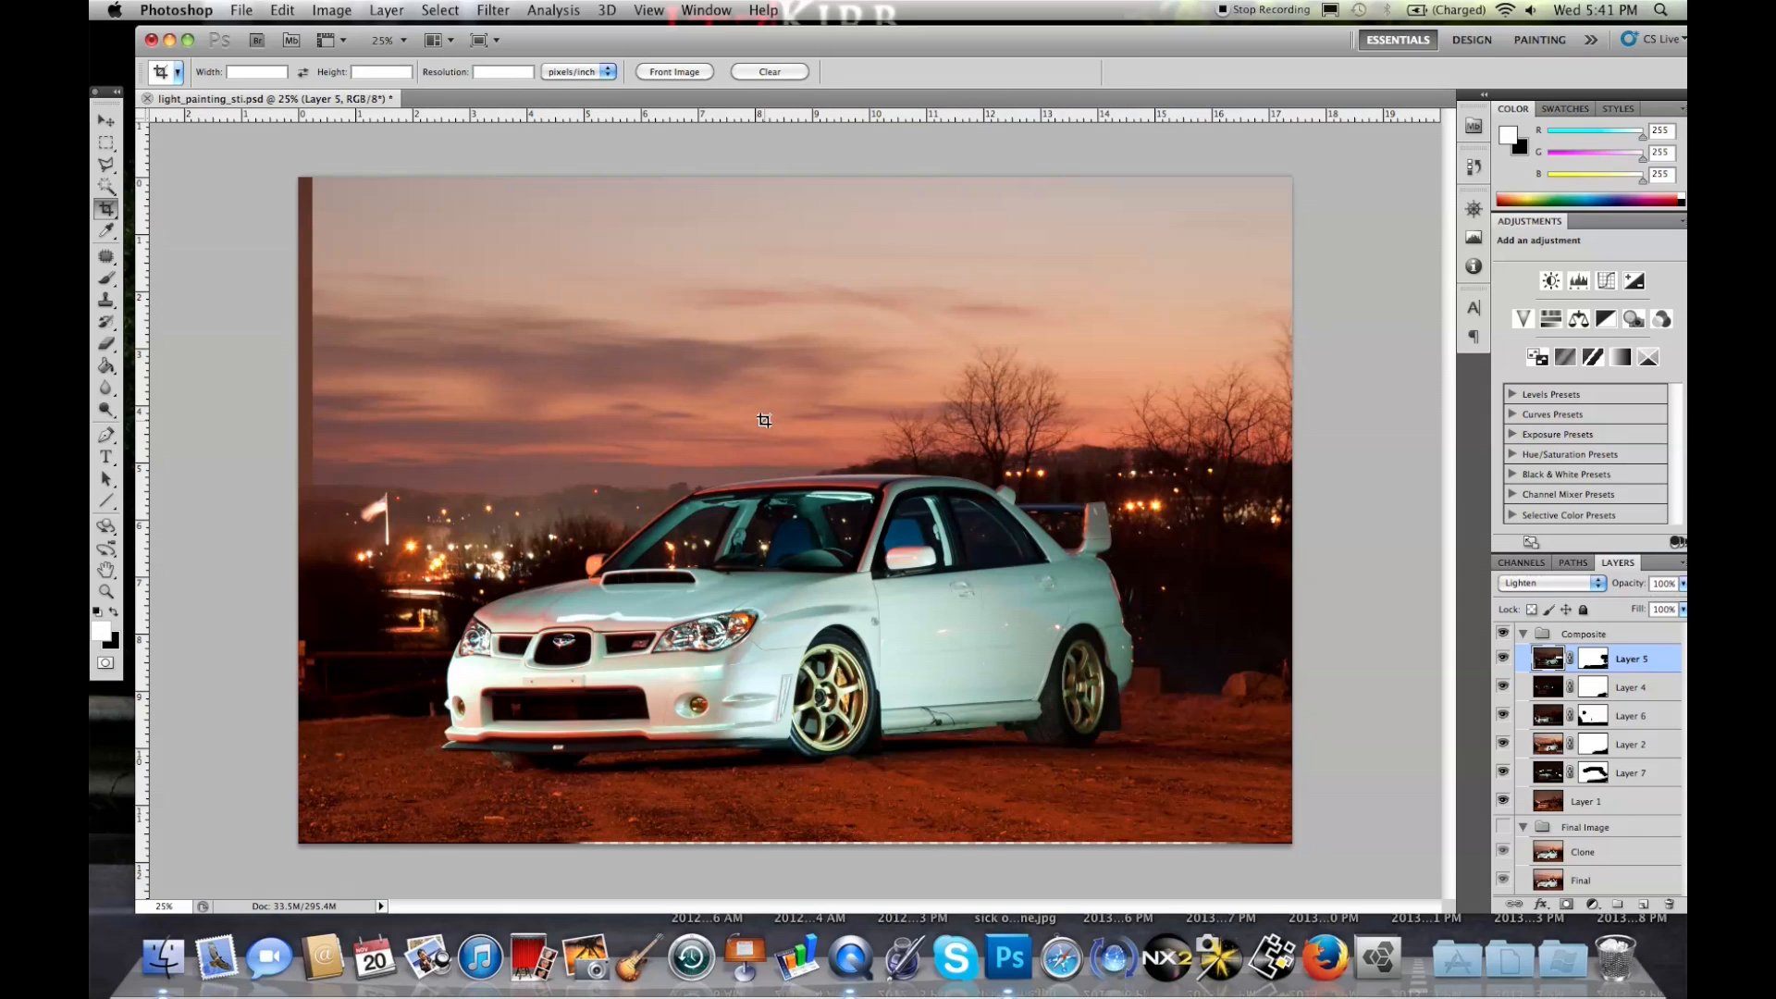
pyautogui.moveTo(1016, 617)
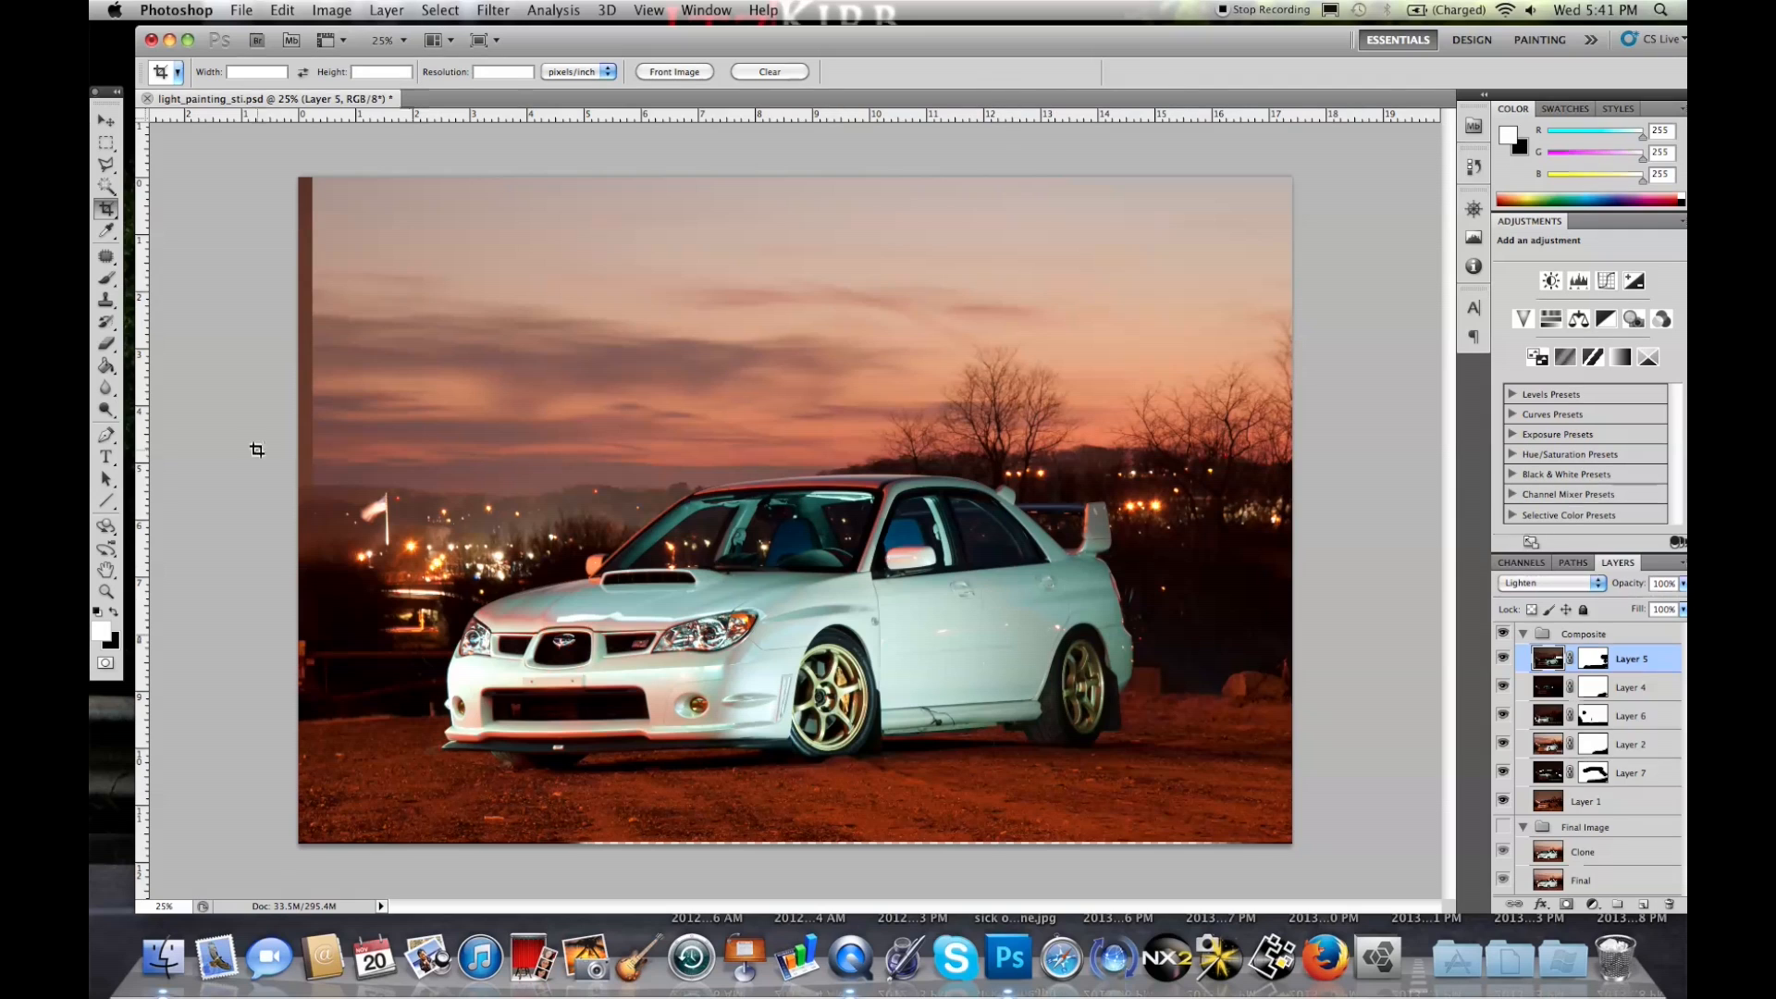
pyautogui.moveTo(312, 187)
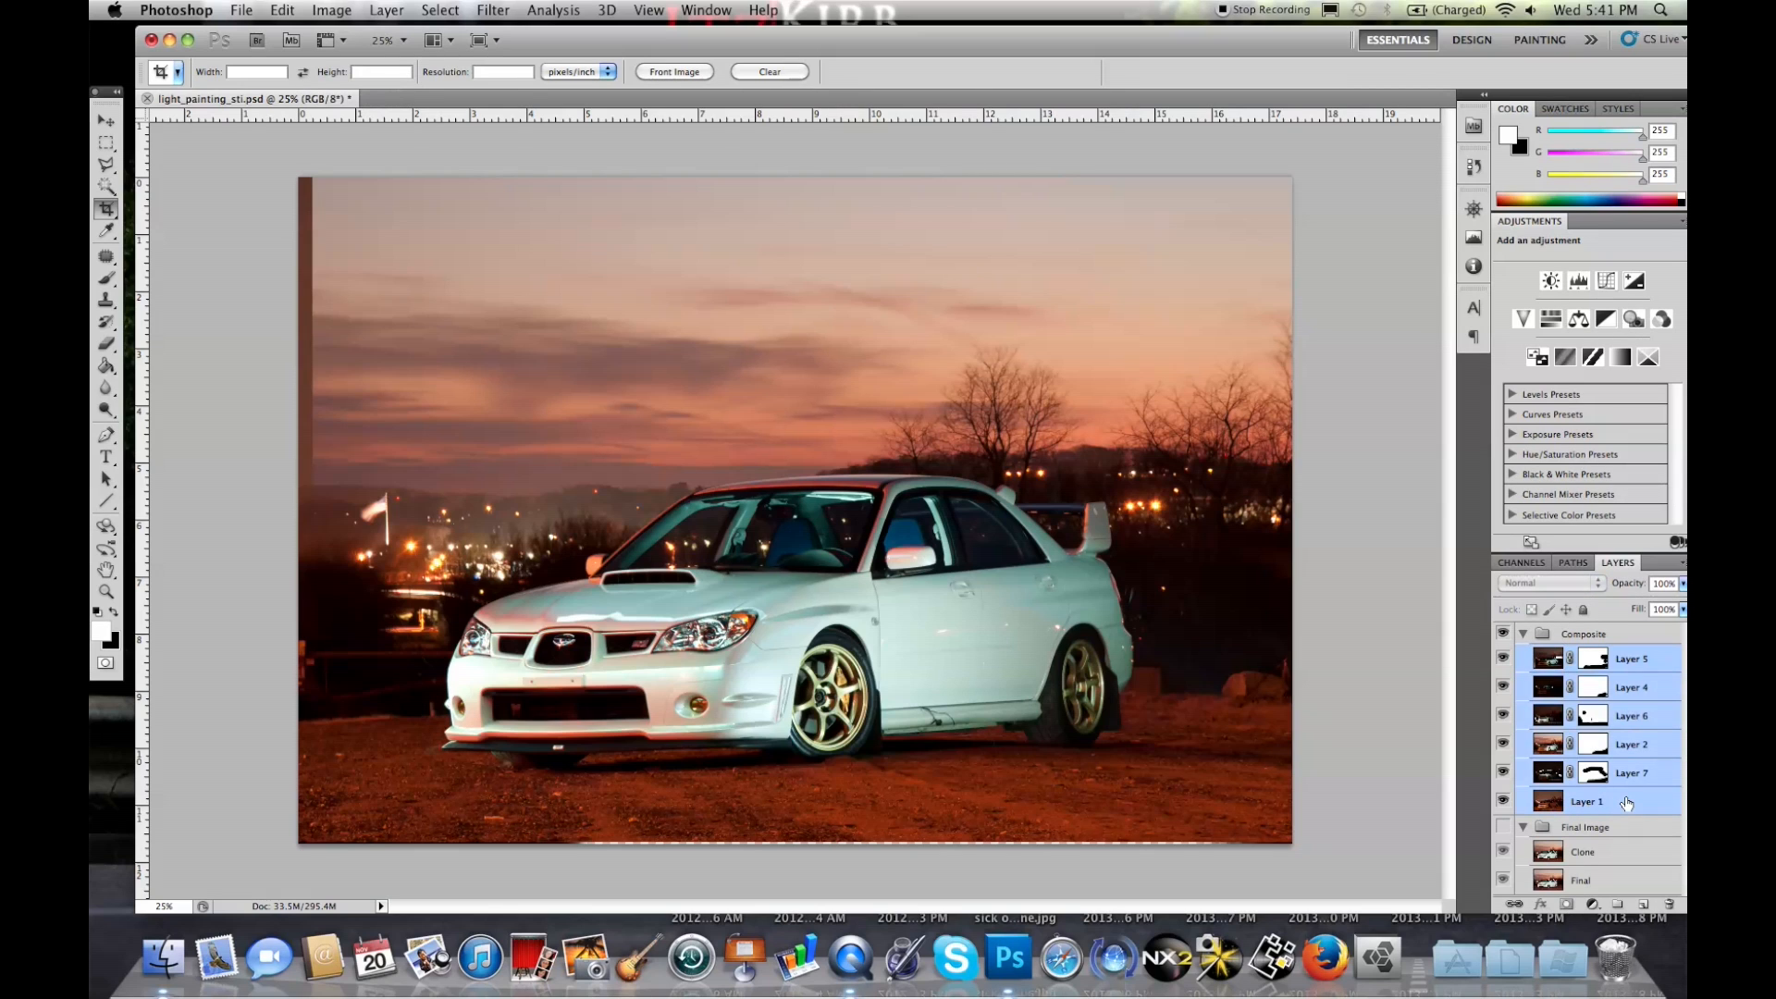
# Merge the selected Composite layers and draw a crop box excluding the dark edge strip
pyautogui.rightClick(1599, 801)
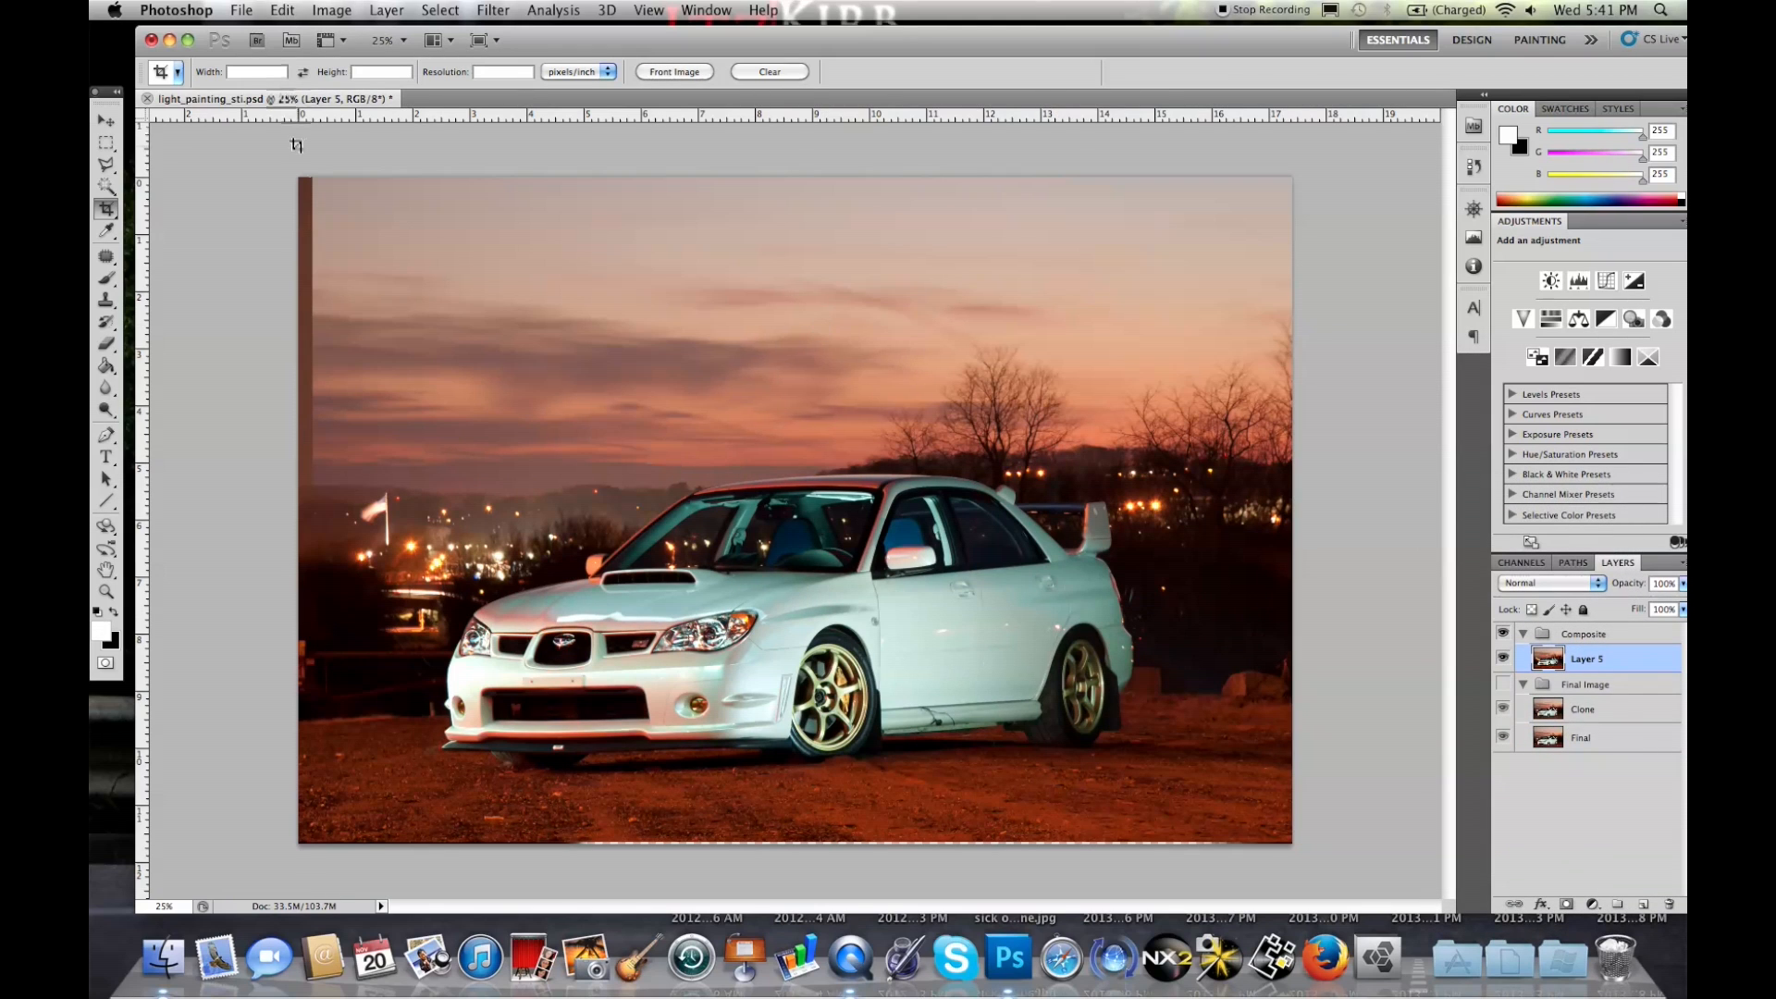
pyautogui.moveTo(317, 181); pyautogui.dragTo(1082, 655)
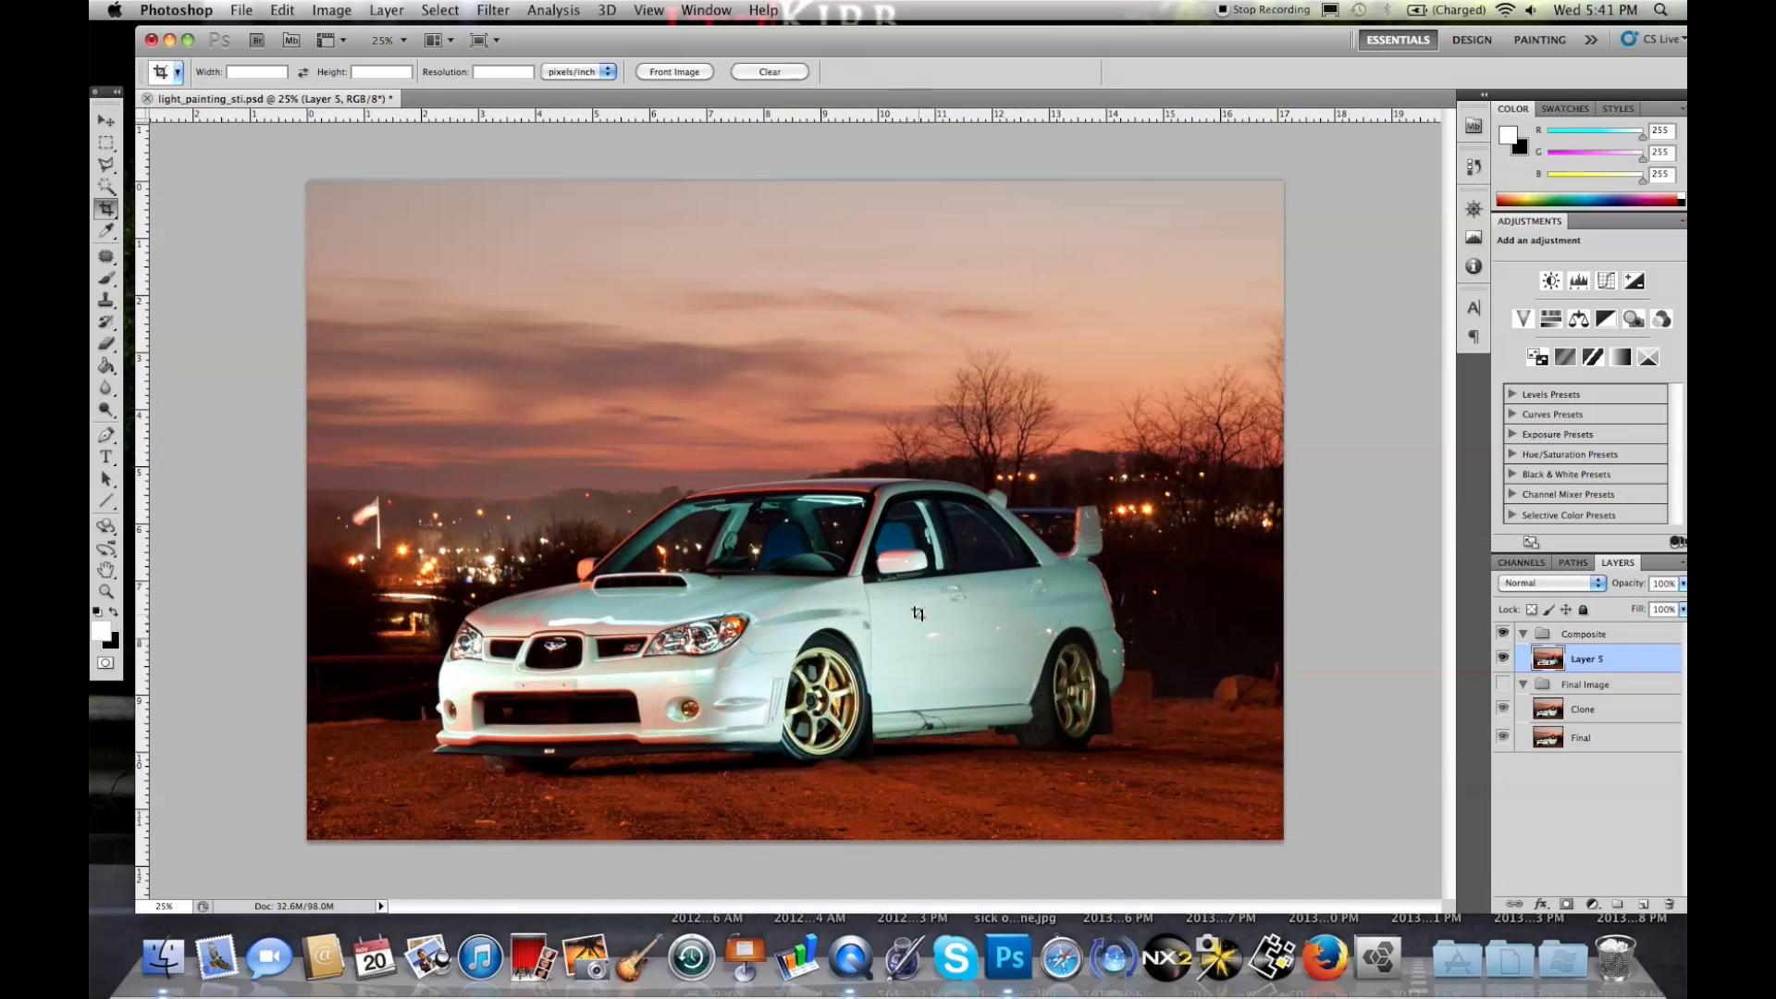
pyautogui.moveTo(1076, 704)
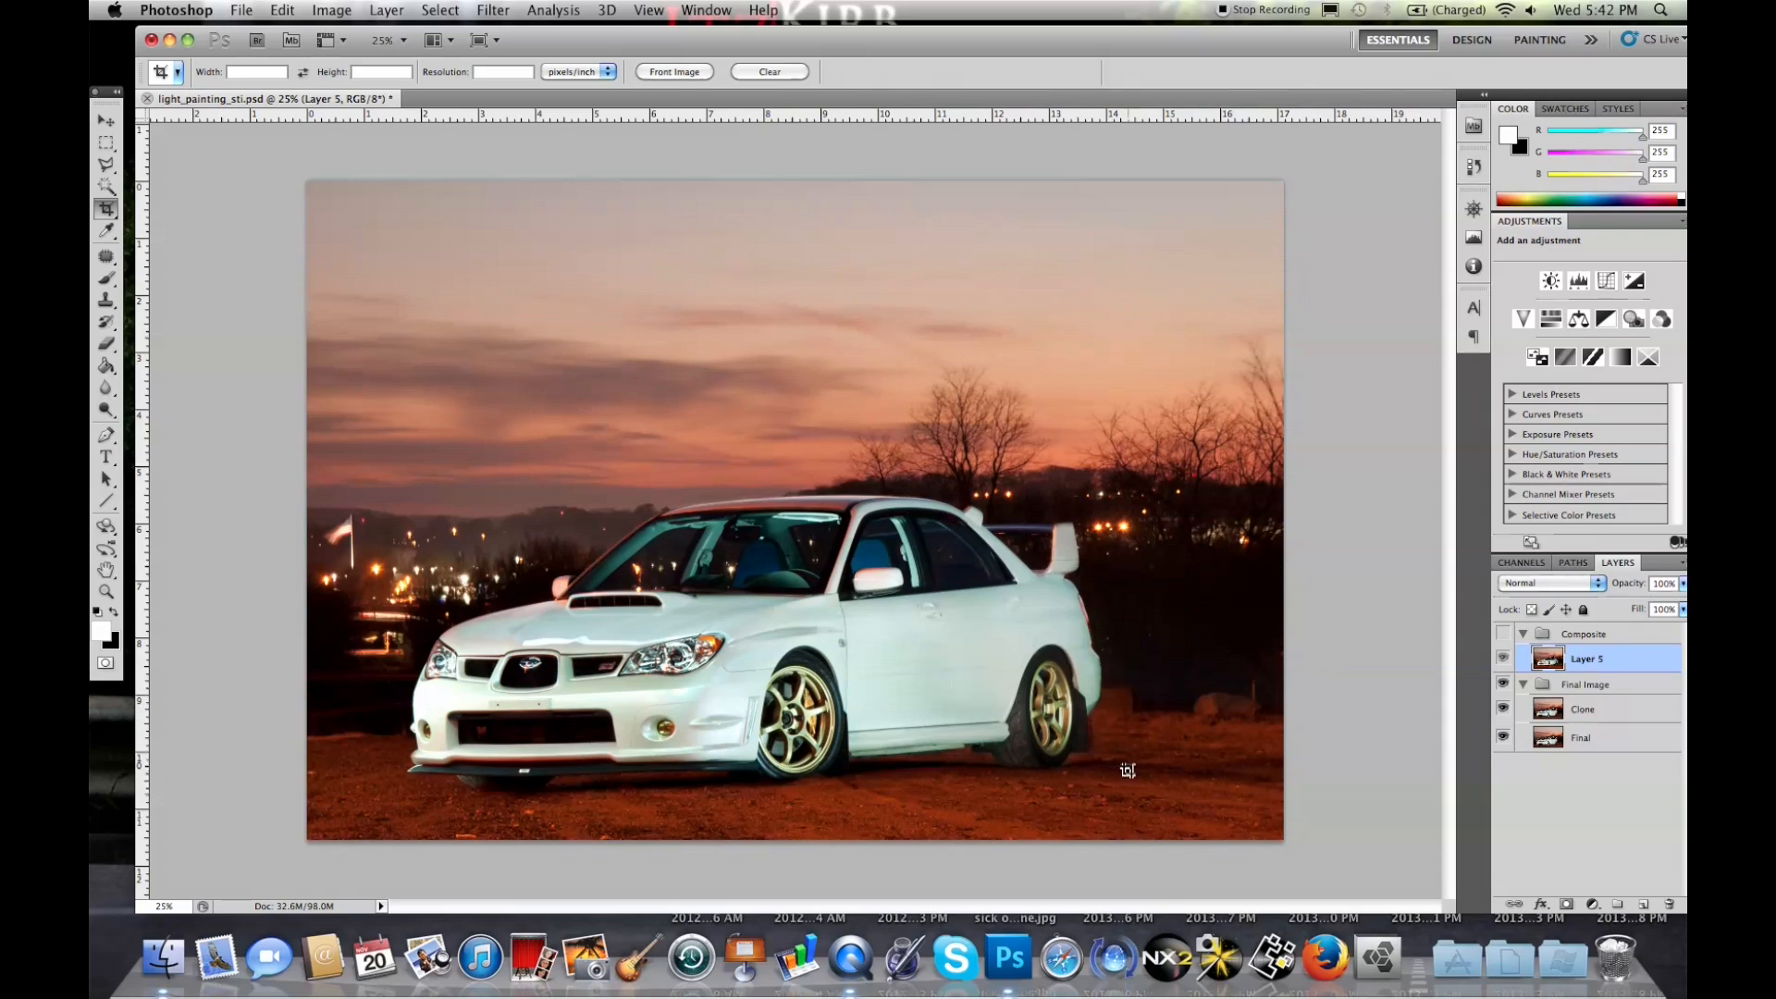
pyautogui.moveTo(574, 731)
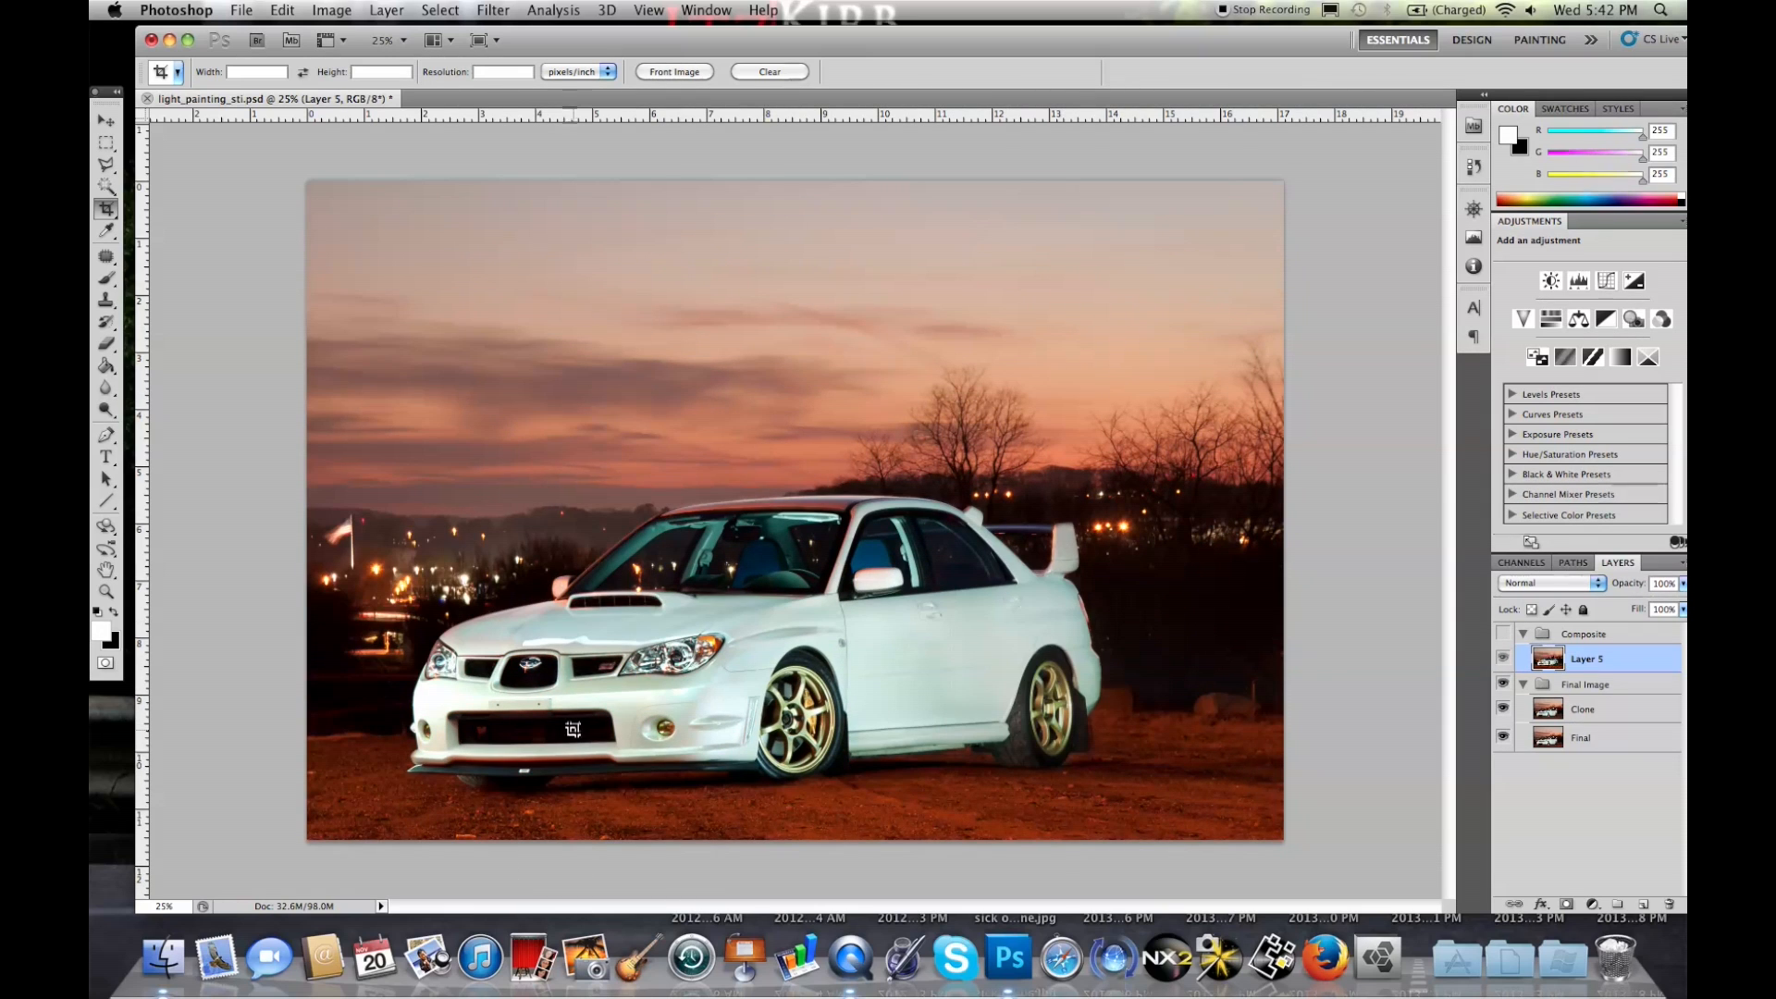
pyautogui.moveTo(1088, 443)
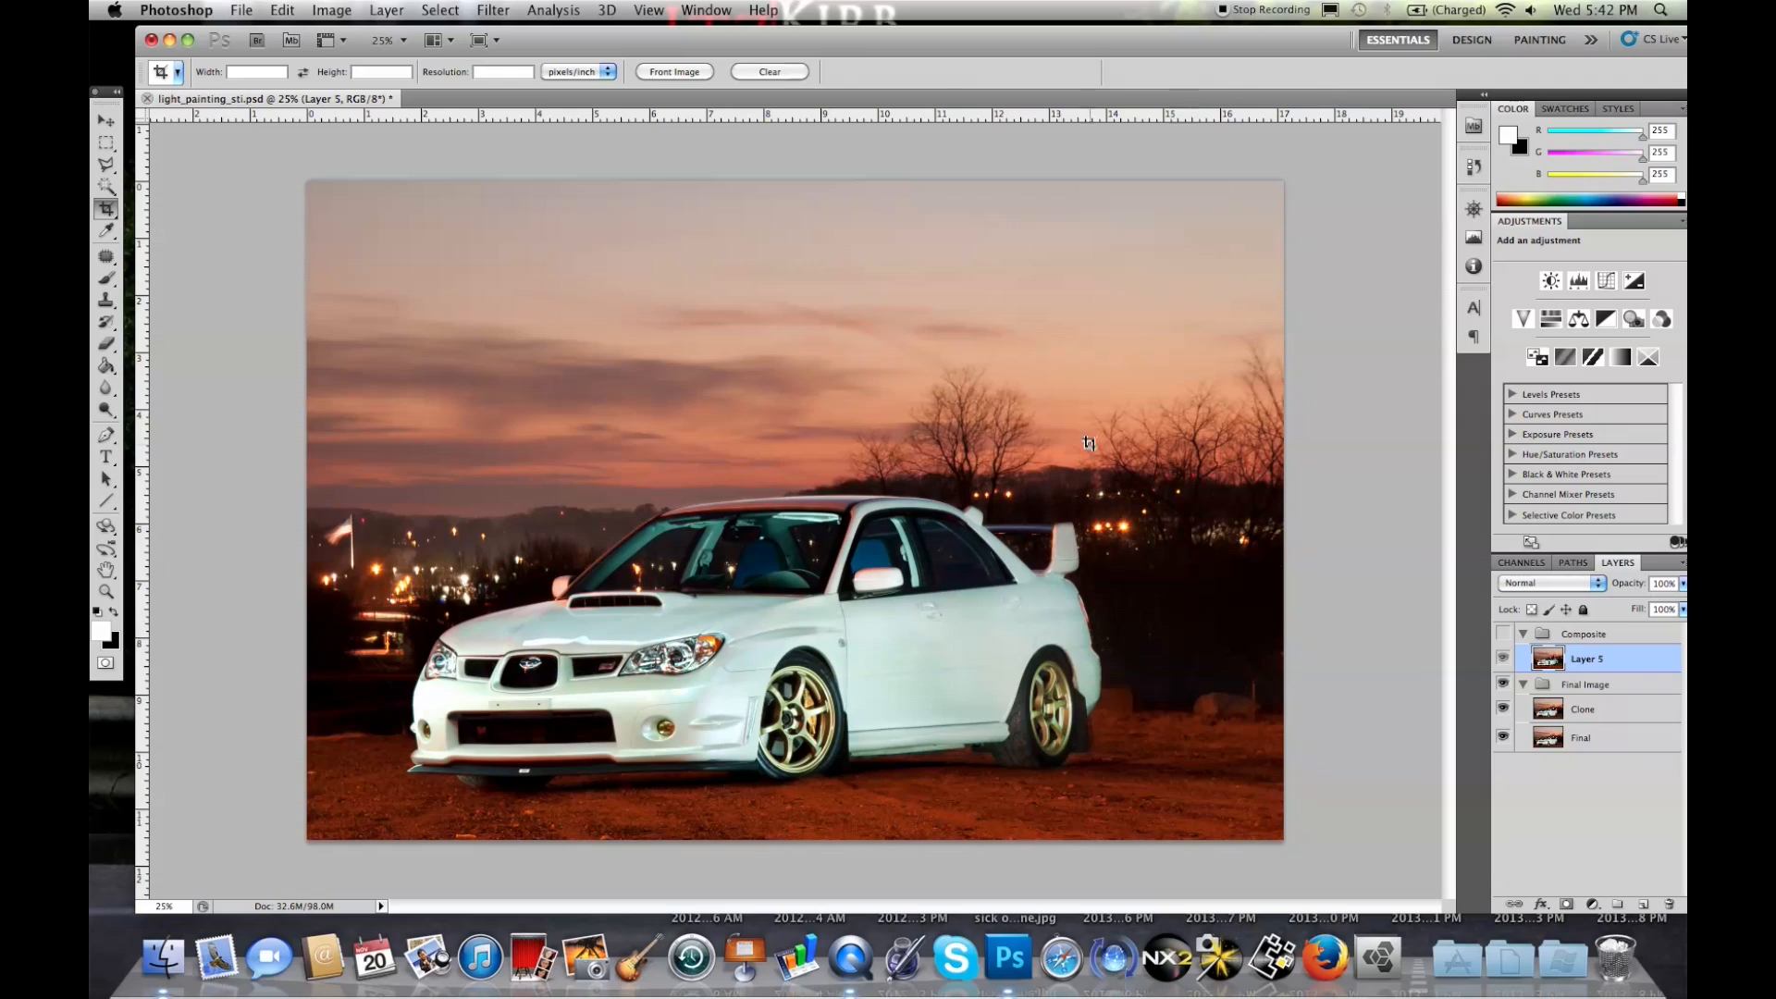